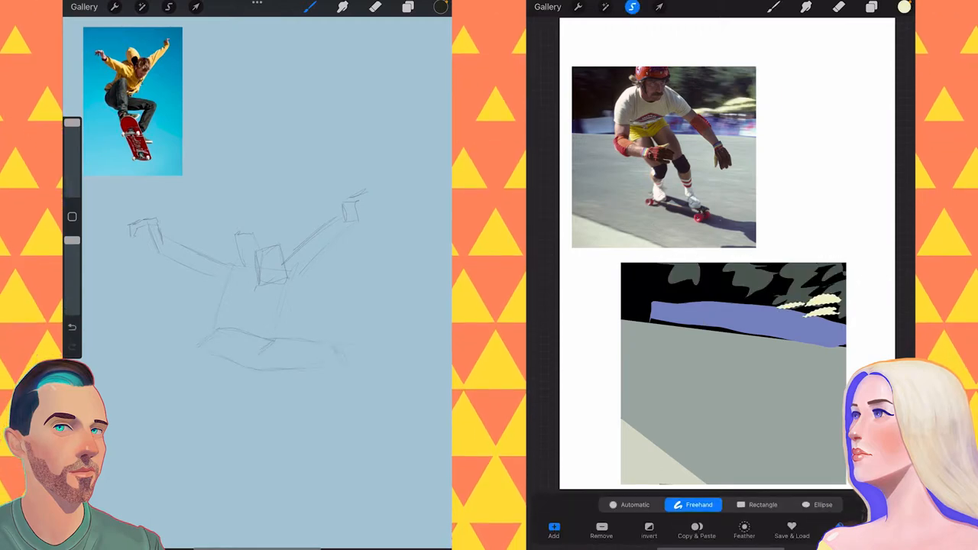
Dab cream highlights on a new layer inside a freehand selection of the blue ramp edge, and shift the reference photo
{"action": "left_click", "coordinate": [774, 7]}
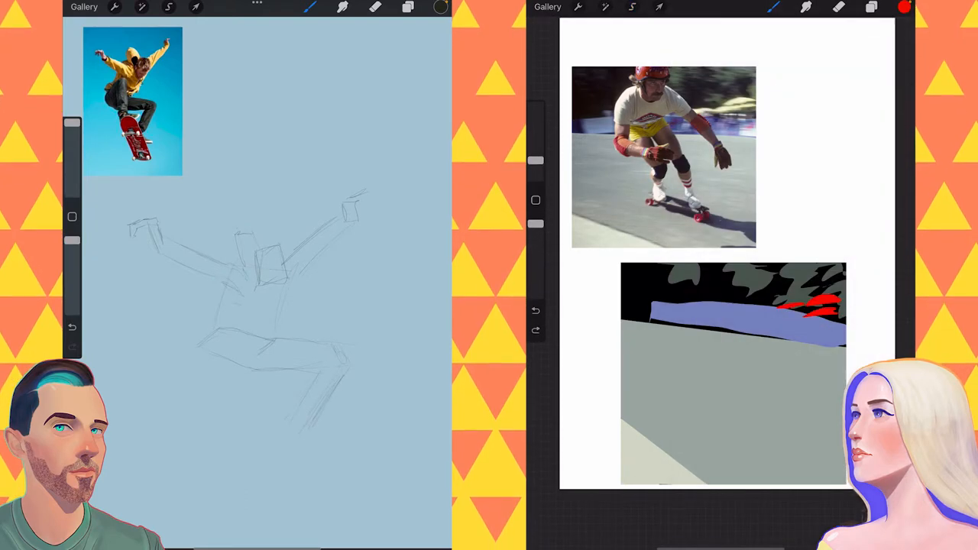
{"action": "left_click", "coordinate": [632, 6]}
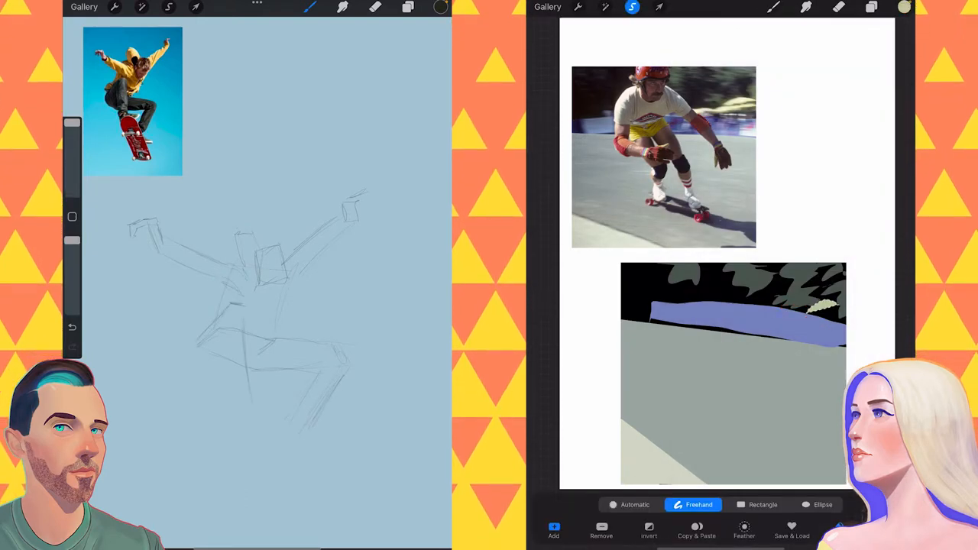
{"action": "left_click", "coordinate": [871, 7]}
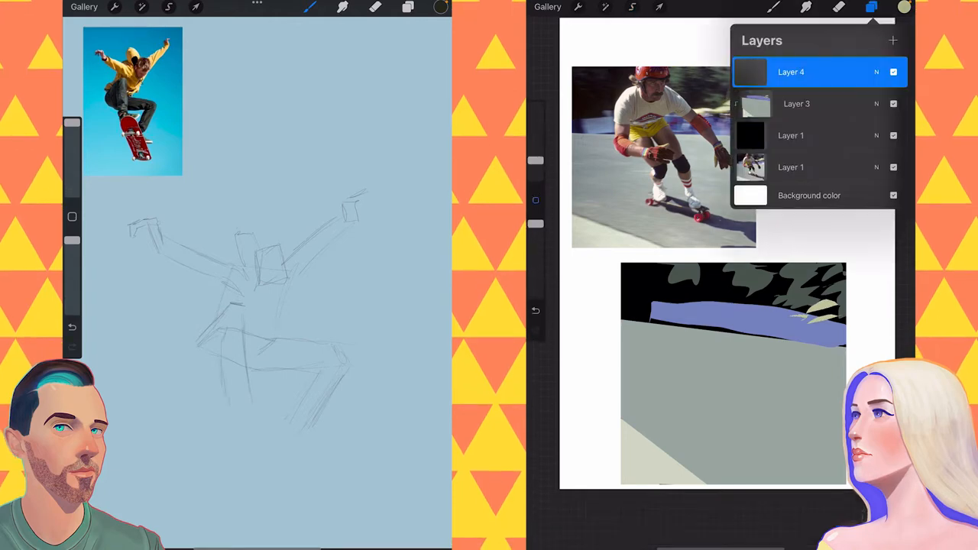
{"action": "left_click", "coordinate": [632, 7]}
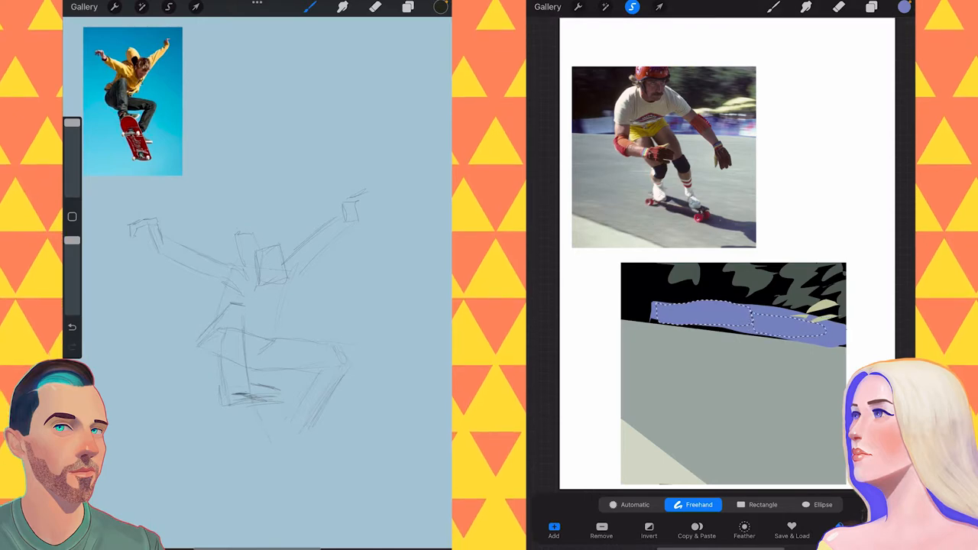
{"action": "left_click", "coordinate": [904, 7]}
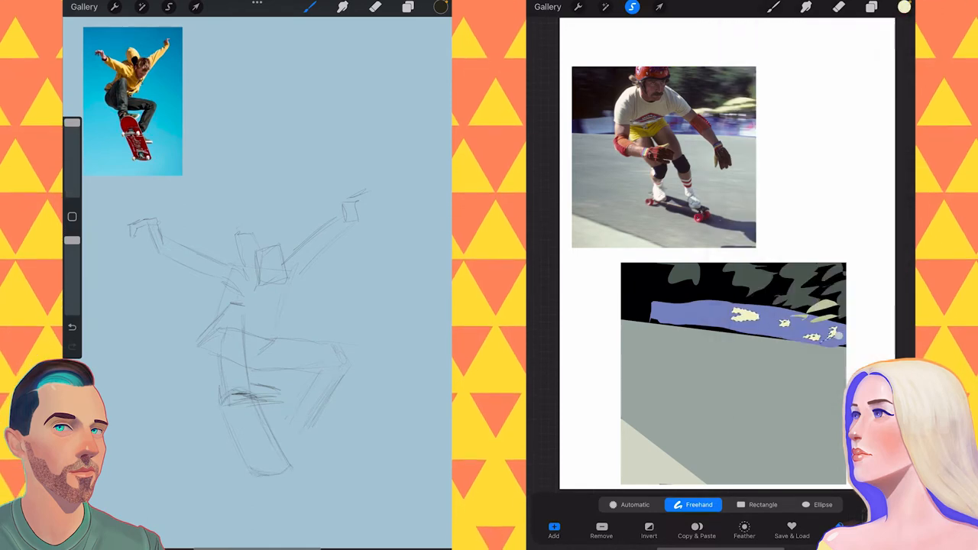
{"action": "left_click_drag", "start_coordinate": [132, 99], "coordinate": [382, 99]}
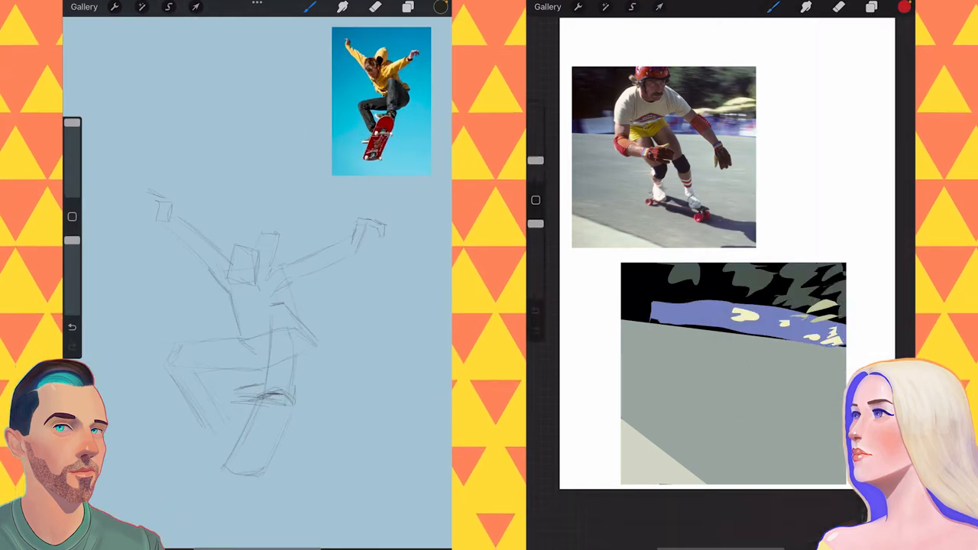
Paint red streaks on Layer 5 and motion-blur the freehand-selected ramp edge
{"action": "left_click", "coordinate": [632, 7]}
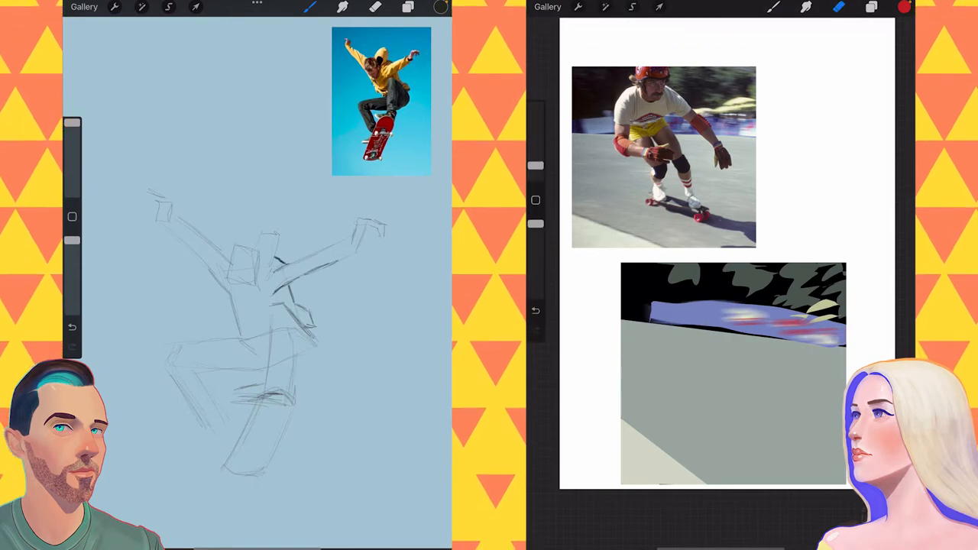
{"action": "left_click_drag", "start_coordinate": [271, 226], "coordinate": [263, 260]}
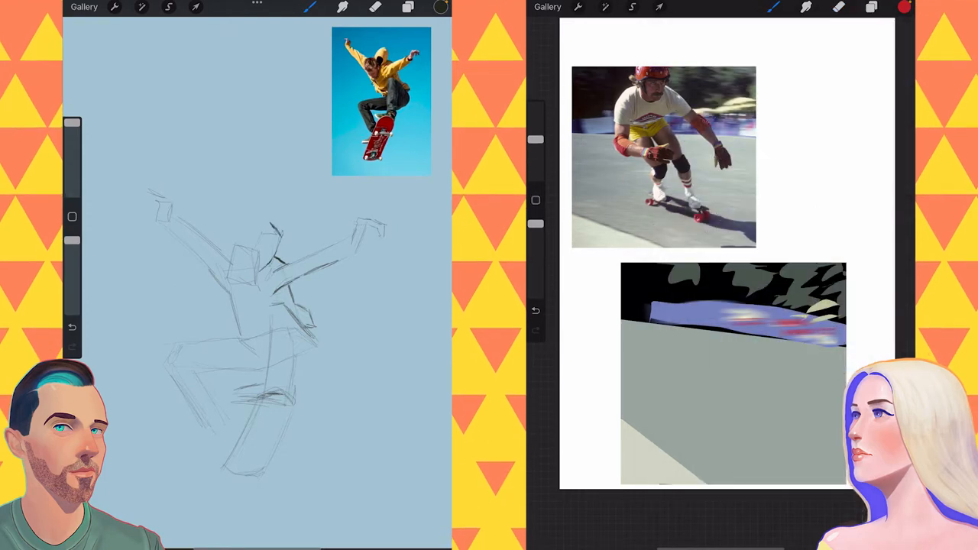
{"action": "left_click", "coordinate": [871, 6]}
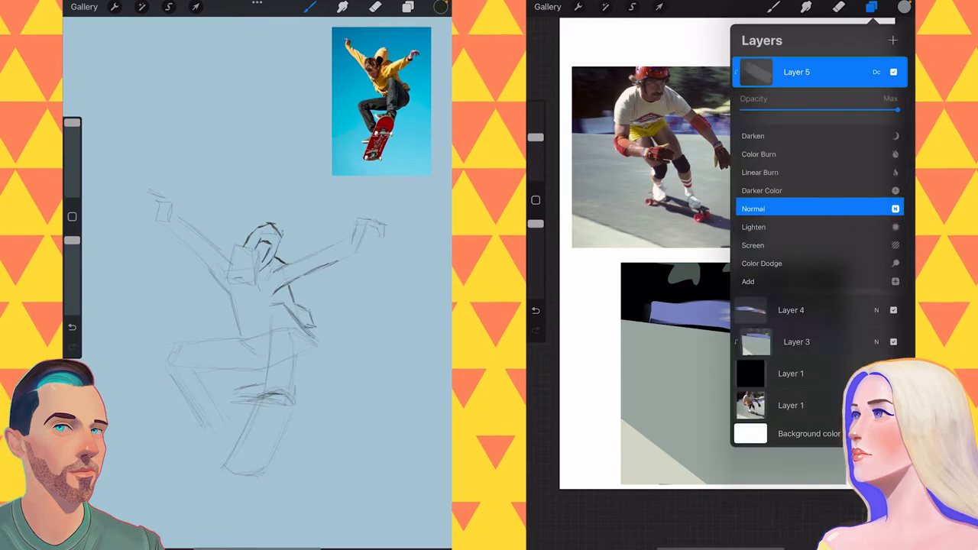
{"action": "left_click", "coordinate": [774, 7]}
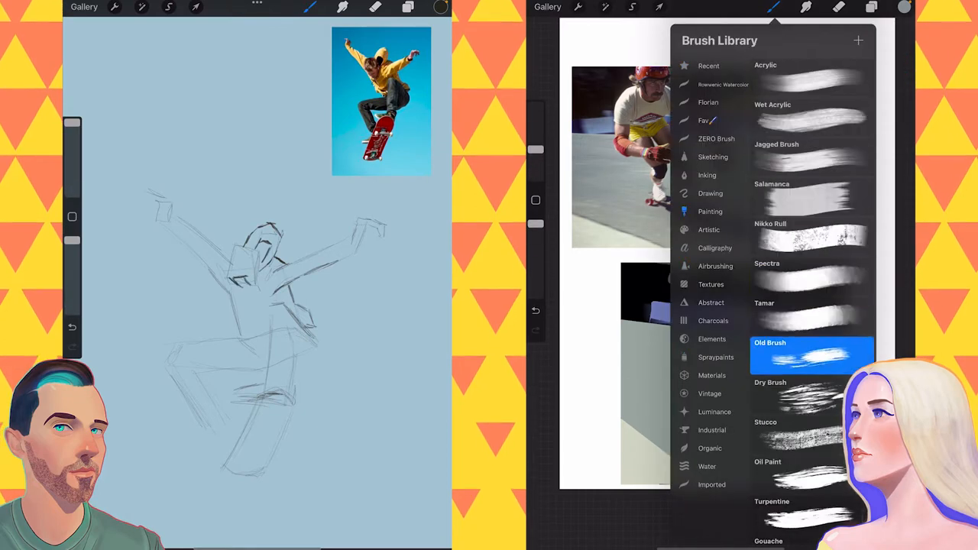
{"action": "left_click", "coordinate": [871, 7]}
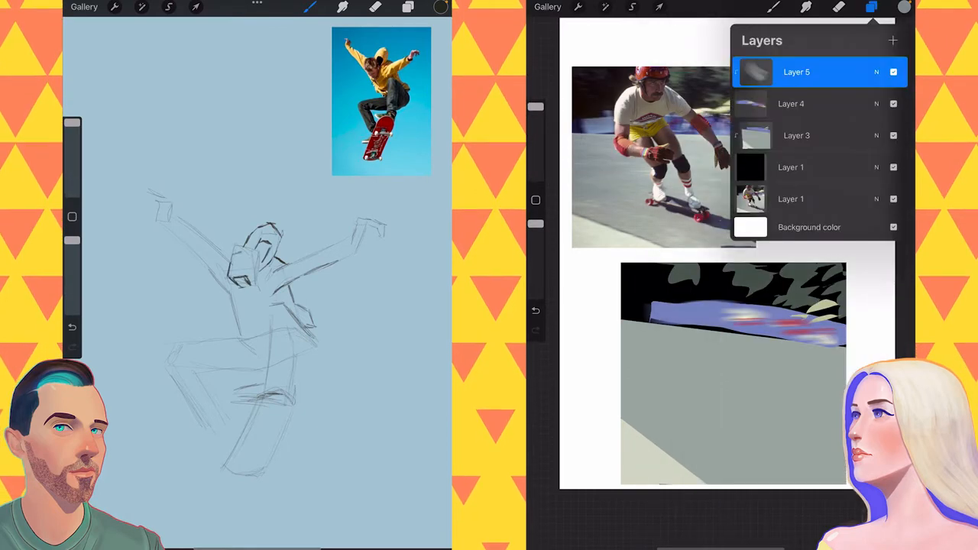
{"action": "left_click", "coordinate": [871, 8]}
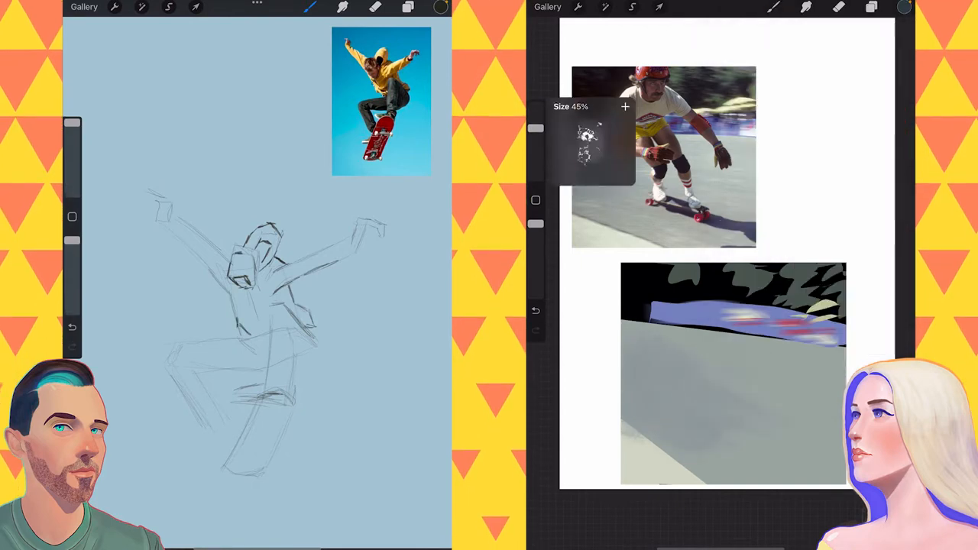
{"action": "left_click", "coordinate": [142, 7]}
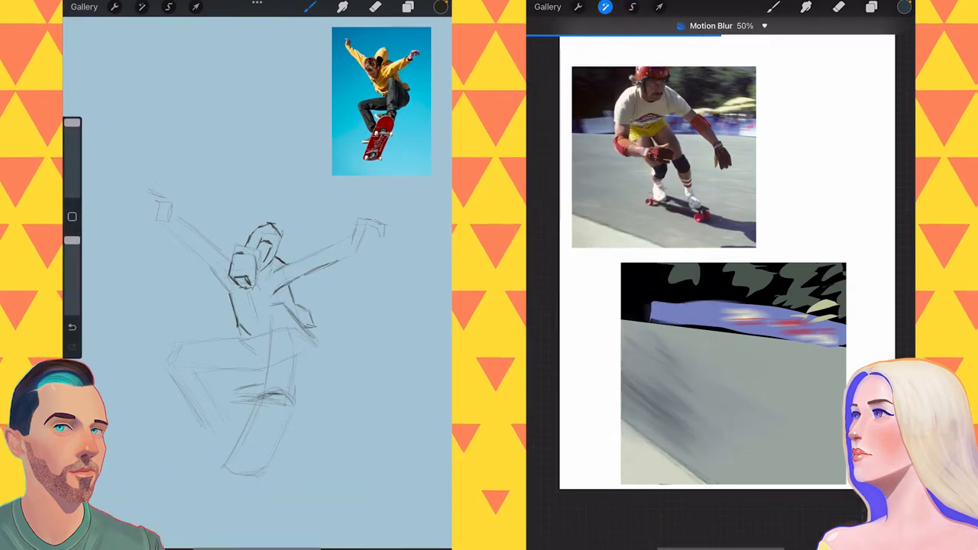
{"action": "left_click", "coordinate": [168, 6]}
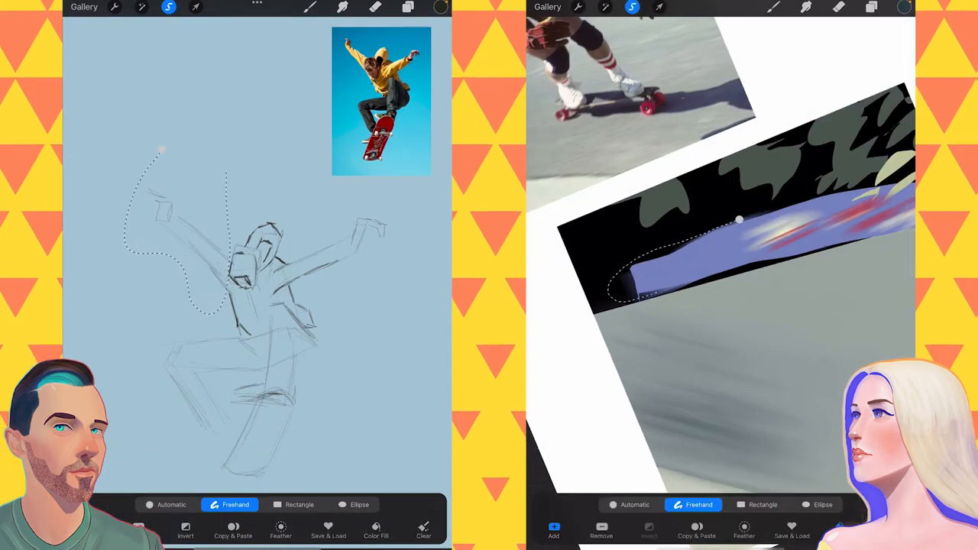
{"action": "left_click", "coordinate": [196, 7]}
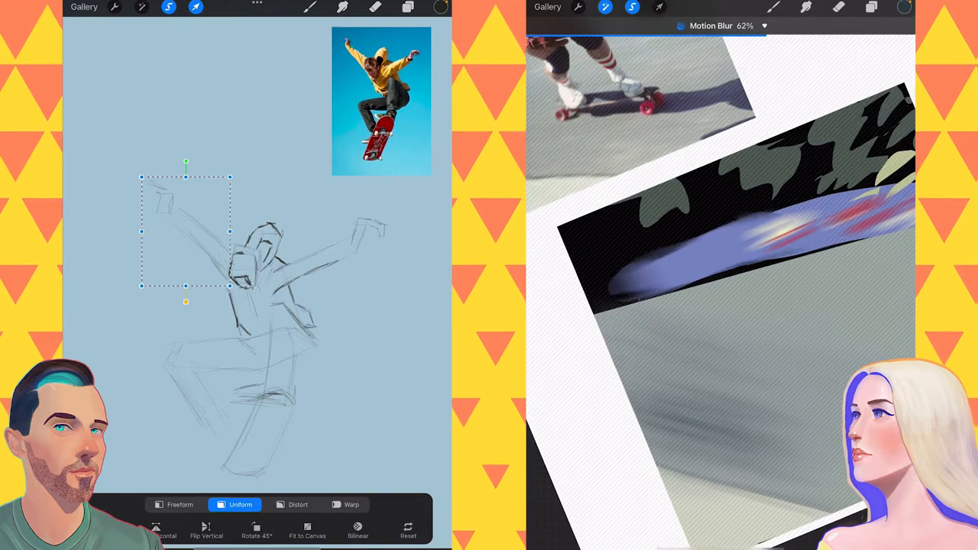
Motion-blur the ground strip and the treeline above the ramp on their layers
{"action": "left_click", "coordinate": [872, 7]}
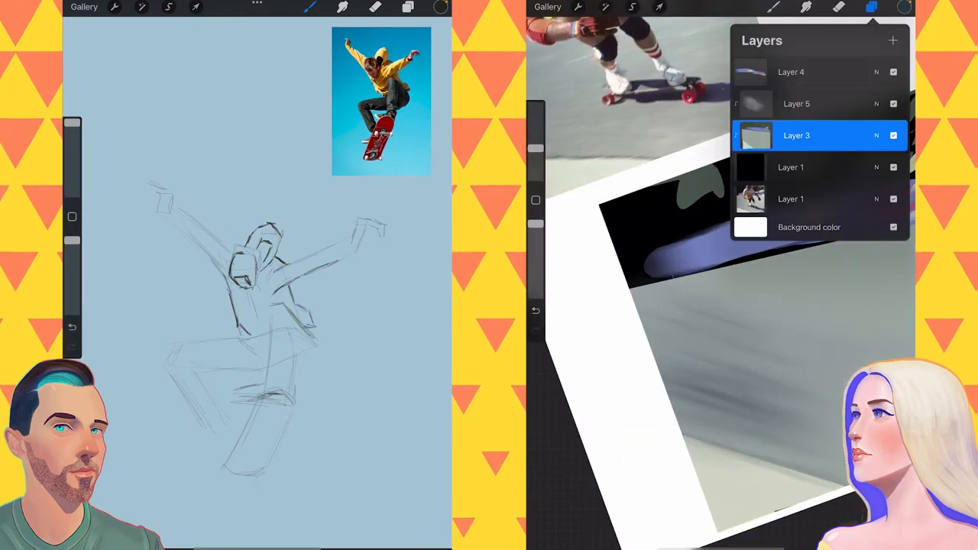
{"action": "left_click", "coordinate": [632, 6]}
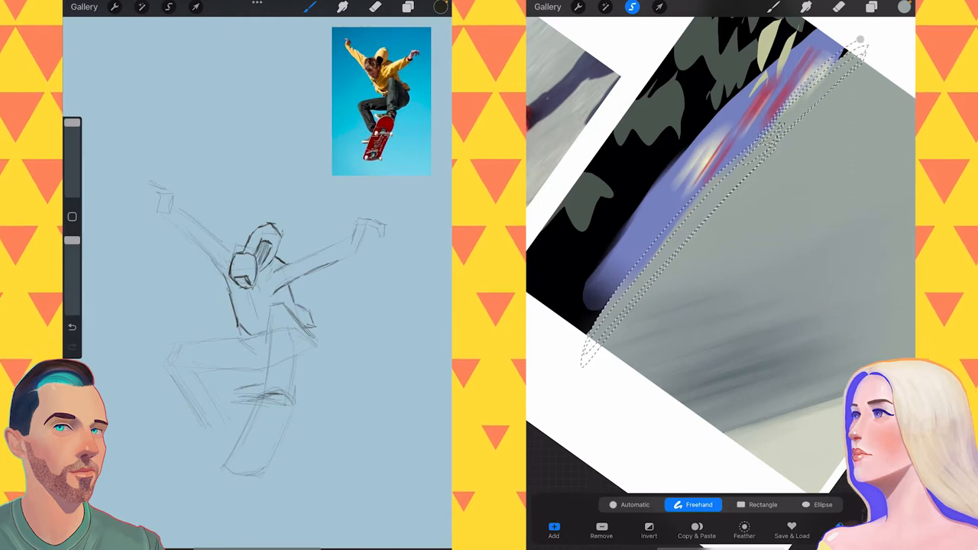
{"action": "left_click", "coordinate": [871, 7]}
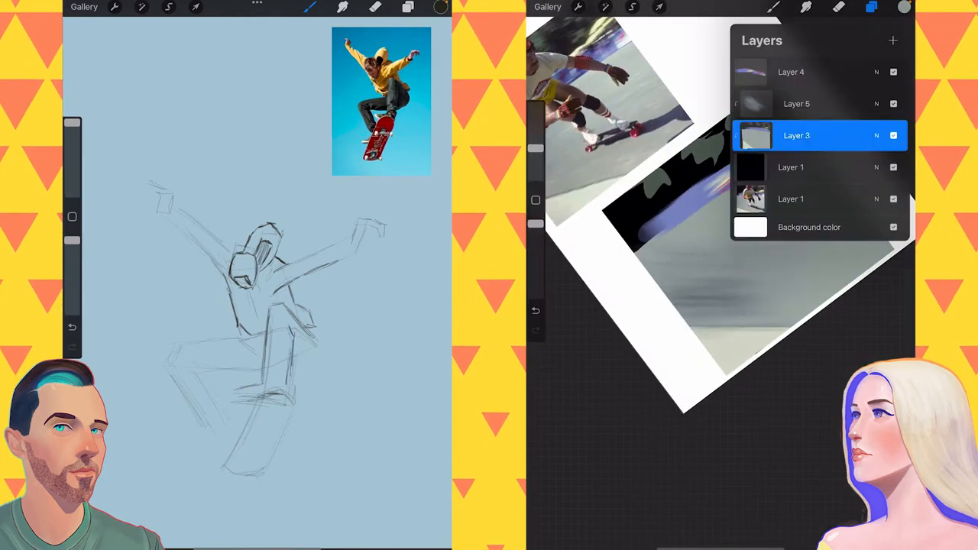
{"action": "left_click", "coordinate": [633, 7]}
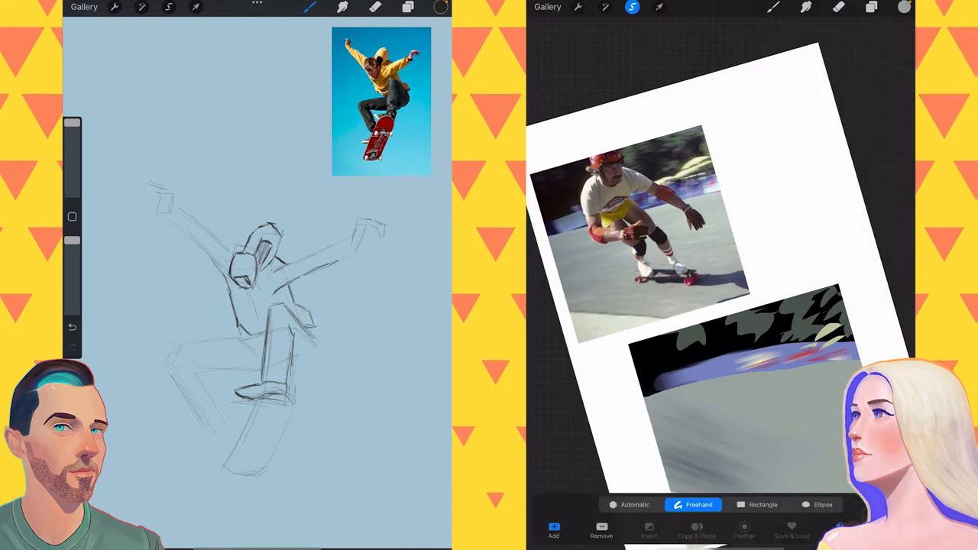
{"action": "left_click_drag", "start_coordinate": [688, 337], "coordinate": [833, 322]}
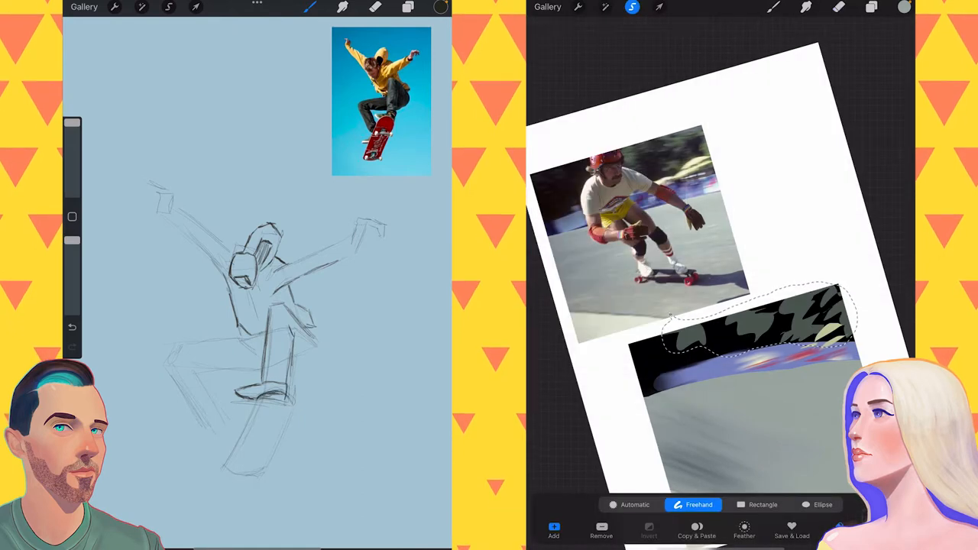
{"action": "left_click", "coordinate": [872, 8]}
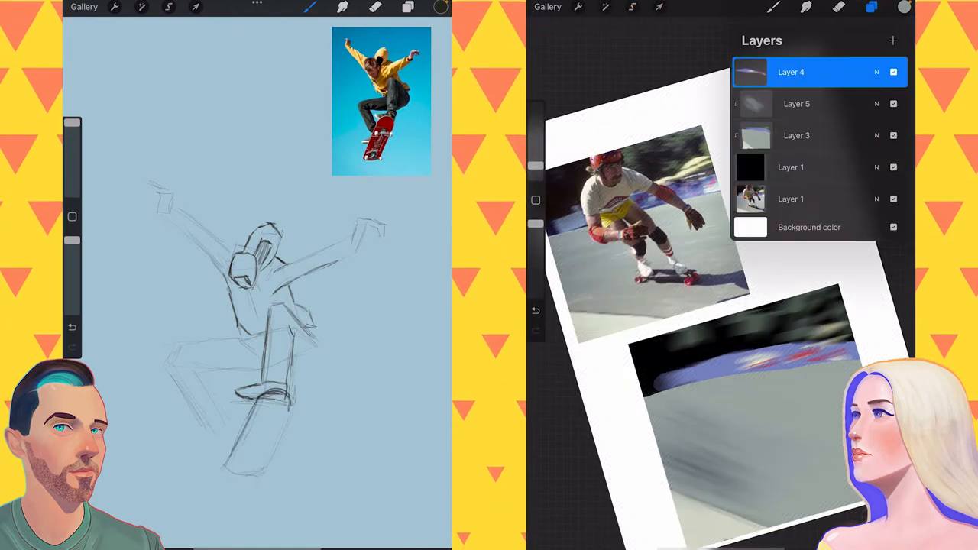
Sketch the crouching skater in red over the ramp; resize the skateboarder sketch and redraw the board
{"action": "left_click", "coordinate": [773, 7]}
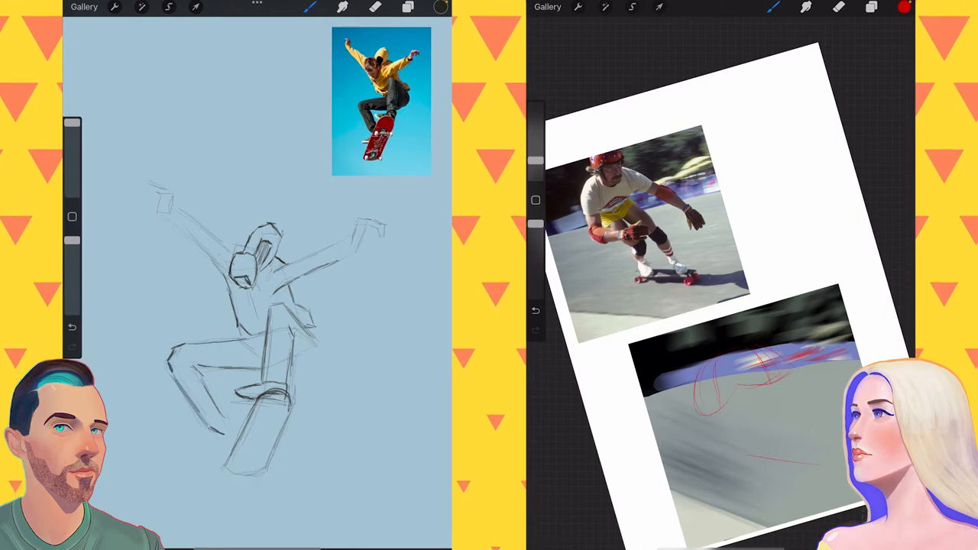
{"action": "left_click", "coordinate": [168, 7]}
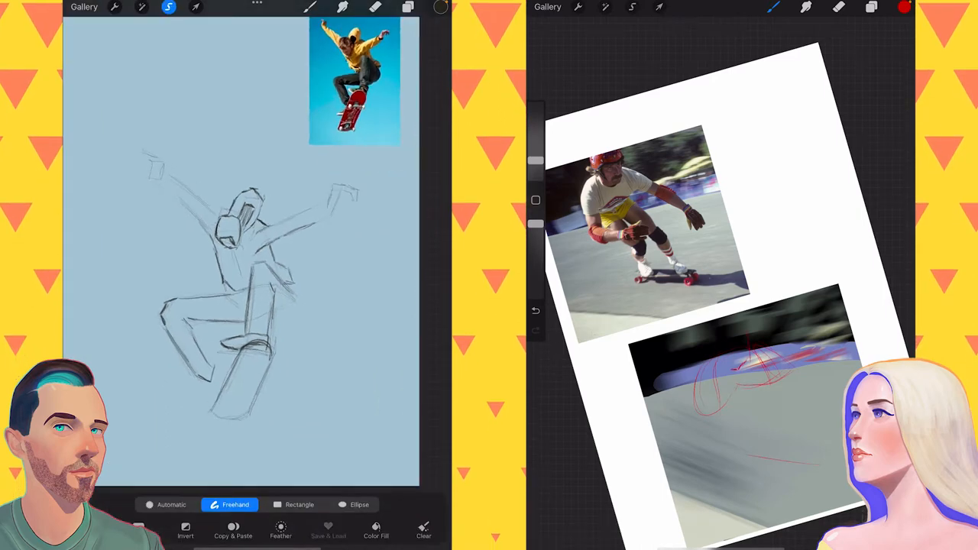
{"action": "left_click", "coordinate": [196, 7]}
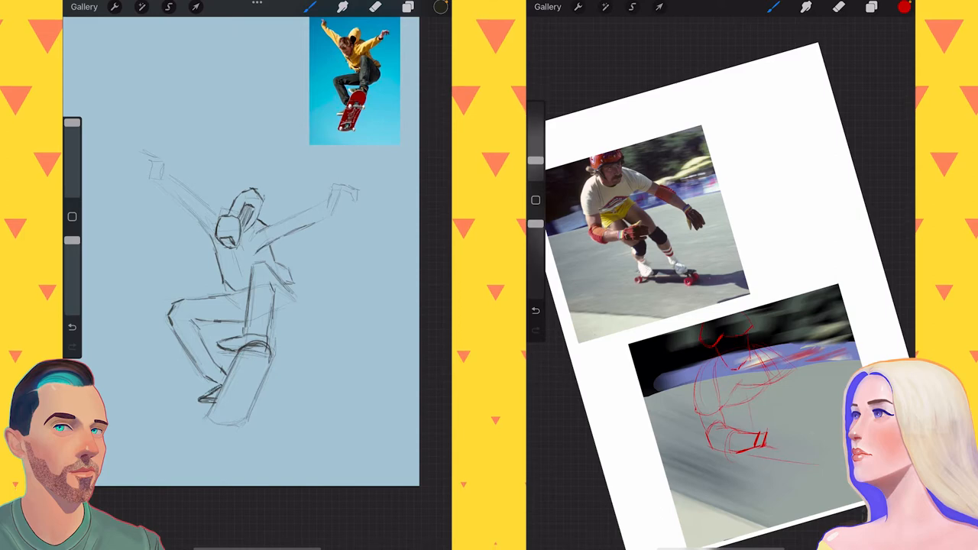
{"action": "left_click", "coordinate": [168, 7]}
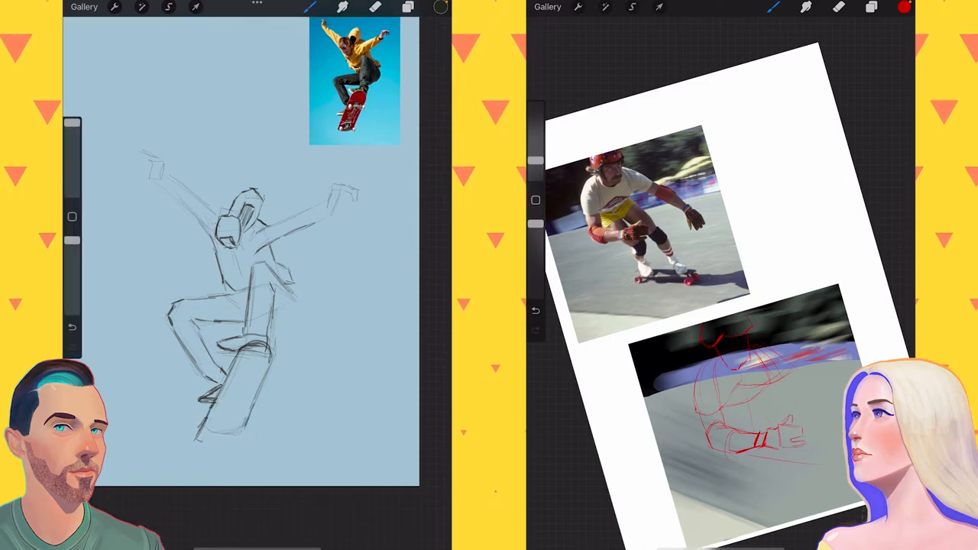
{"action": "left_click", "coordinate": [407, 7]}
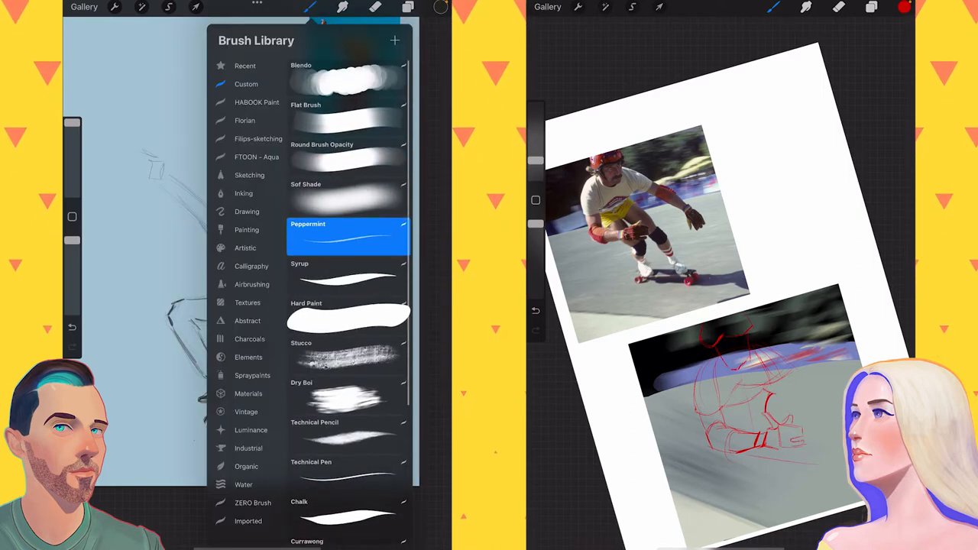
Freehand-select the skateboarder's pants and fill them dark navy
{"action": "left_click", "coordinate": [441, 7]}
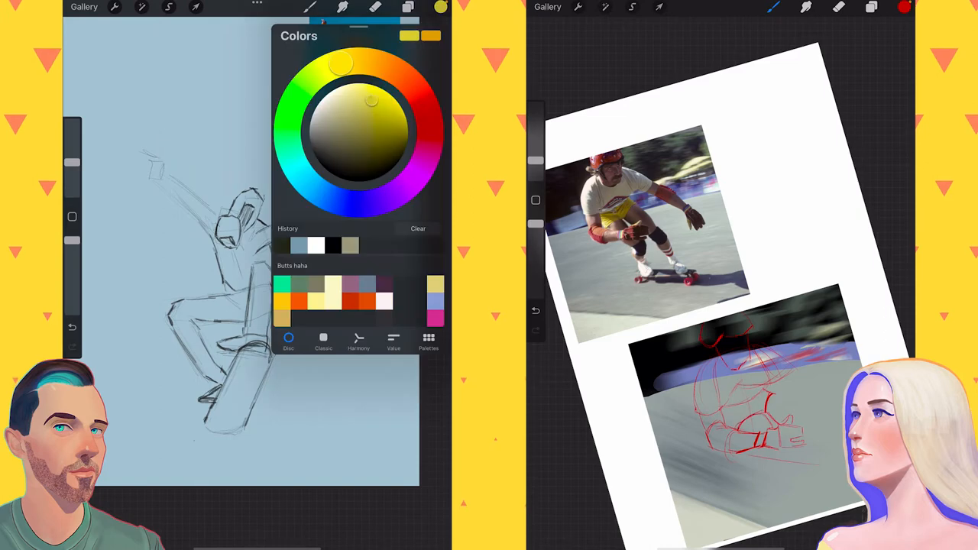
{"action": "left_click", "coordinate": [168, 7]}
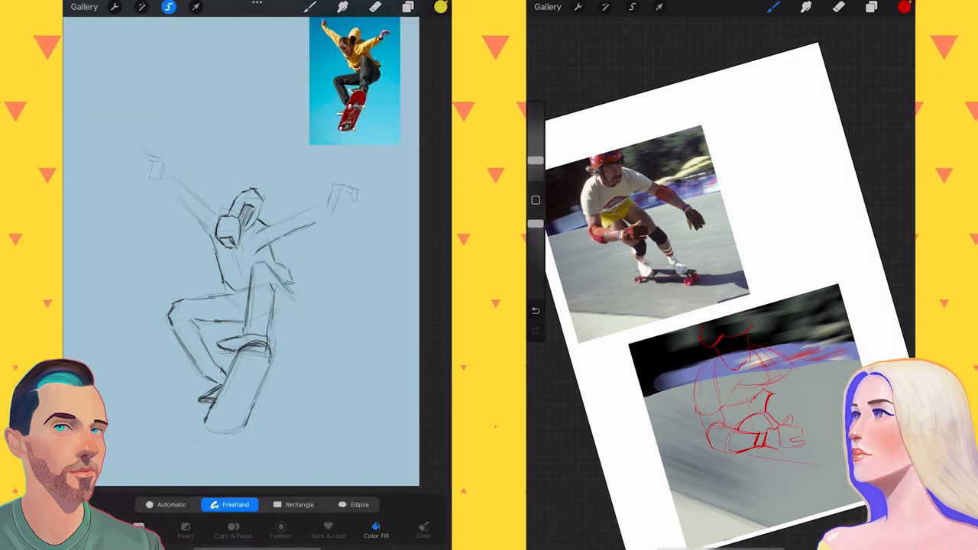
{"action": "left_click_drag", "start_coordinate": [272, 233], "coordinate": [325, 197]}
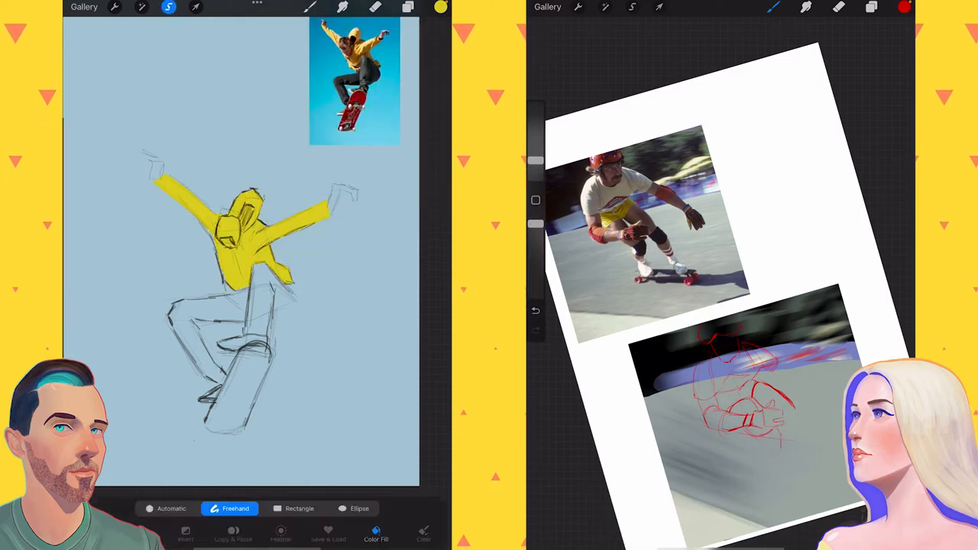
{"action": "left_click", "coordinate": [440, 7]}
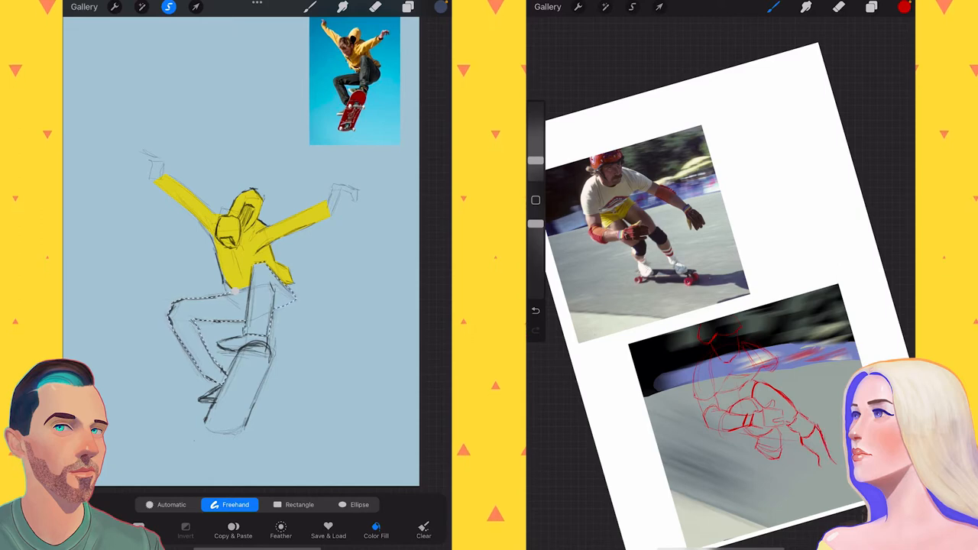
{"action": "left_click", "coordinate": [408, 8]}
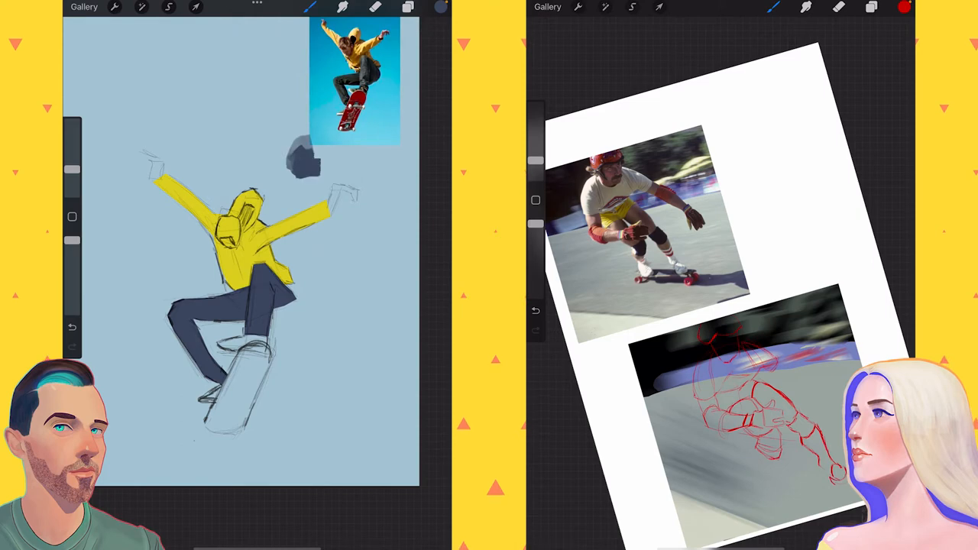
Fill the face and raised hand with a light skin tone and reshape the hand with Liquify
{"action": "left_click", "coordinate": [441, 7]}
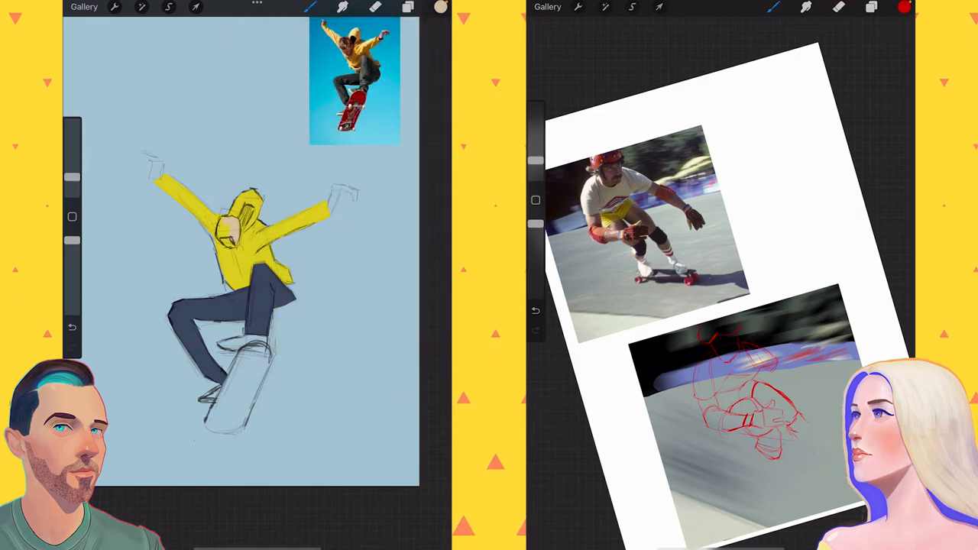
{"action": "left_click", "coordinate": [168, 7]}
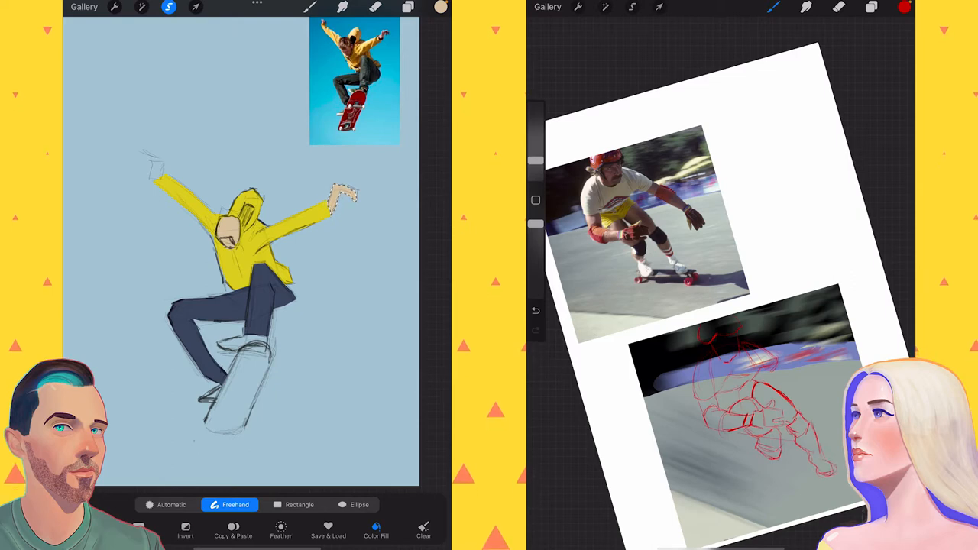
{"action": "left_click", "coordinate": [141, 7]}
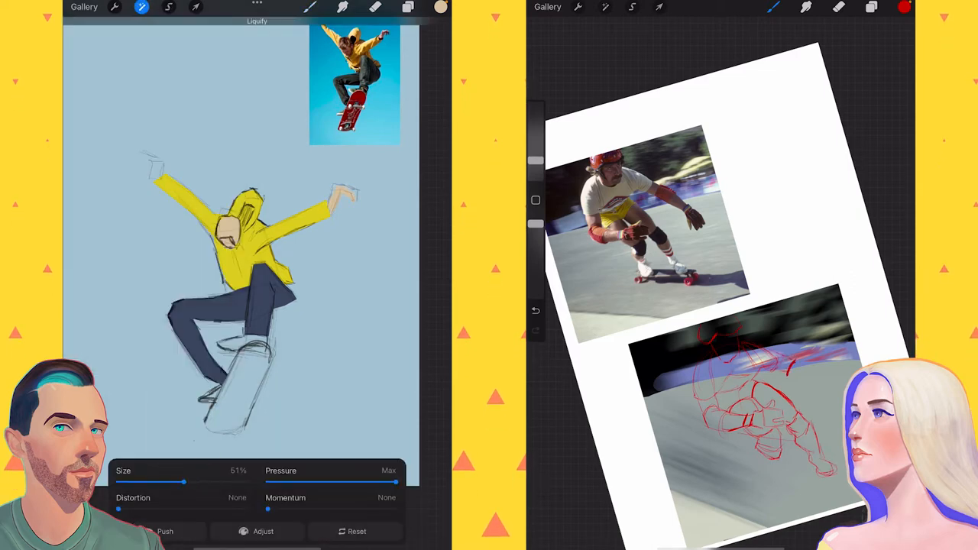
{"action": "left_click", "coordinate": [168, 7]}
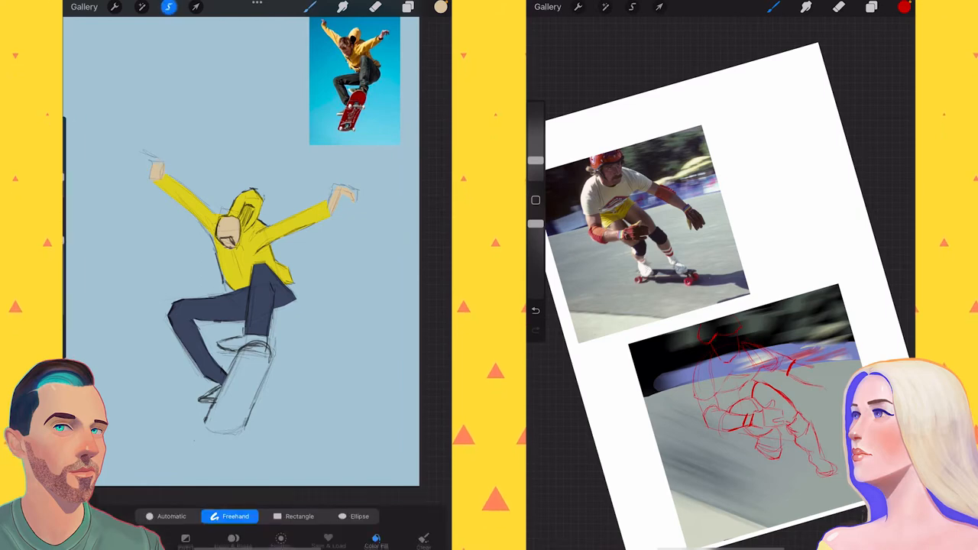
Fill the other hand with skin tone and the shoes with dark green
{"action": "left_click", "coordinate": [169, 7]}
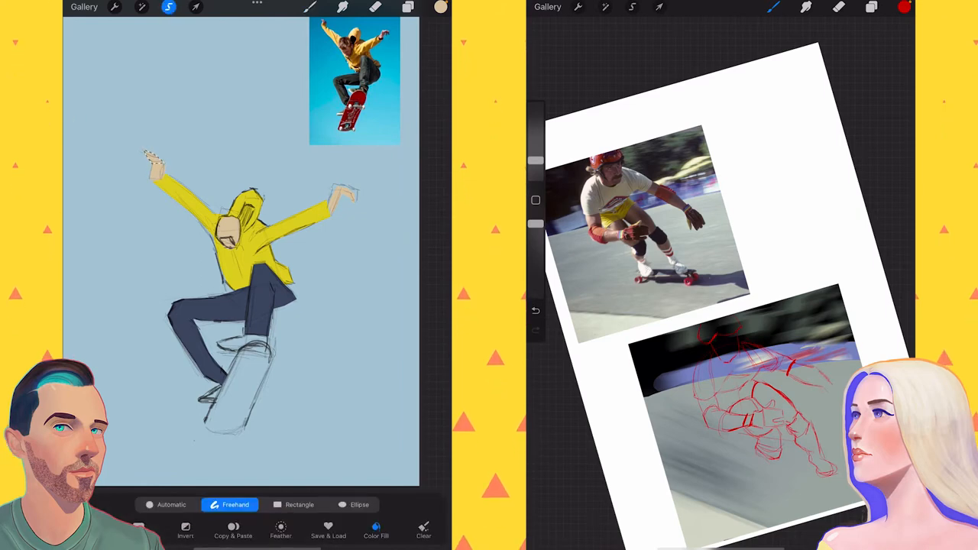
{"action": "left_click", "coordinate": [409, 7]}
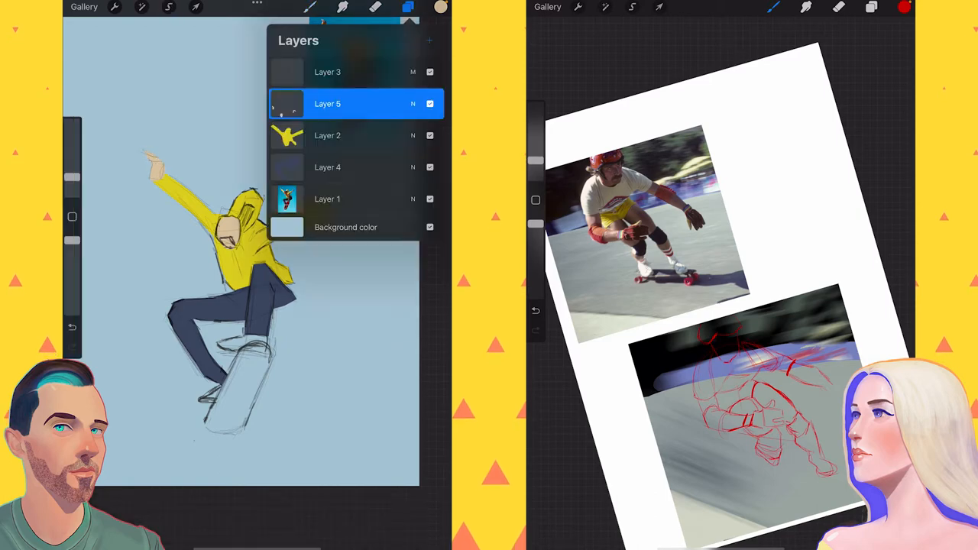
{"action": "left_click", "coordinate": [440, 7]}
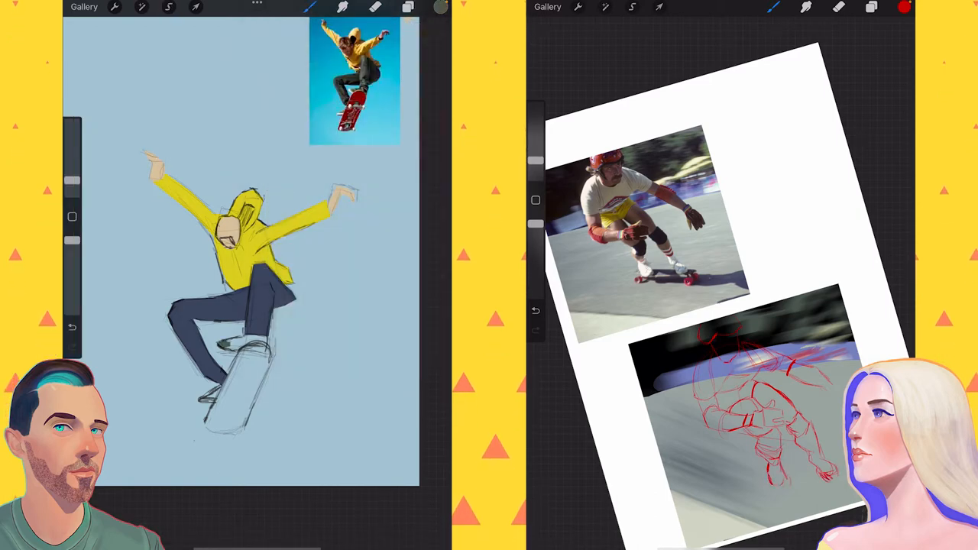
{"action": "left_click", "coordinate": [169, 7]}
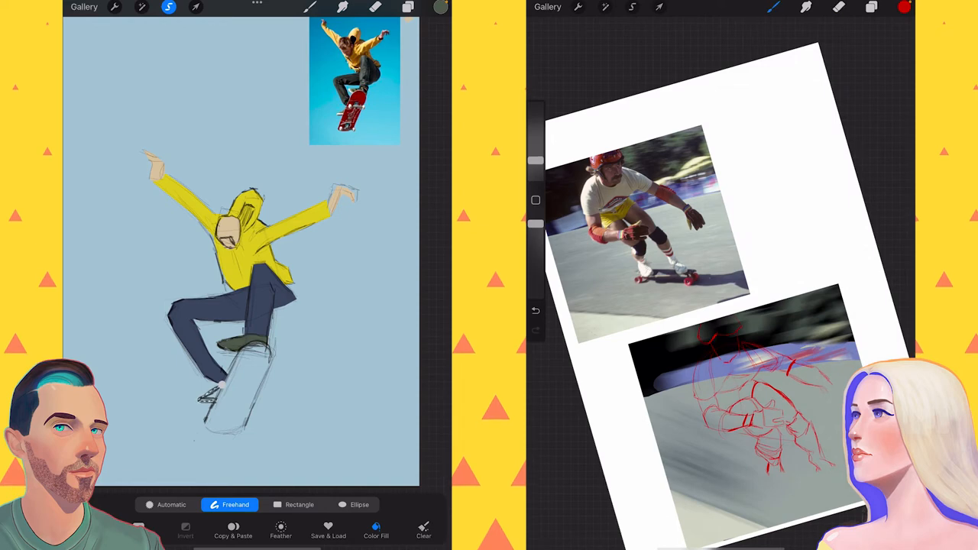
Fill the skateboard solid red and paint brown hair under the hood
{"action": "left_click", "coordinate": [441, 7]}
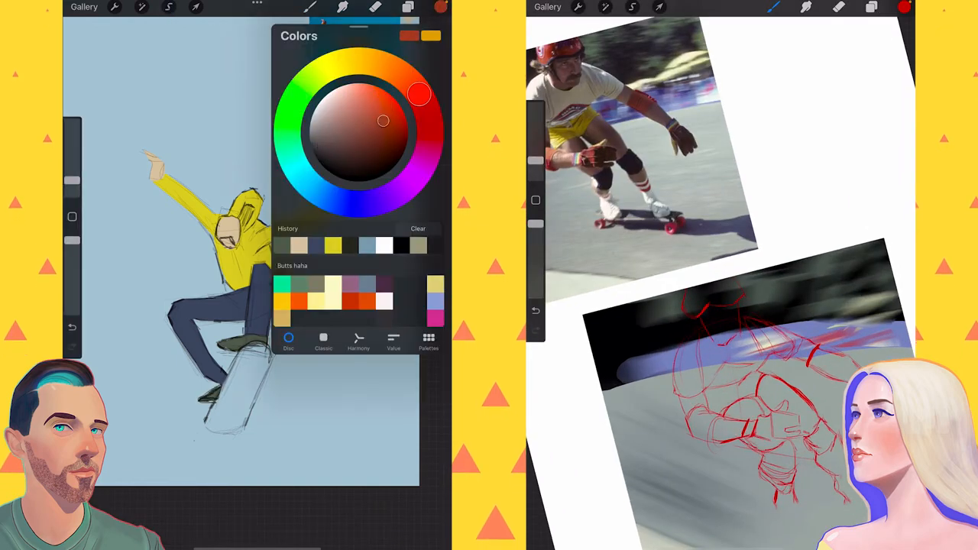
{"action": "left_click", "coordinate": [168, 7]}
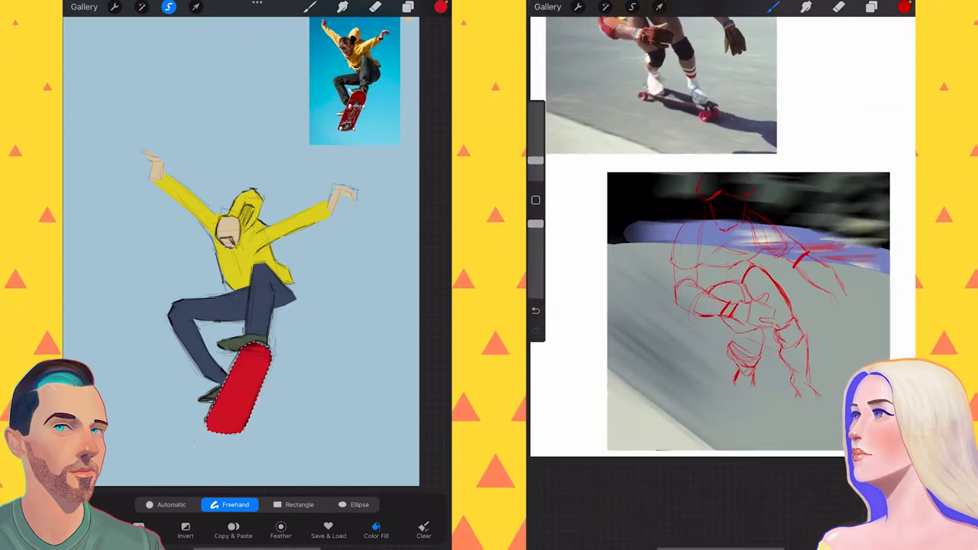
{"action": "left_click", "coordinate": [142, 7]}
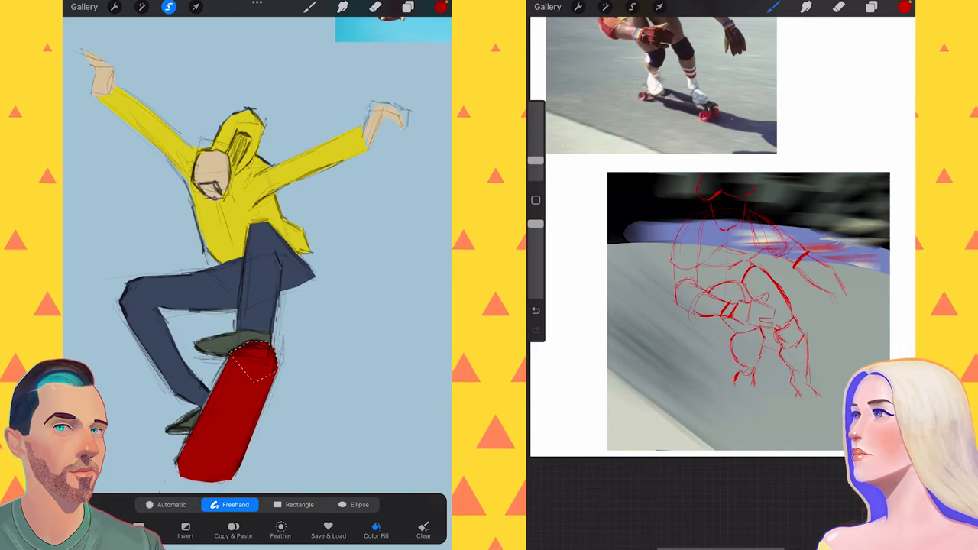
{"action": "left_click", "coordinate": [408, 7]}
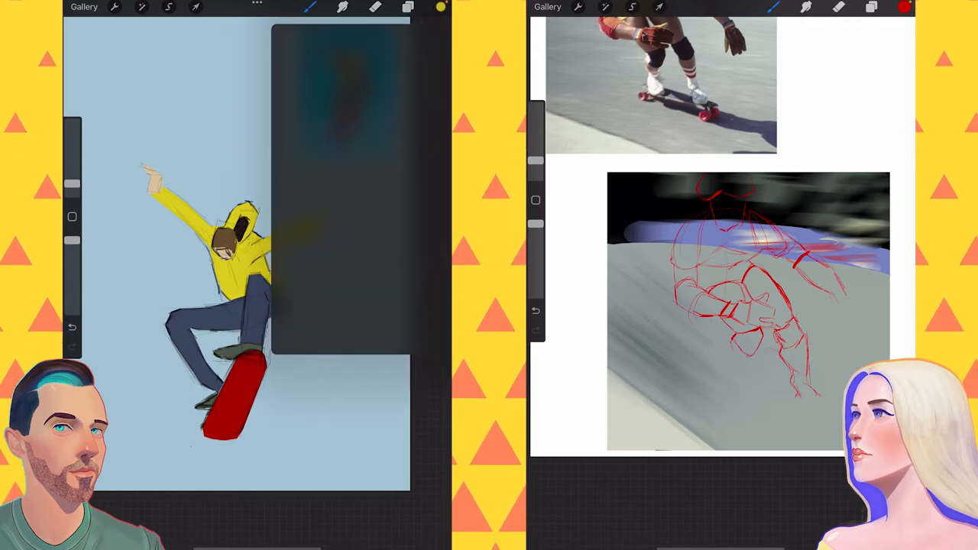
Brush darker shading into freehand selections along the hoodie sleeve and erase stray marks
{"action": "left_click", "coordinate": [168, 7]}
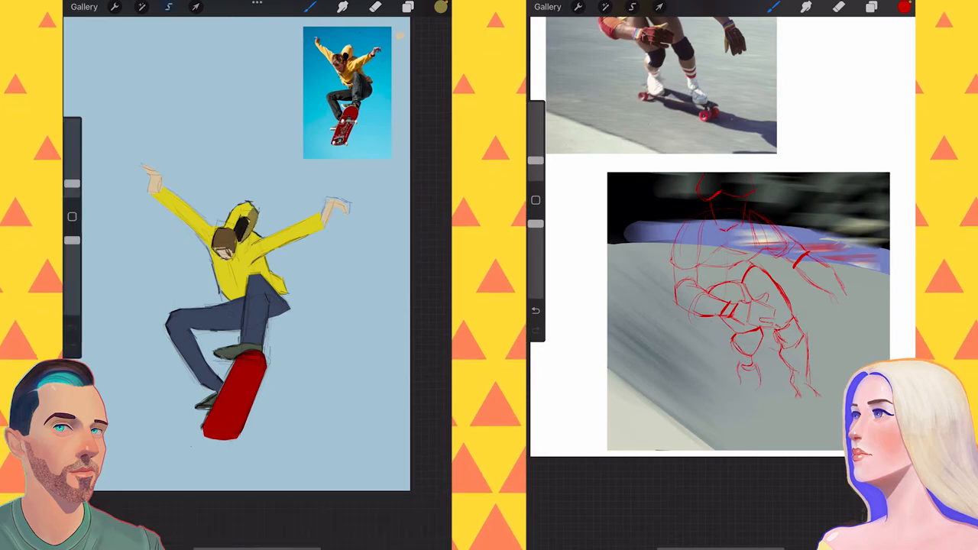
{"action": "left_click", "coordinate": [168, 7]}
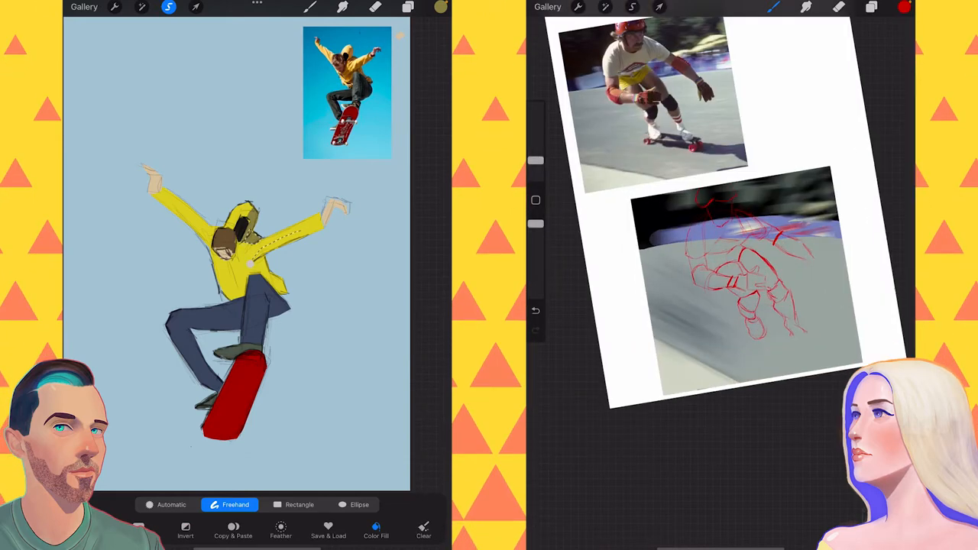
{"action": "left_click_drag", "start_coordinate": [244, 237], "coordinate": [329, 222]}
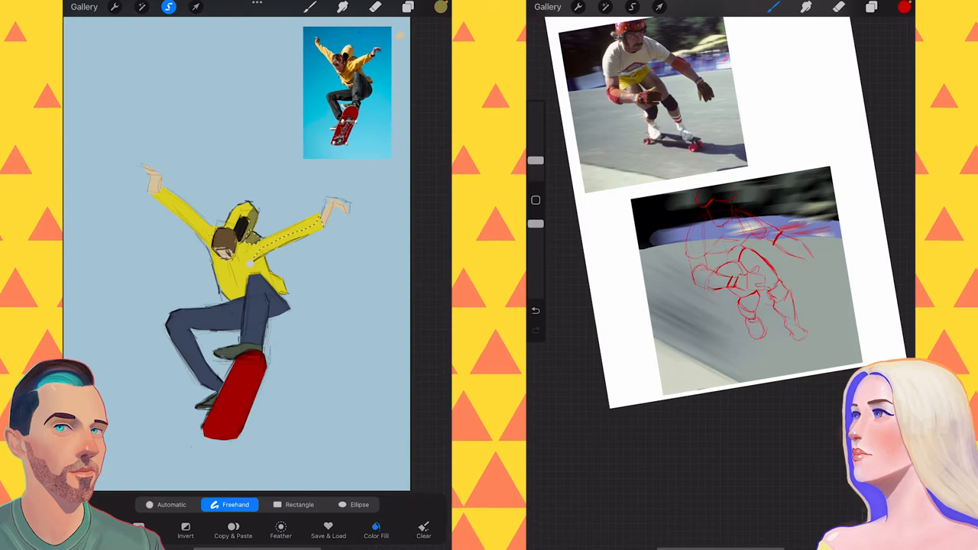
{"action": "left_click_drag", "start_coordinate": [248, 266], "coordinate": [323, 224]}
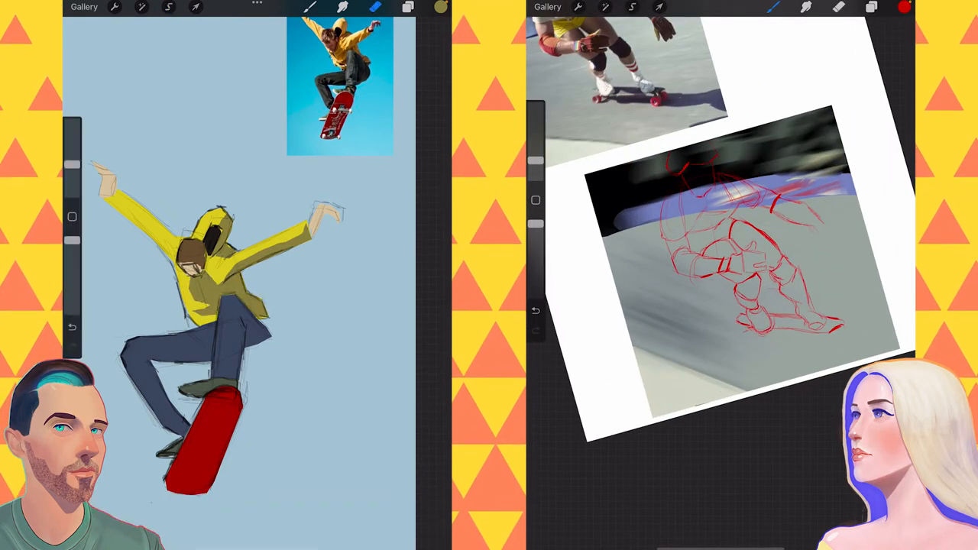
{"action": "left_click", "coordinate": [309, 7]}
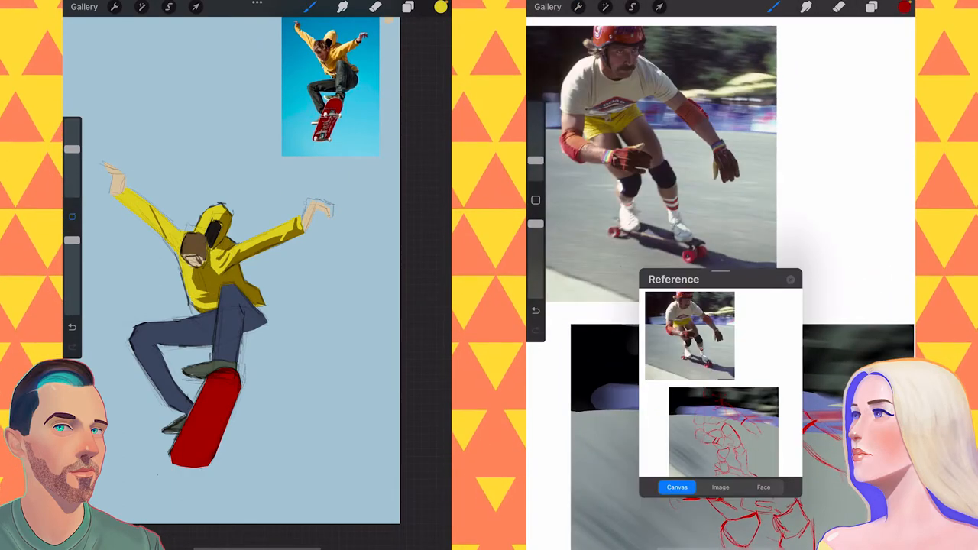
Show the close-up face photo as reference, hide the old sketch layer and sketch the face in red
{"action": "left_click", "coordinate": [408, 7]}
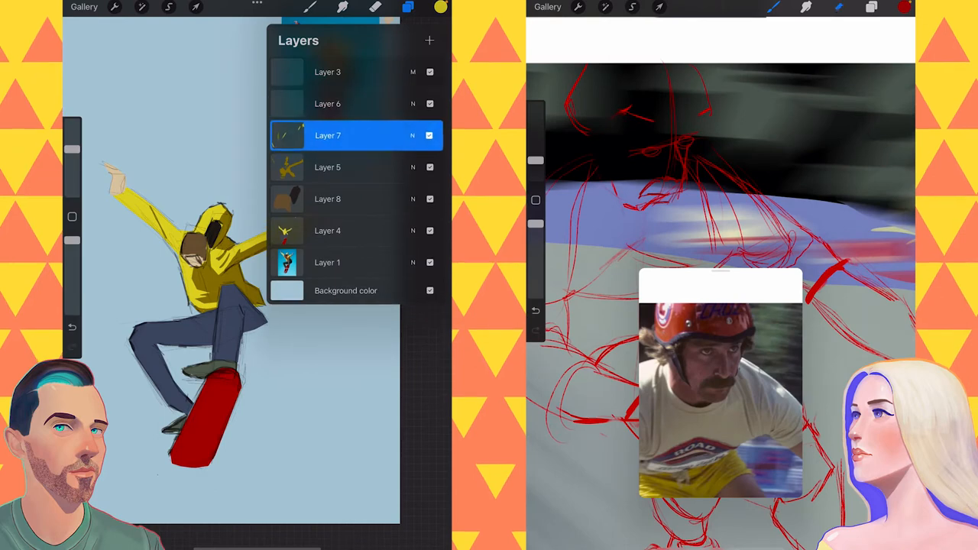
{"action": "left_click", "coordinate": [441, 7]}
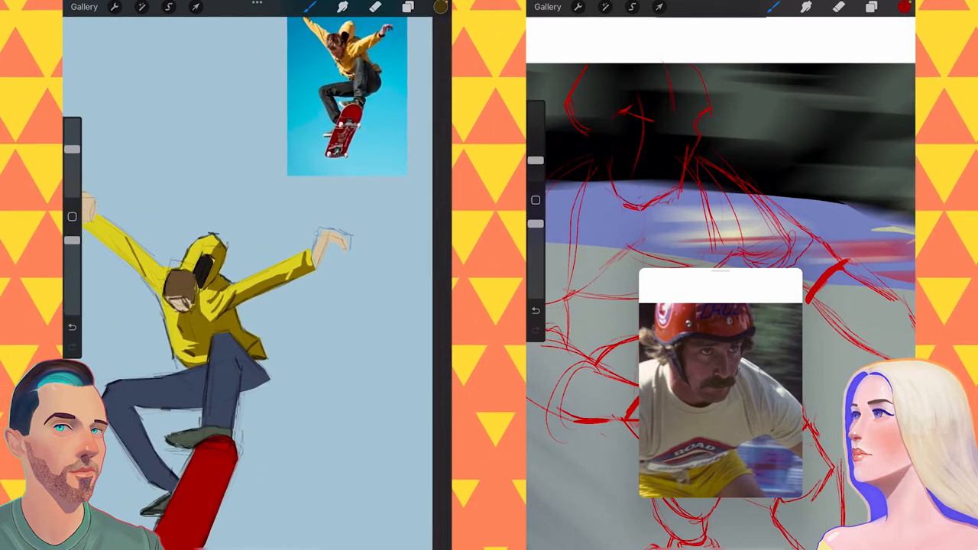
{"action": "left_click", "coordinate": [872, 7]}
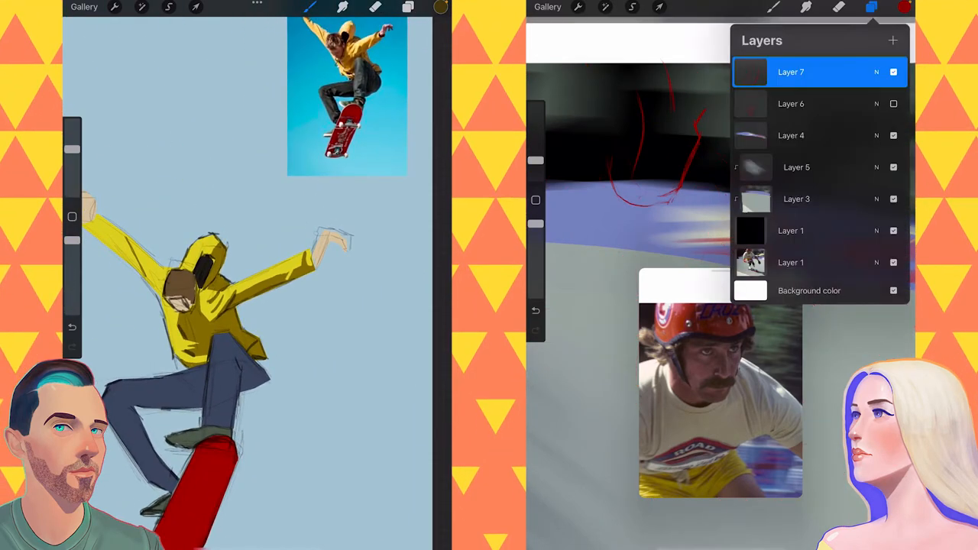
{"action": "left_click", "coordinate": [871, 8]}
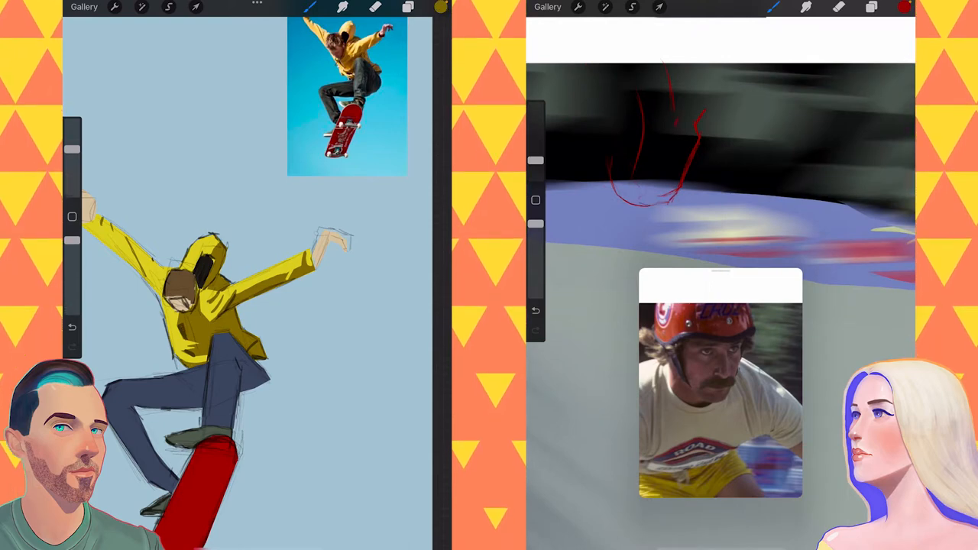
{"action": "left_click", "coordinate": [441, 7]}
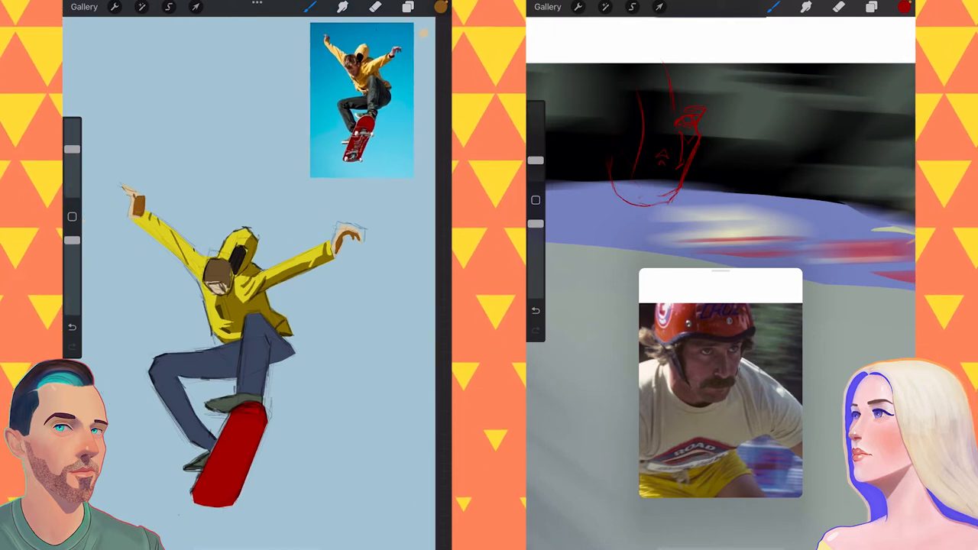
Add dark shading inside the skateboarder's hood
{"action": "left_click", "coordinate": [408, 7]}
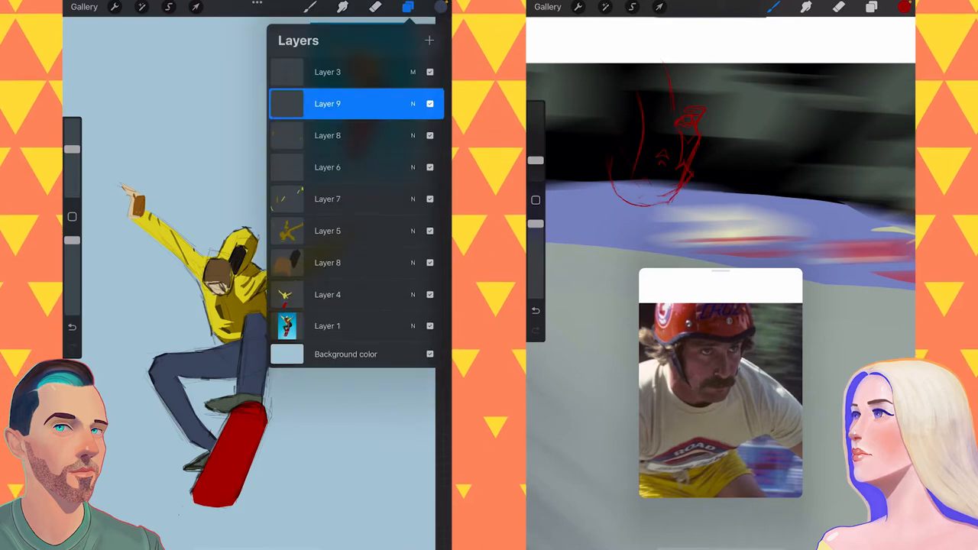
{"action": "left_click", "coordinate": [441, 6]}
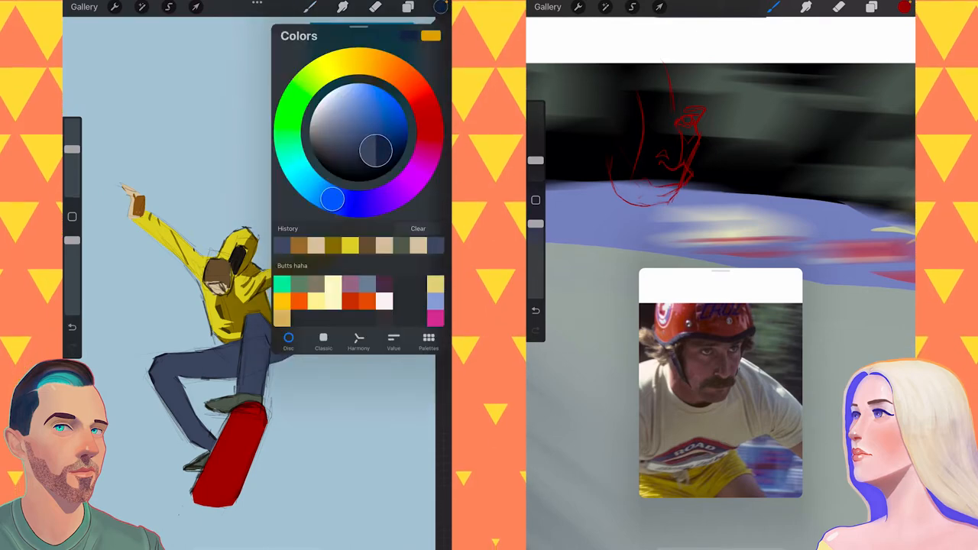
{"action": "left_click", "coordinate": [168, 7]}
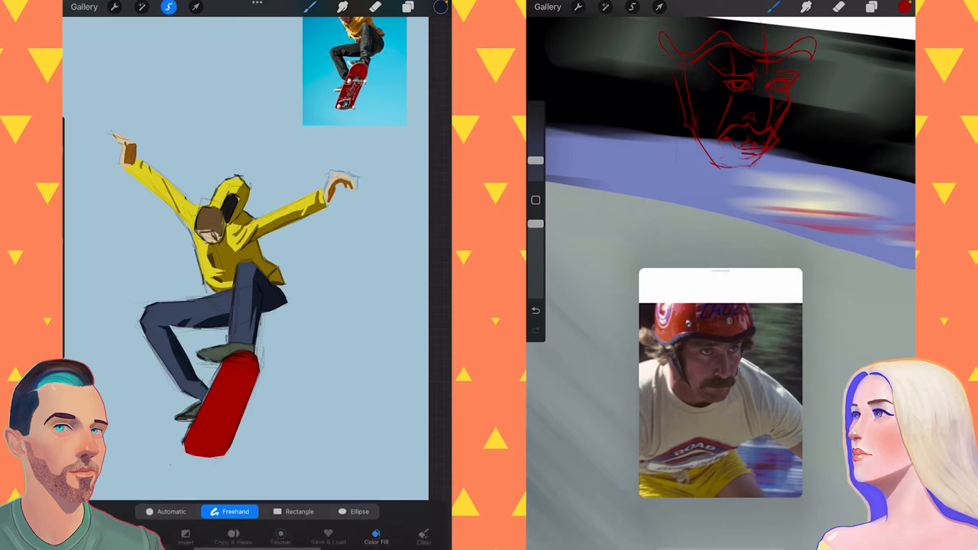
Lasso and transform the roller skater's sketched head onto the crouching figure
{"action": "left_click", "coordinate": [871, 7]}
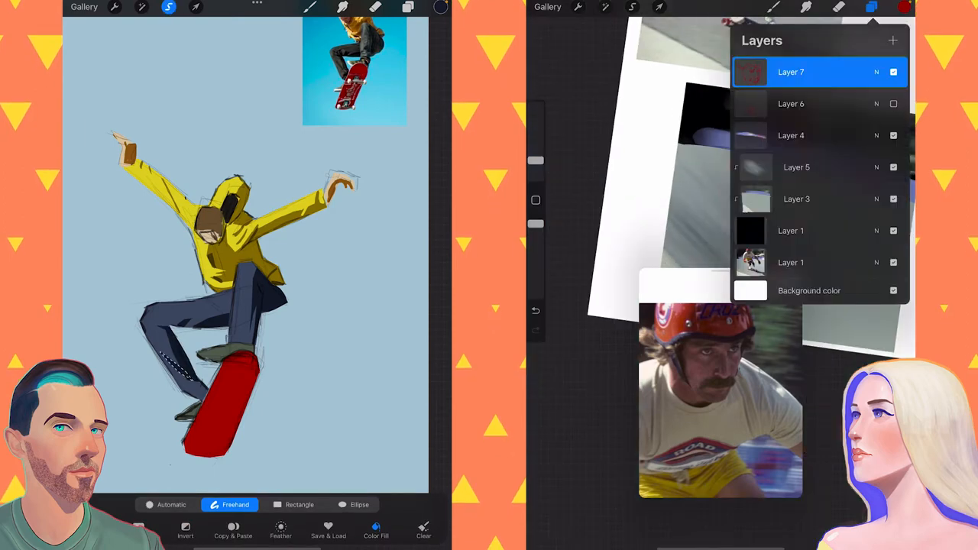
{"action": "left_click", "coordinate": [659, 7]}
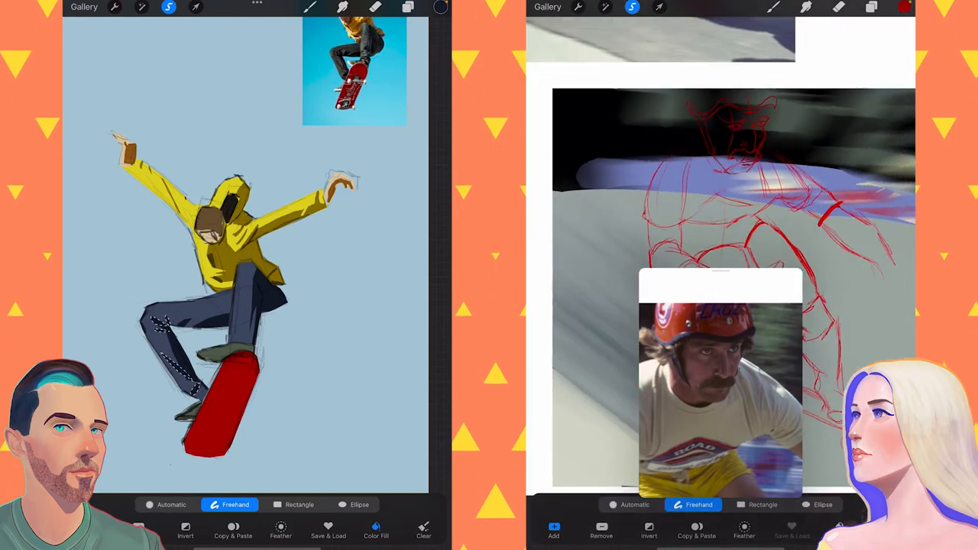
{"action": "left_click", "coordinate": [659, 7]}
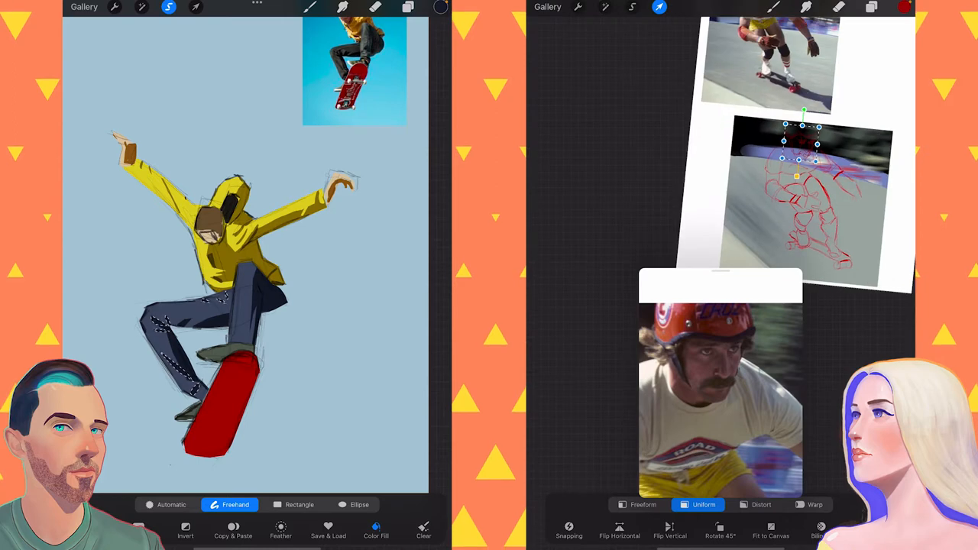
{"action": "left_click", "coordinate": [407, 7]}
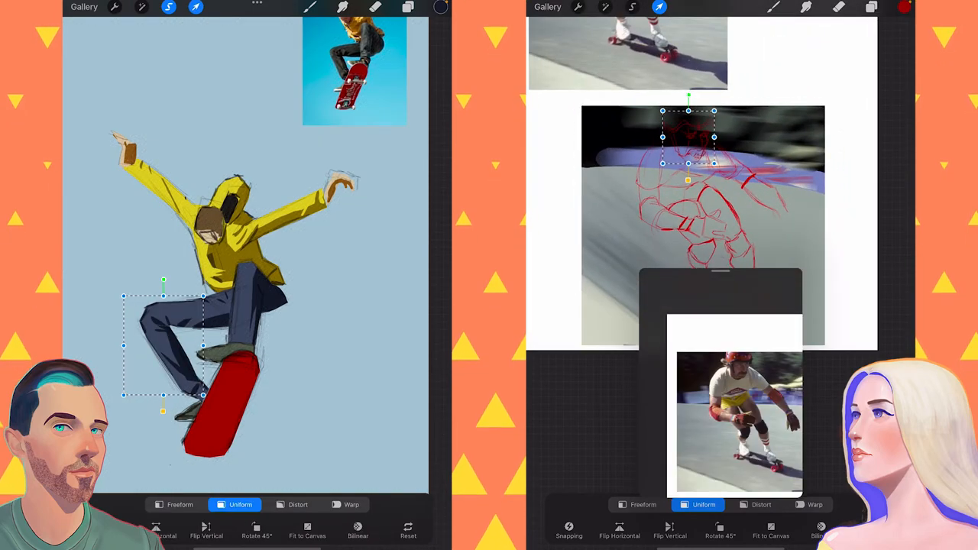
Select and reshape the skateboarder's bent lower leg with Transform
{"action": "left_click", "coordinate": [872, 7]}
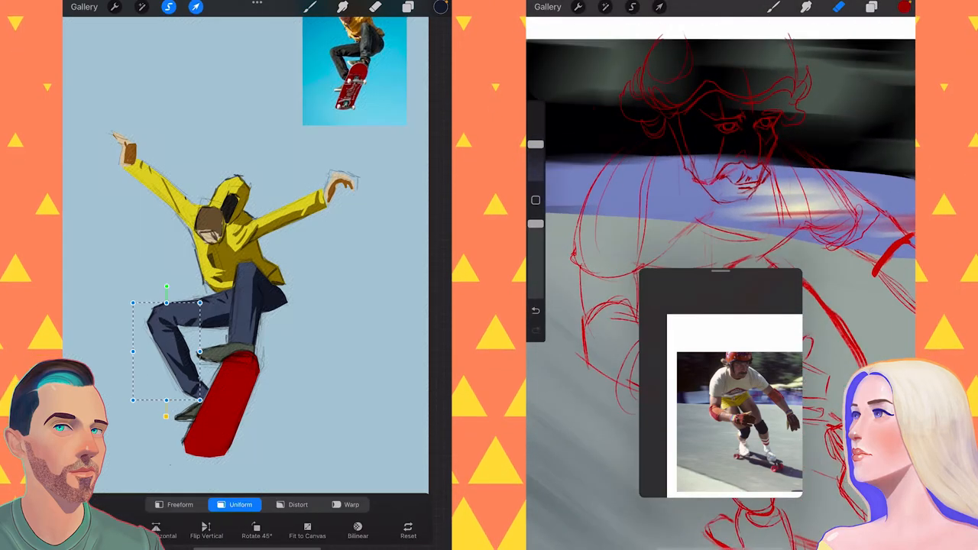
{"action": "left_click", "coordinate": [180, 505]}
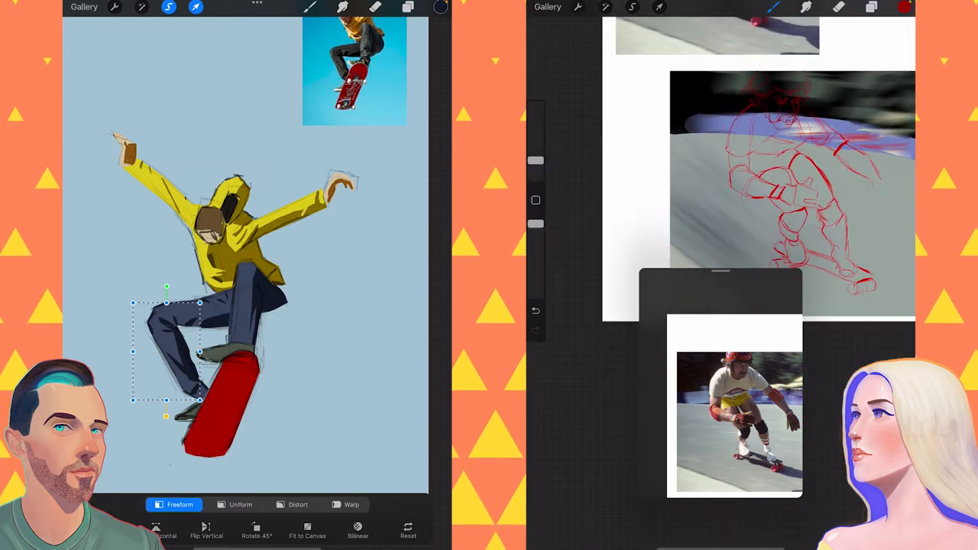
{"action": "left_click", "coordinate": [872, 7]}
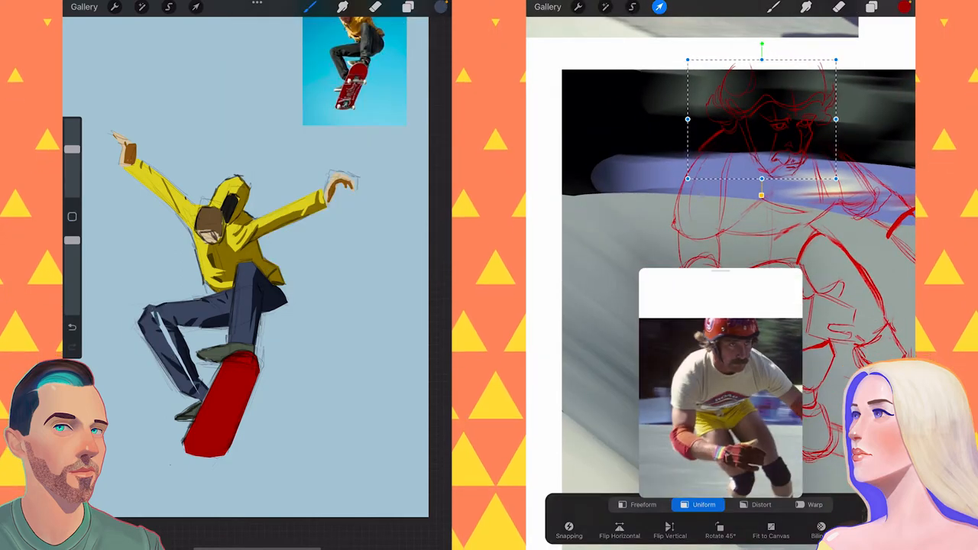
{"action": "left_click", "coordinate": [407, 6]}
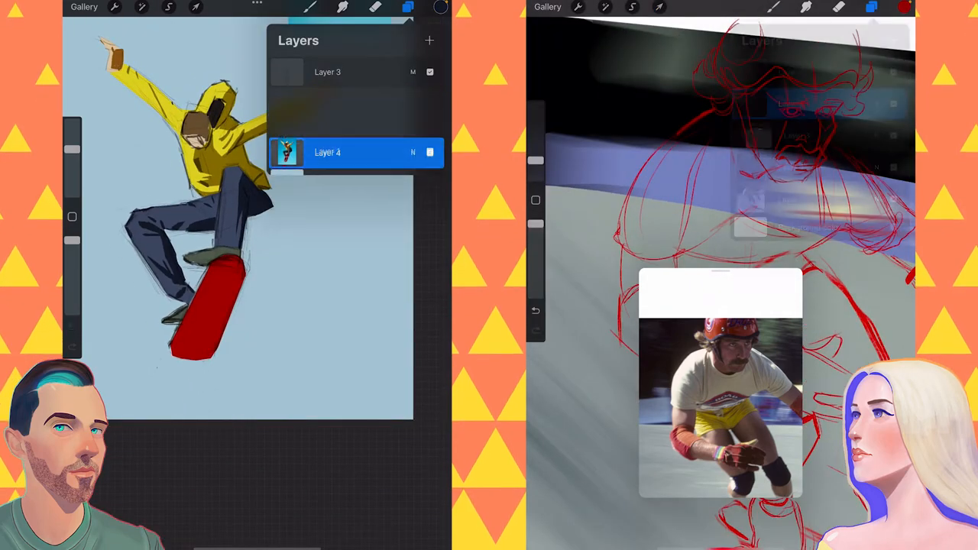
Liquify and outline the hoodie in dark red, and readjust the roller skater's sketched eyes
{"action": "left_click", "coordinate": [142, 7]}
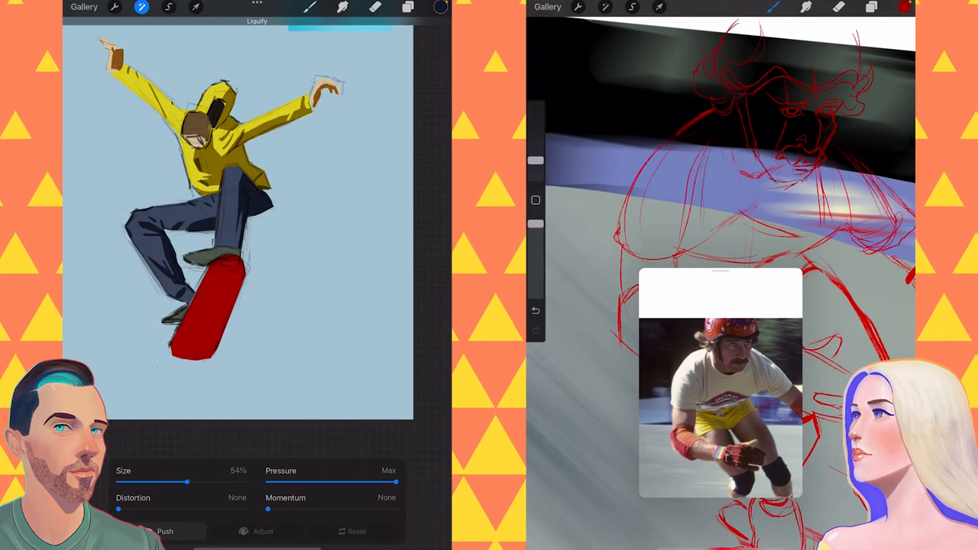
{"action": "left_click", "coordinate": [407, 7]}
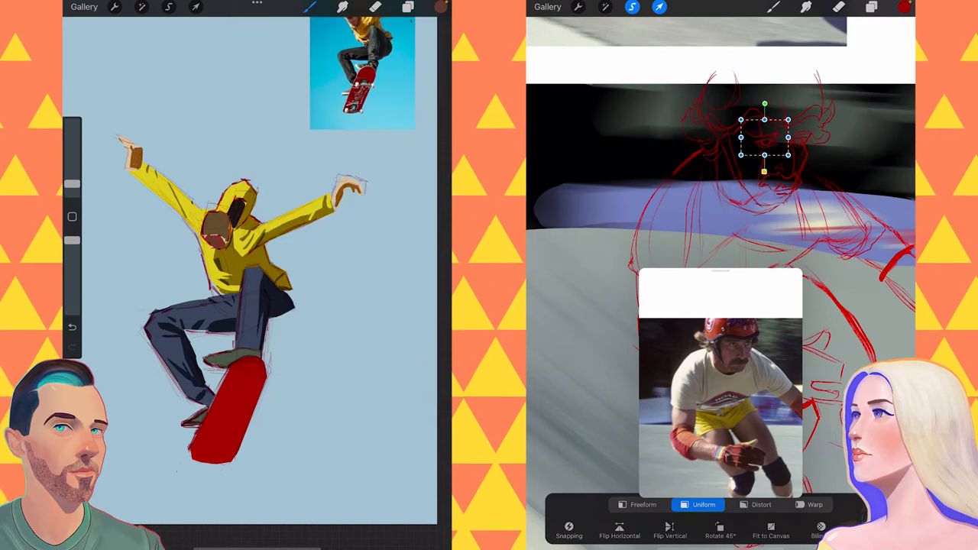
{"action": "left_click", "coordinate": [407, 7]}
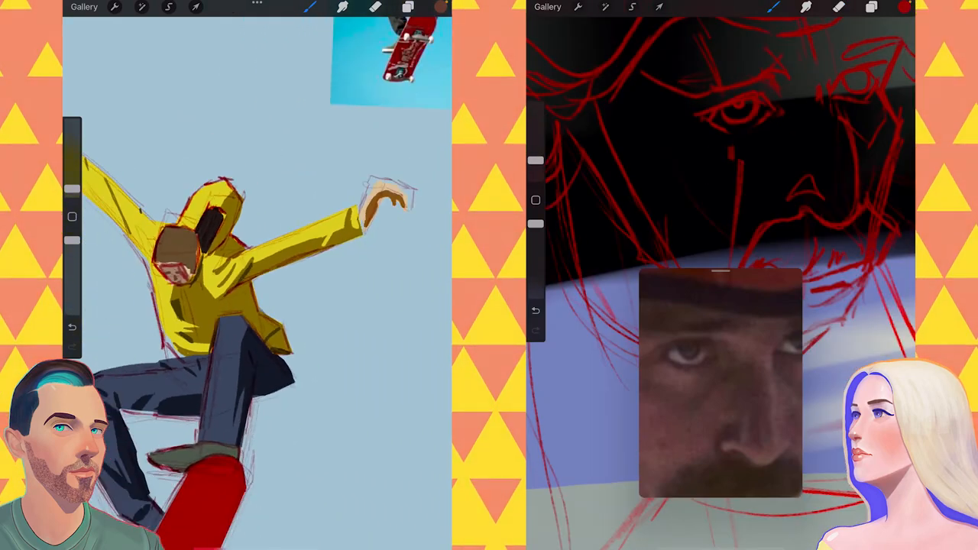
Paint lighter blue highlights on the skateboarder's jeans on new layers
{"action": "left_click", "coordinate": [408, 7]}
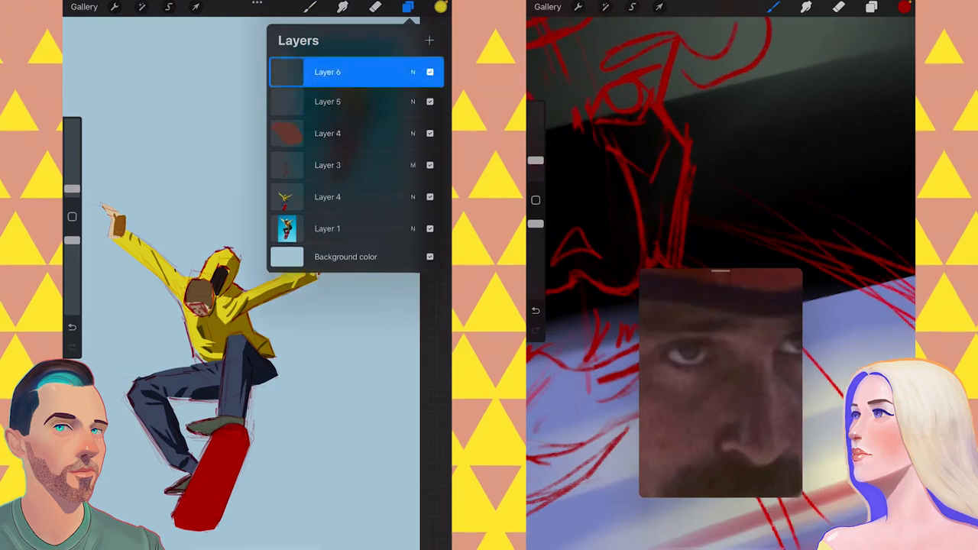
{"action": "left_click", "coordinate": [441, 7]}
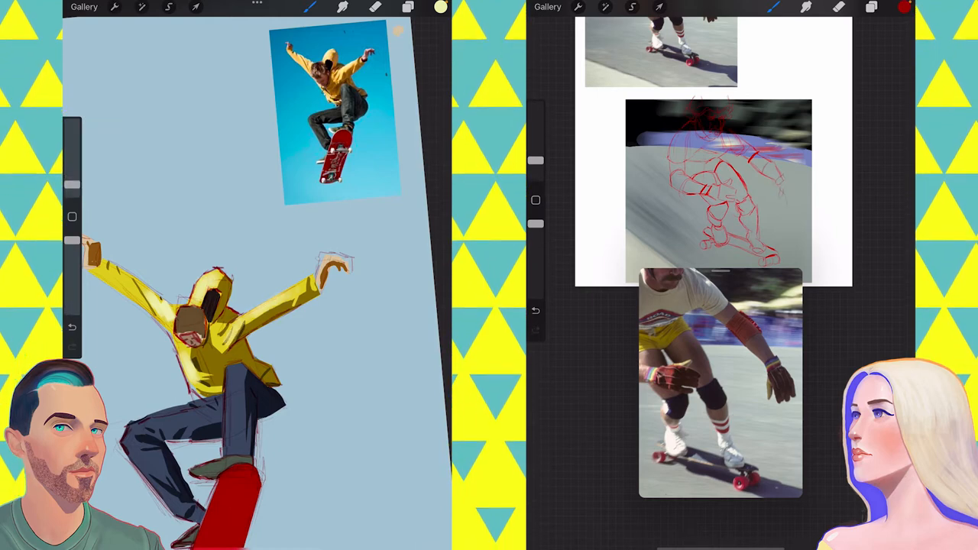
{"action": "left_click", "coordinate": [871, 7]}
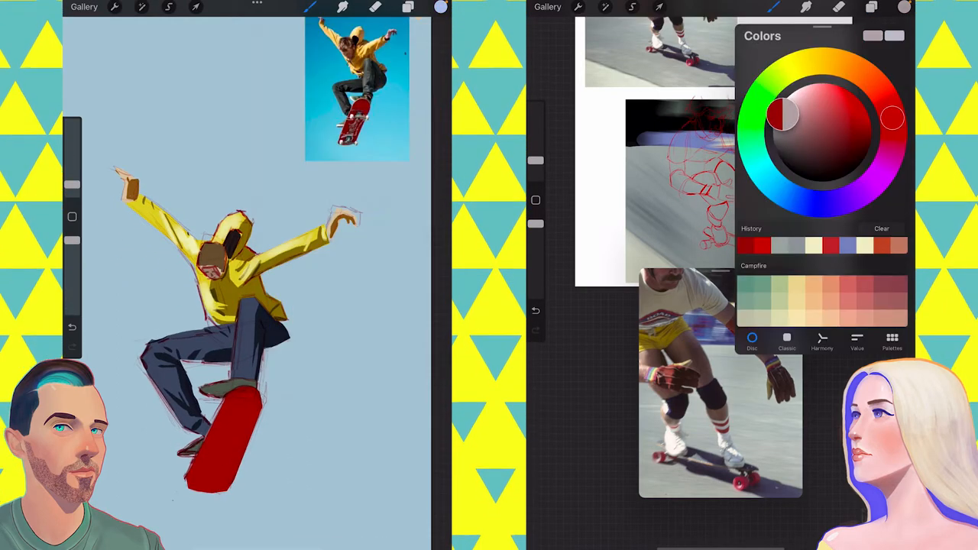
{"action": "left_click", "coordinate": [632, 7]}
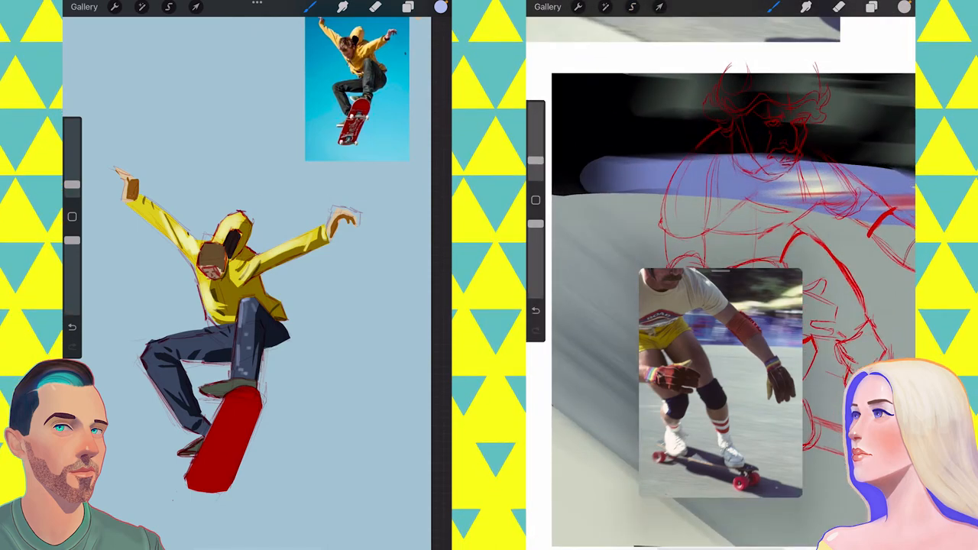
{"action": "left_click", "coordinate": [632, 6]}
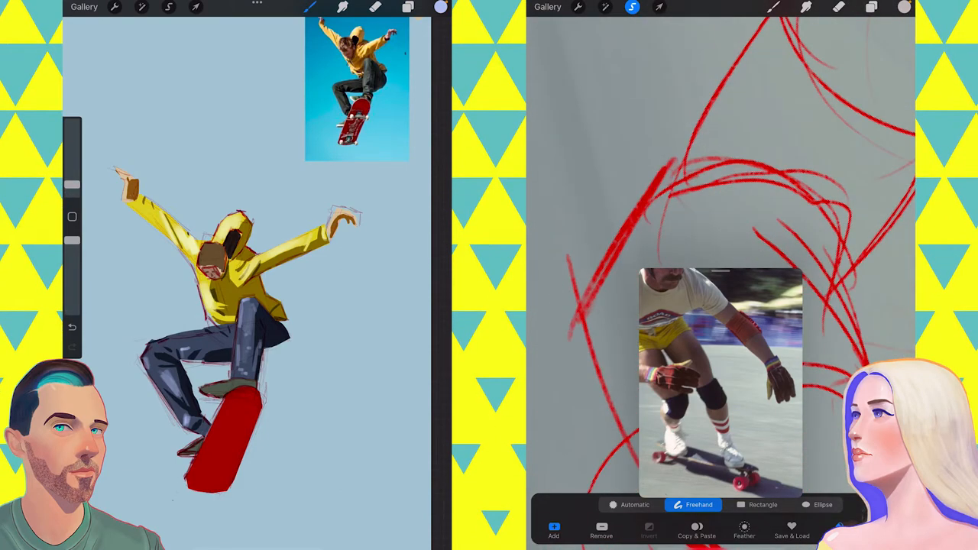
Trace a freehand selection around the roller skater's legs
{"action": "left_click", "coordinate": [141, 7]}
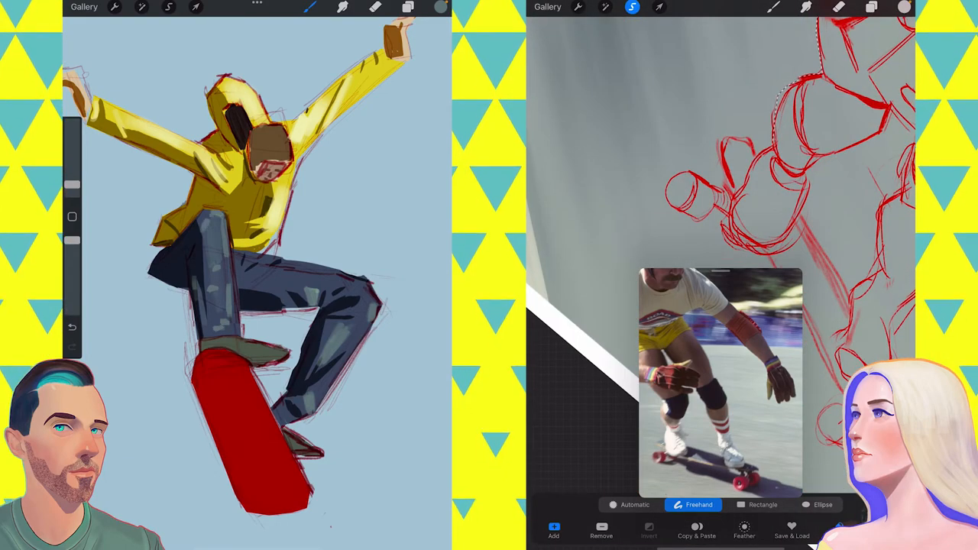
{"action": "left_click", "coordinate": [407, 7]}
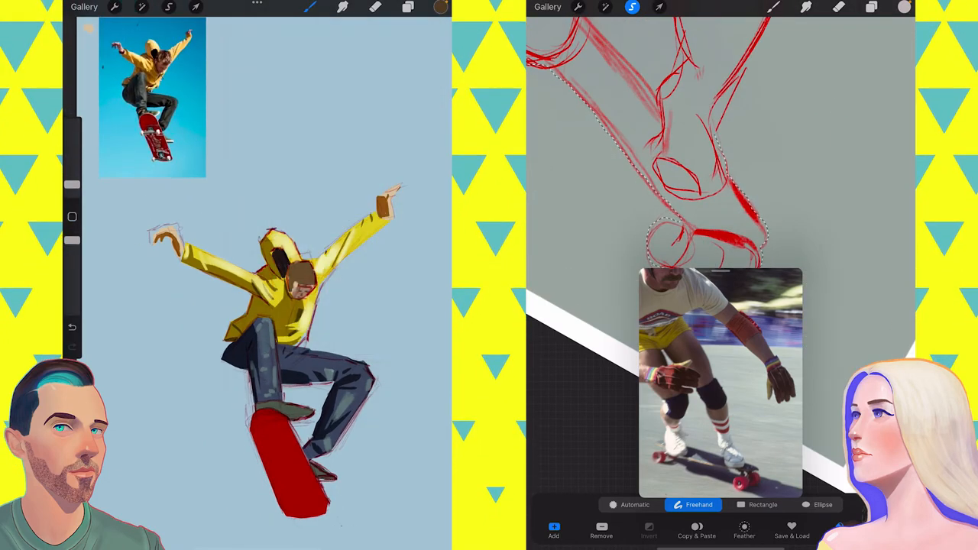
{"action": "left_click", "coordinate": [440, 7]}
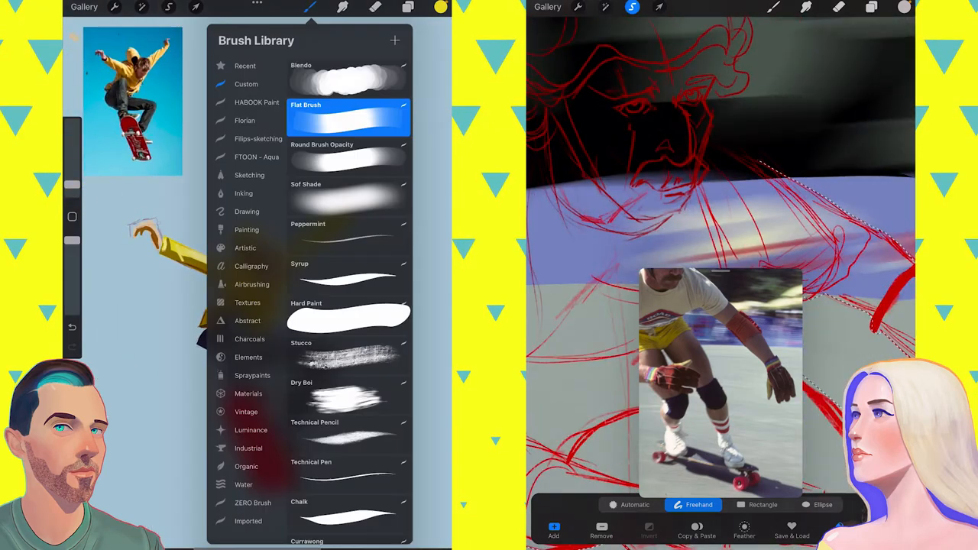
Paint the skateboard's cream wheels and trucks on a new layer
{"action": "left_click", "coordinate": [441, 7]}
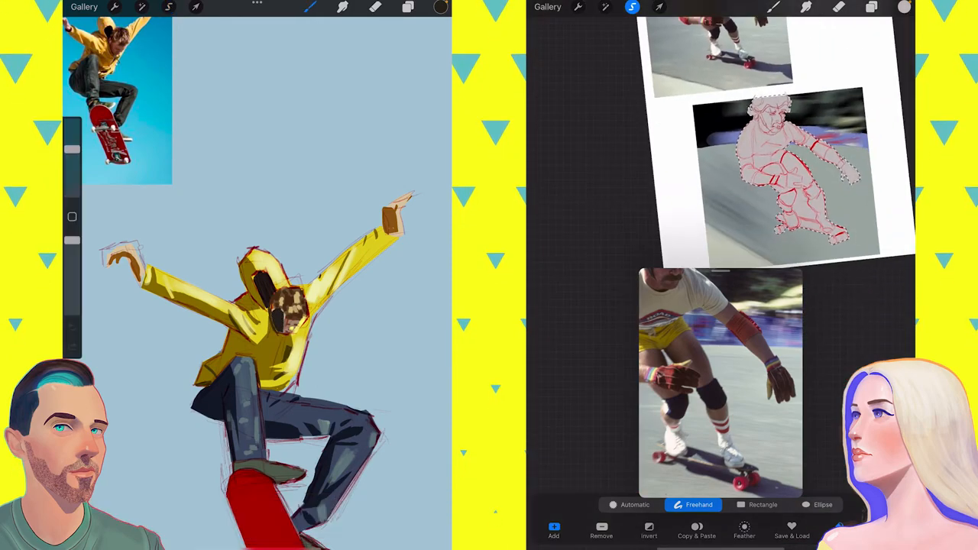
{"action": "left_click", "coordinate": [408, 7]}
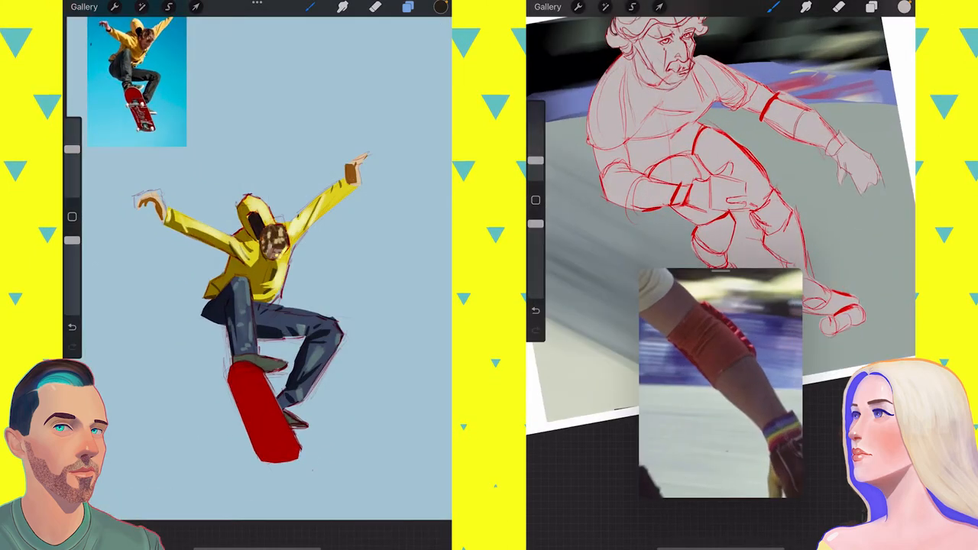
{"action": "left_click", "coordinate": [632, 7]}
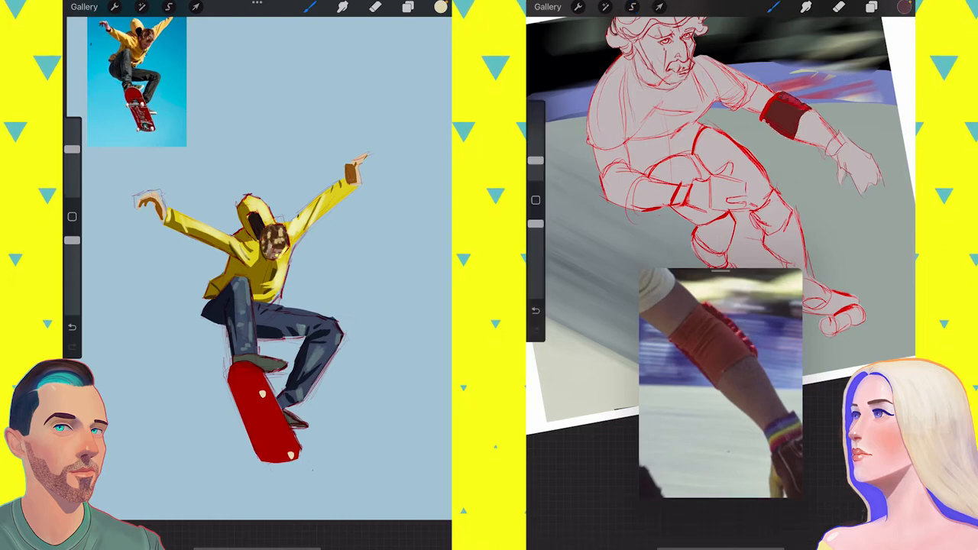
Fill the roller skater pale pink, then paint the red elbow pad and striped wristband
{"action": "left_click", "coordinate": [632, 7]}
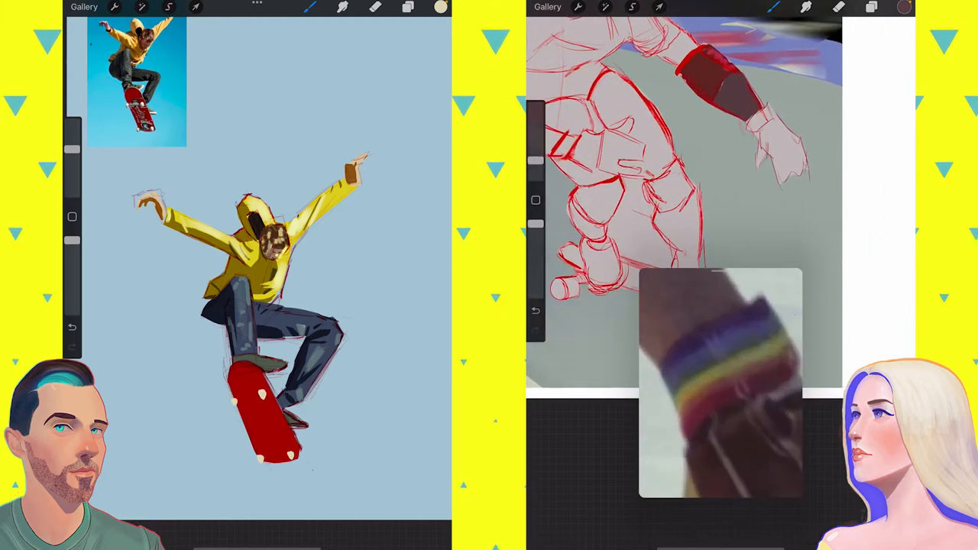
{"action": "left_click", "coordinate": [632, 7]}
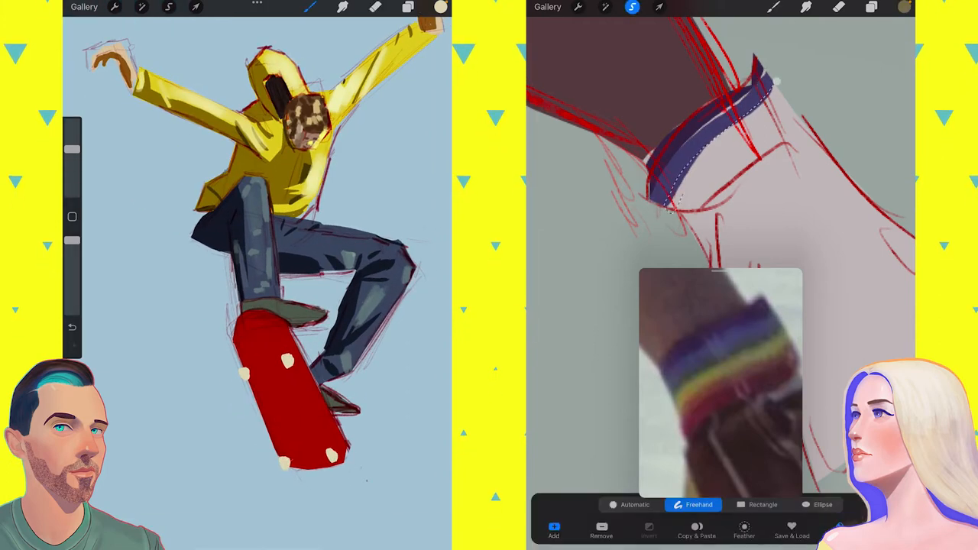
{"action": "left_click", "coordinate": [408, 7]}
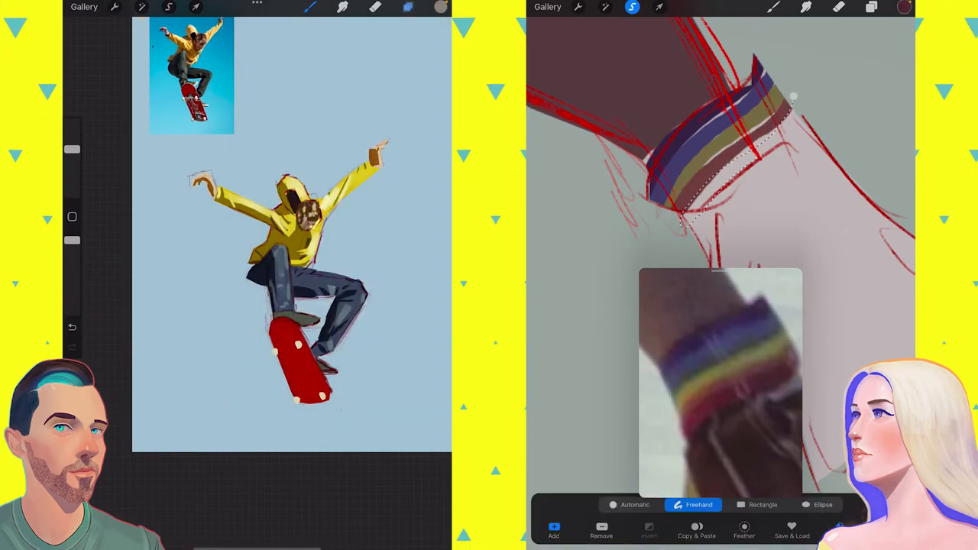
{"action": "left_click", "coordinate": [659, 7]}
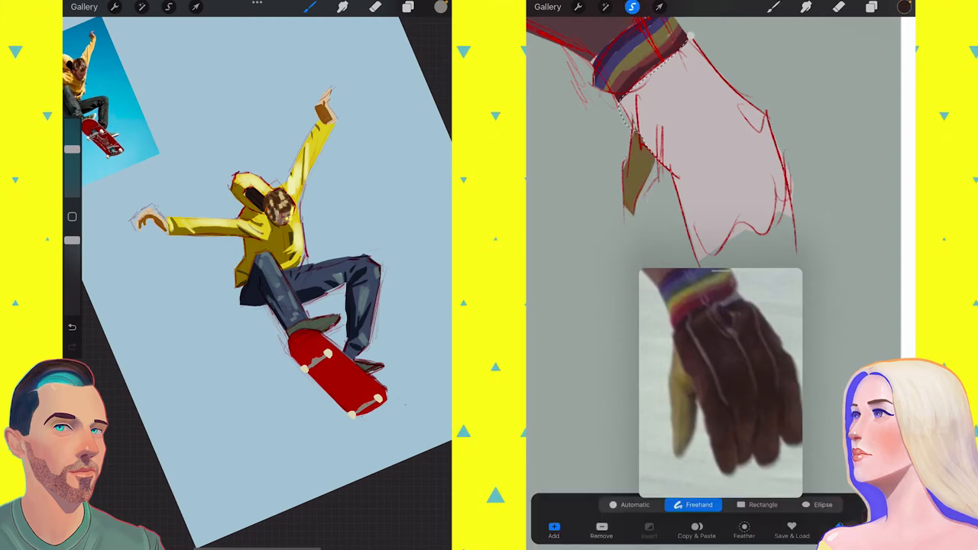
Fill the glove dark brown, paint the olive shirt with white ROAD lettering, and shade the trucks grey
{"action": "left_click", "coordinate": [407, 7]}
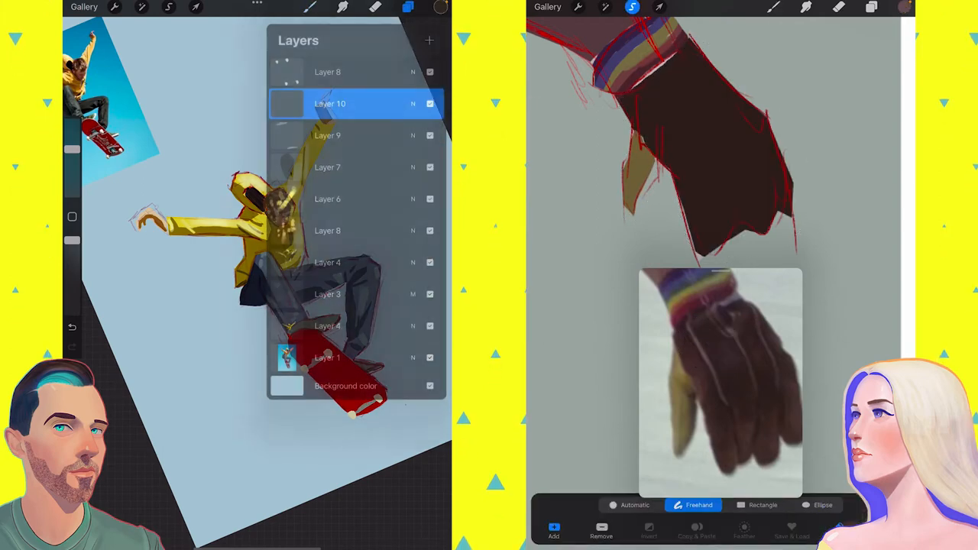
{"action": "left_click", "coordinate": [408, 7]}
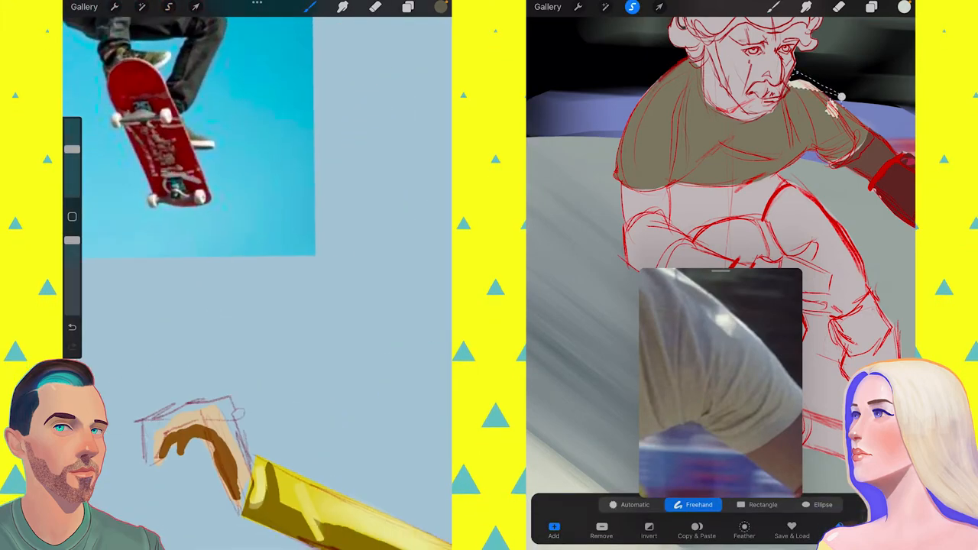
{"action": "left_click", "coordinate": [408, 7]}
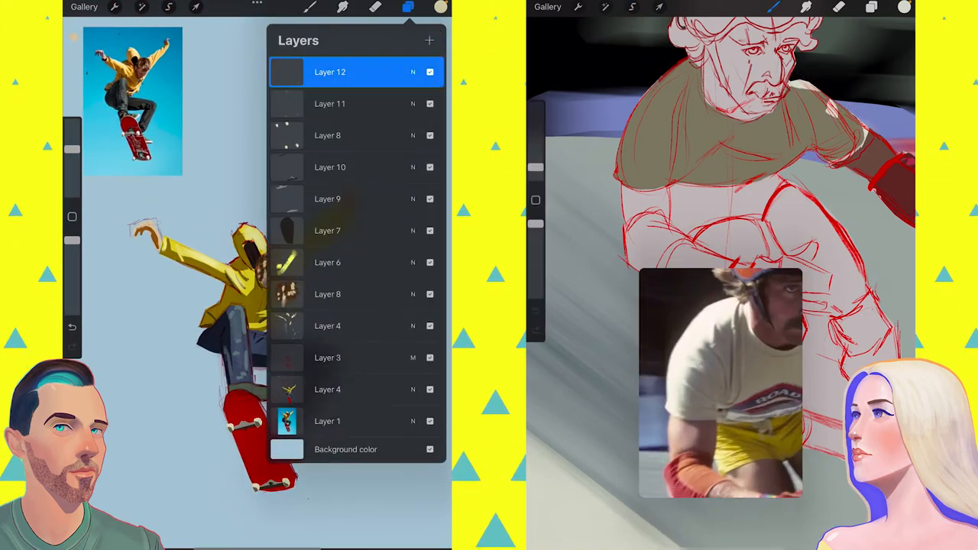
{"action": "left_click", "coordinate": [168, 7]}
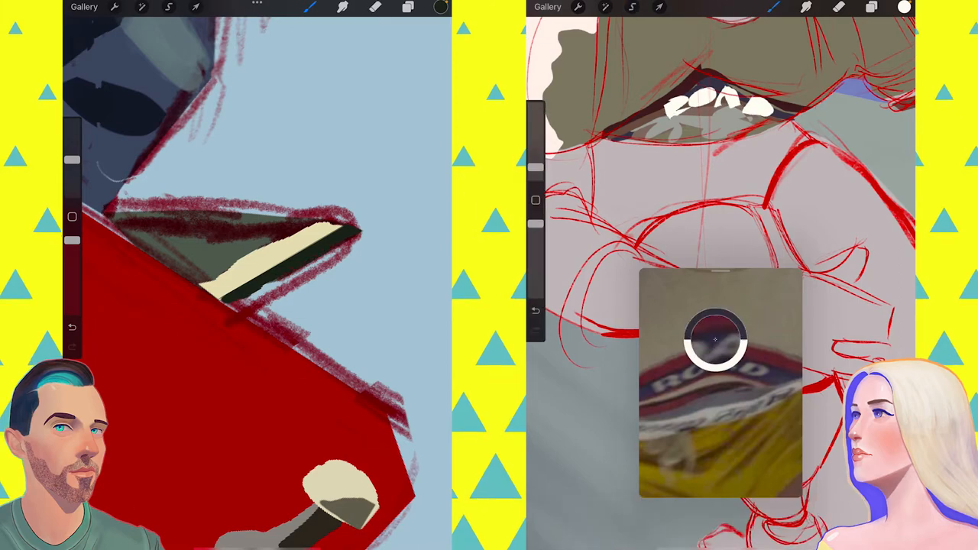
Block in the skateboarder's face in a skin colour and paint the brown hair
{"action": "left_click", "coordinate": [632, 7]}
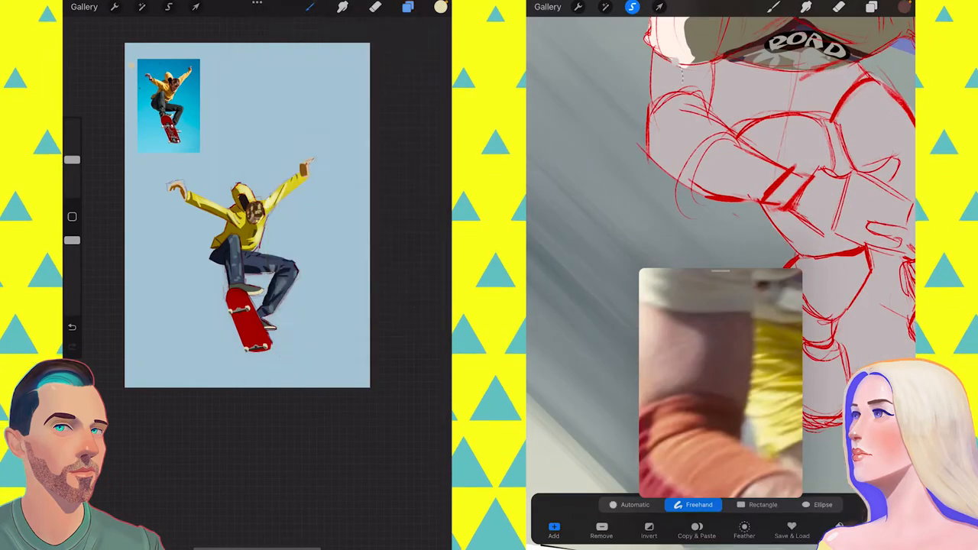
{"action": "left_click", "coordinate": [440, 7]}
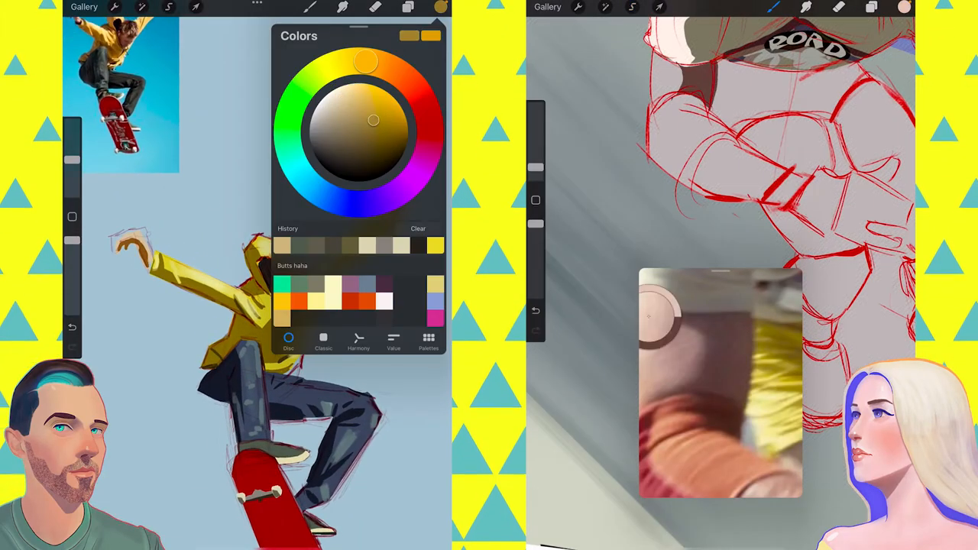
{"action": "left_click", "coordinate": [441, 7]}
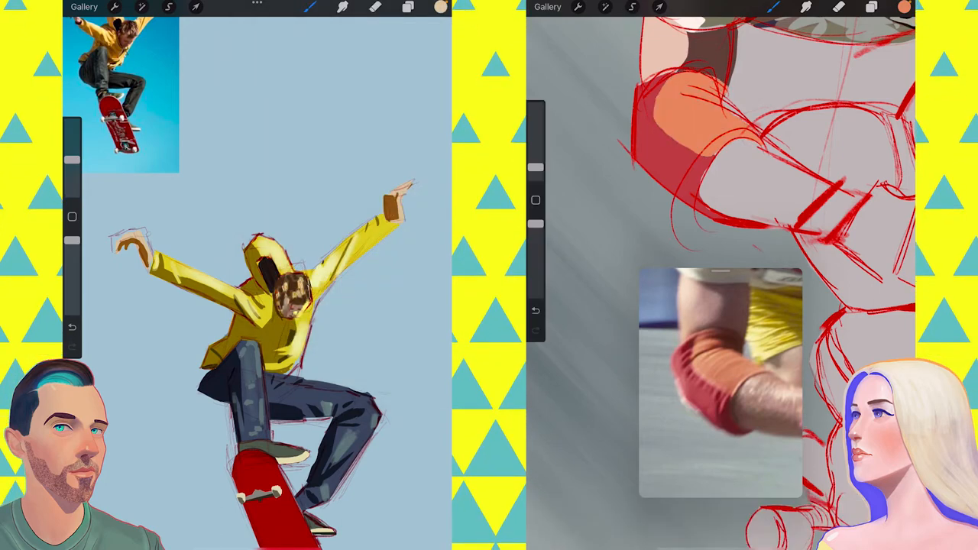
{"action": "left_click", "coordinate": [632, 6]}
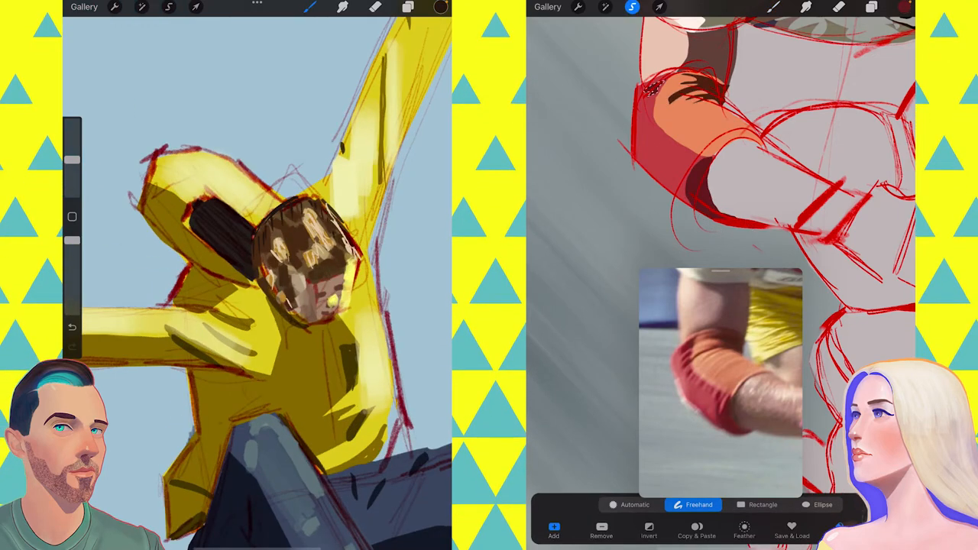
Sample red from the photo and paint the elbow pad red-orange with dark stitching
{"action": "left_click_drag", "start_coordinate": [650, 99], "coordinate": [672, 142]}
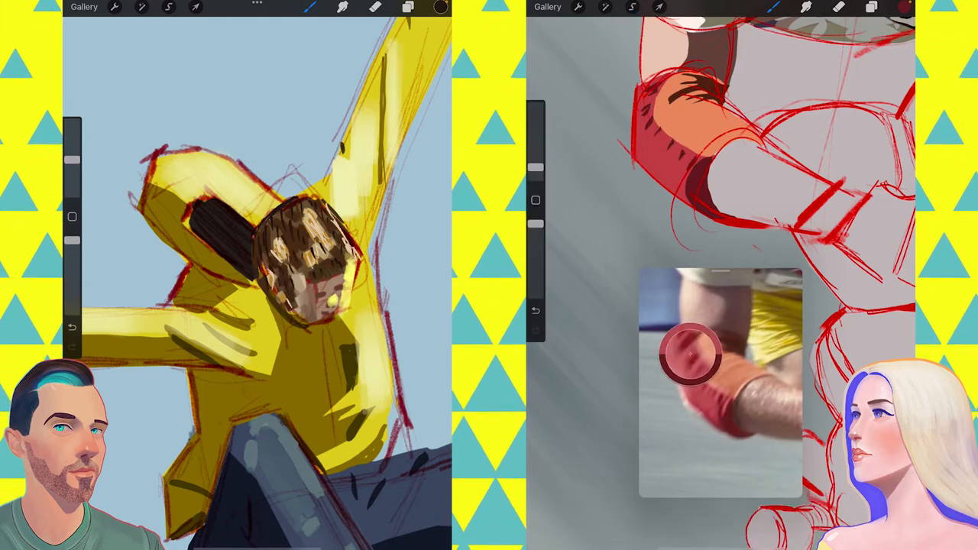
{"action": "left_click", "coordinate": [632, 7]}
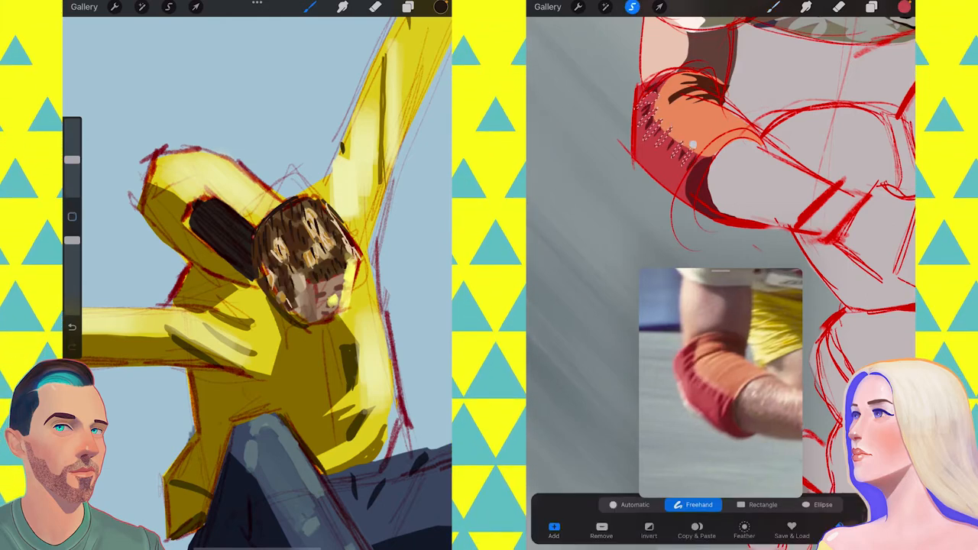
{"action": "left_click", "coordinate": [440, 7]}
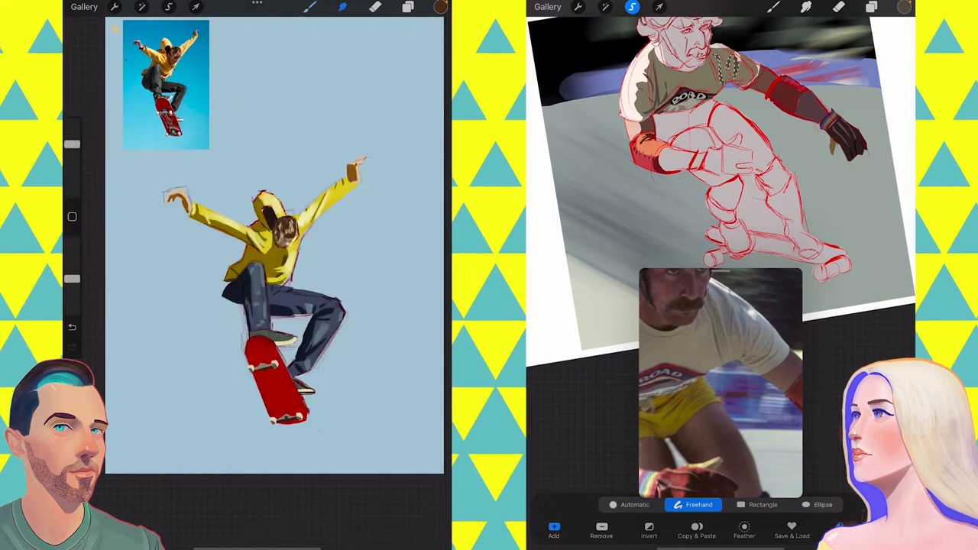
Shade darker folds on the jeans, then paint the skater's yellow shorts and brown forearm
{"action": "left_click", "coordinate": [407, 7]}
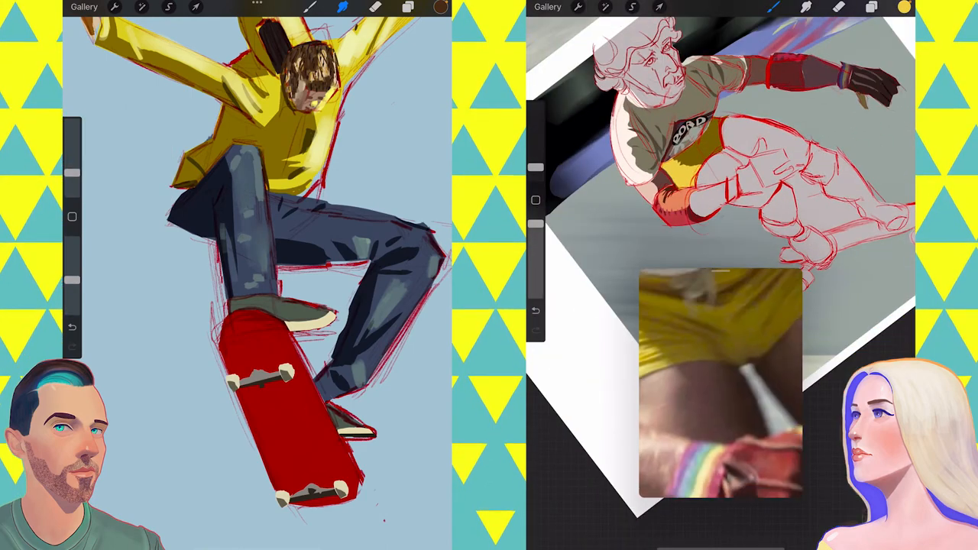
{"action": "left_click", "coordinate": [632, 7]}
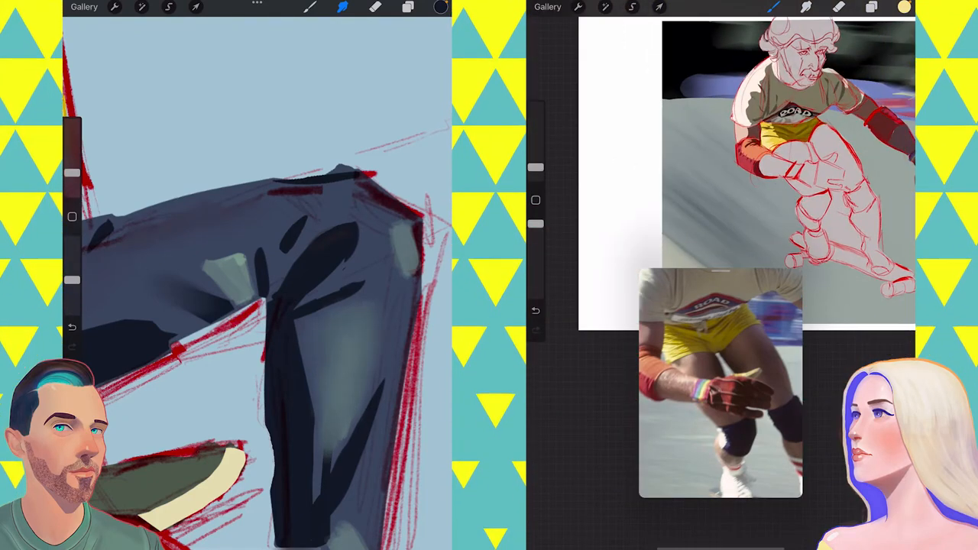
{"action": "left_click", "coordinate": [632, 7]}
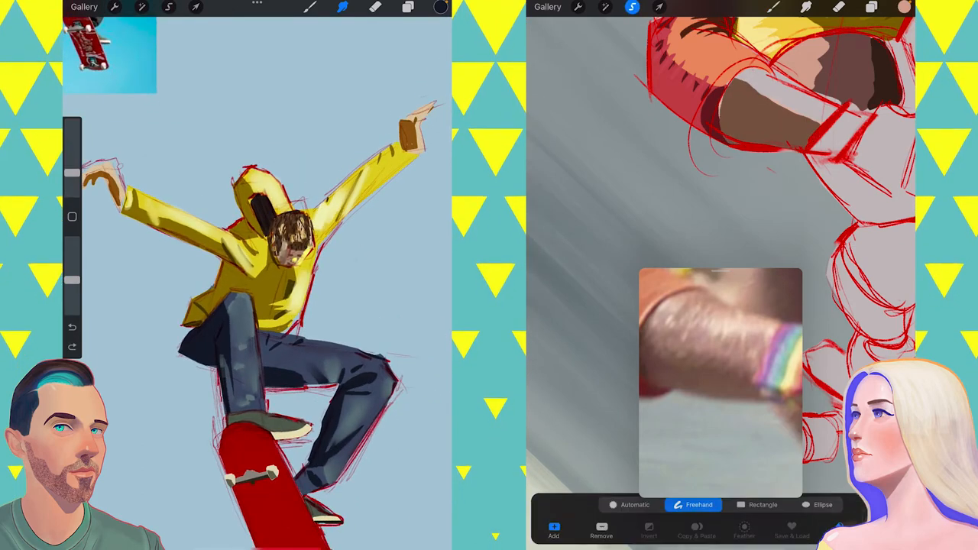
Add light hair strokes to the forearm and paint the skateboarder's hands with brown cuffs
{"action": "left_click", "coordinate": [407, 7]}
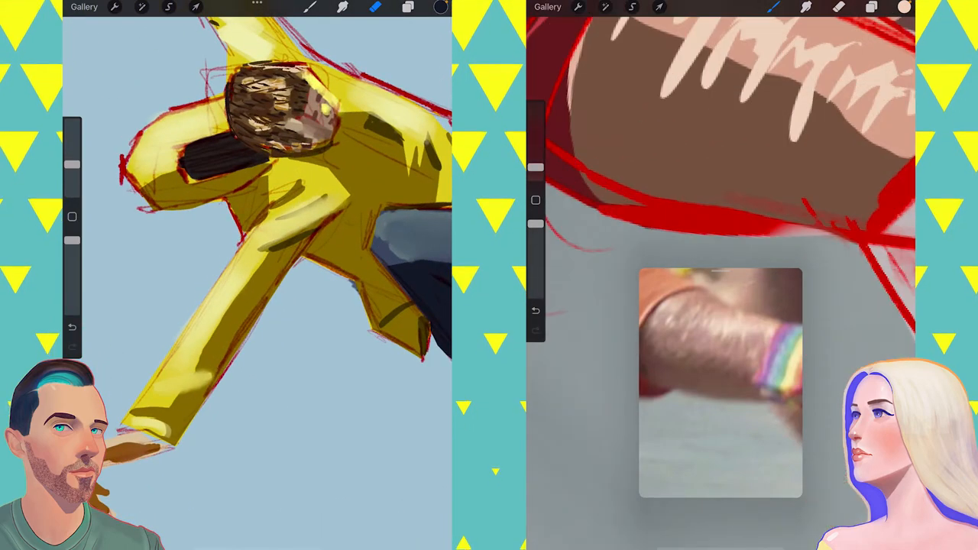
{"action": "left_click", "coordinate": [633, 7]}
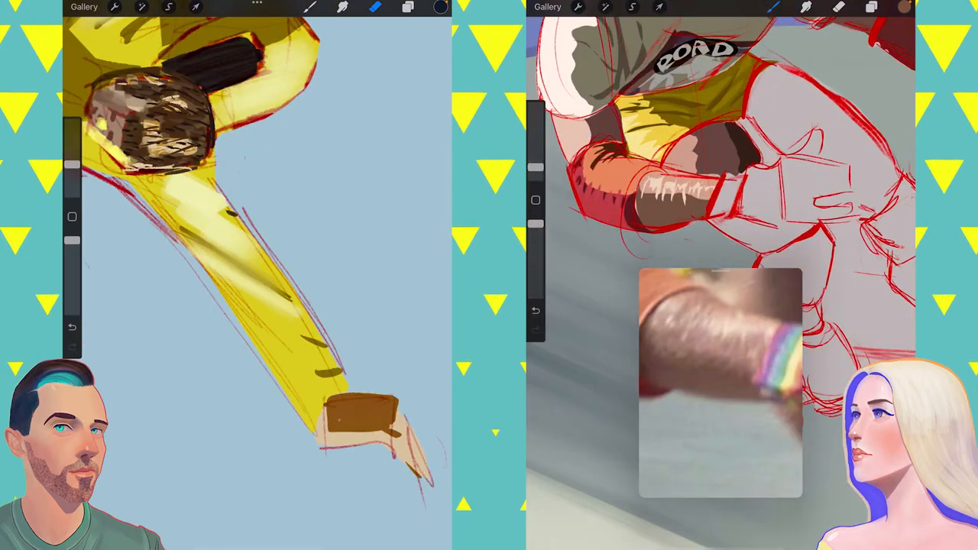
{"action": "left_click", "coordinate": [872, 7]}
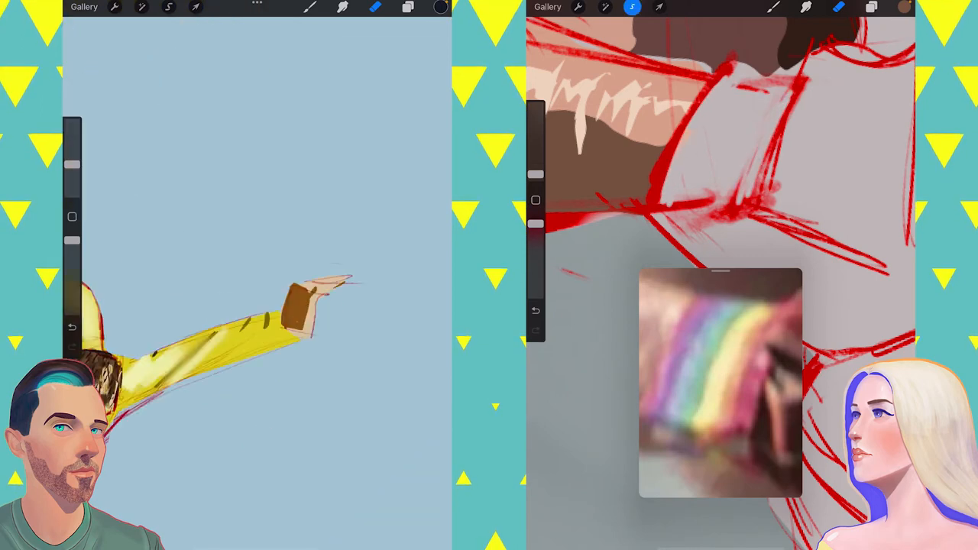
{"action": "left_click", "coordinate": [632, 6]}
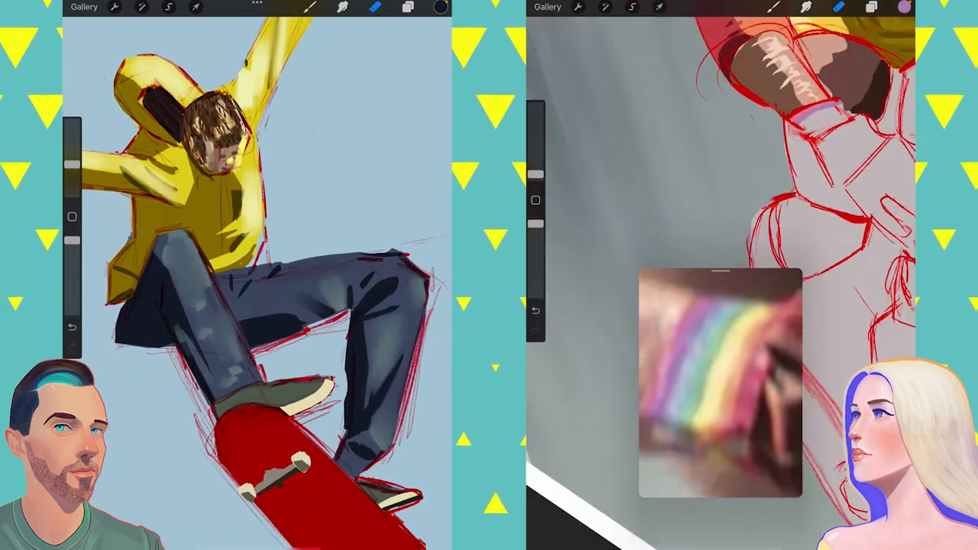
{"action": "left_click", "coordinate": [632, 7]}
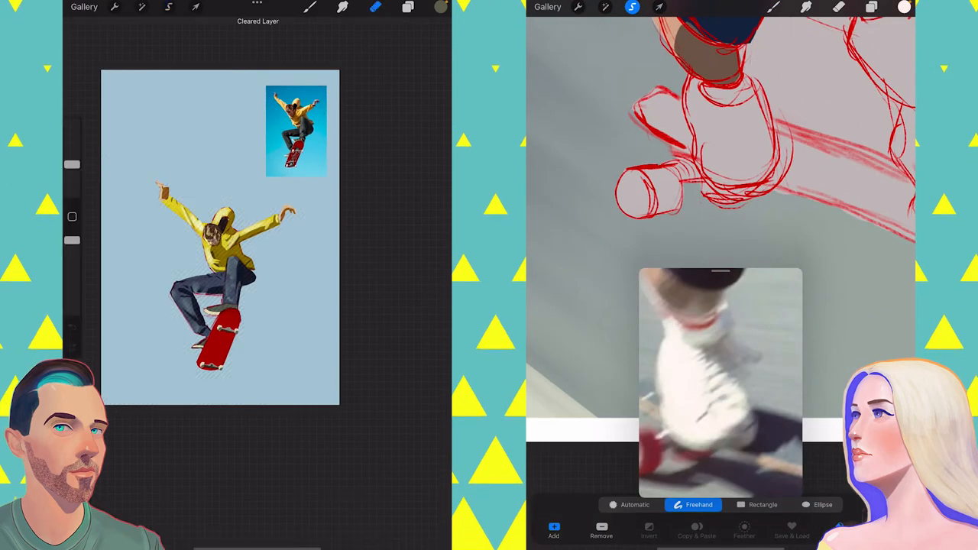
Enlarge the reference photo uniformly and place it beside the skateboarder
{"action": "left_click", "coordinate": [407, 7]}
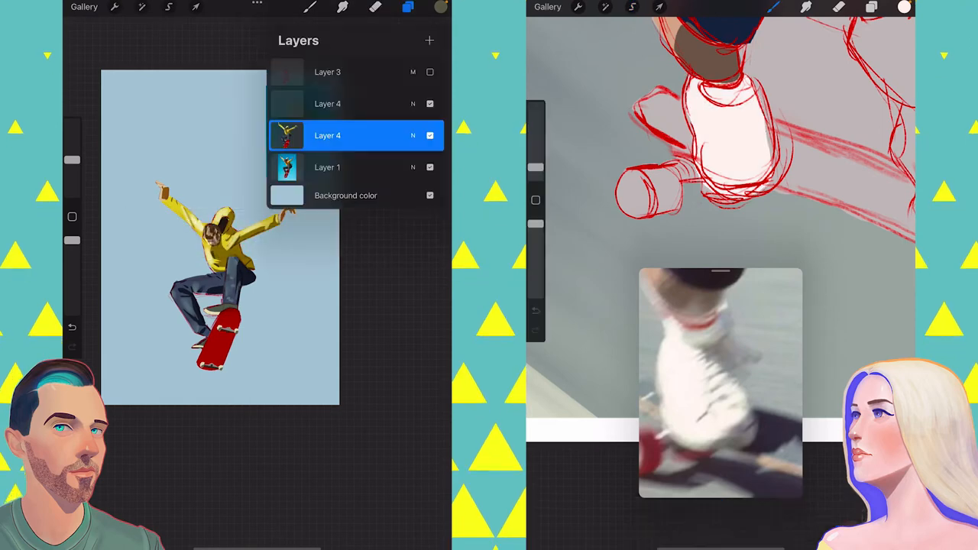
{"action": "left_click", "coordinate": [195, 7]}
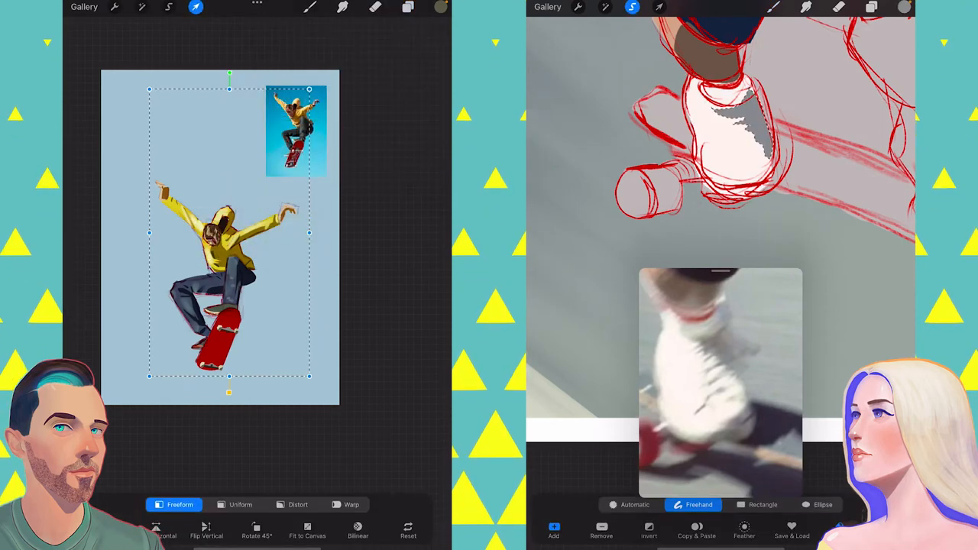
{"action": "left_click", "coordinate": [240, 504]}
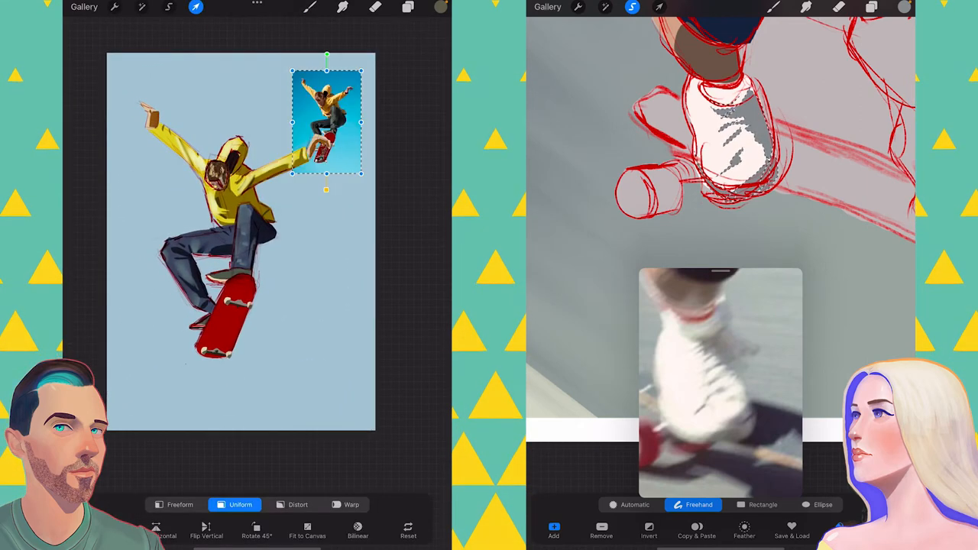
{"action": "left_click", "coordinate": [408, 7]}
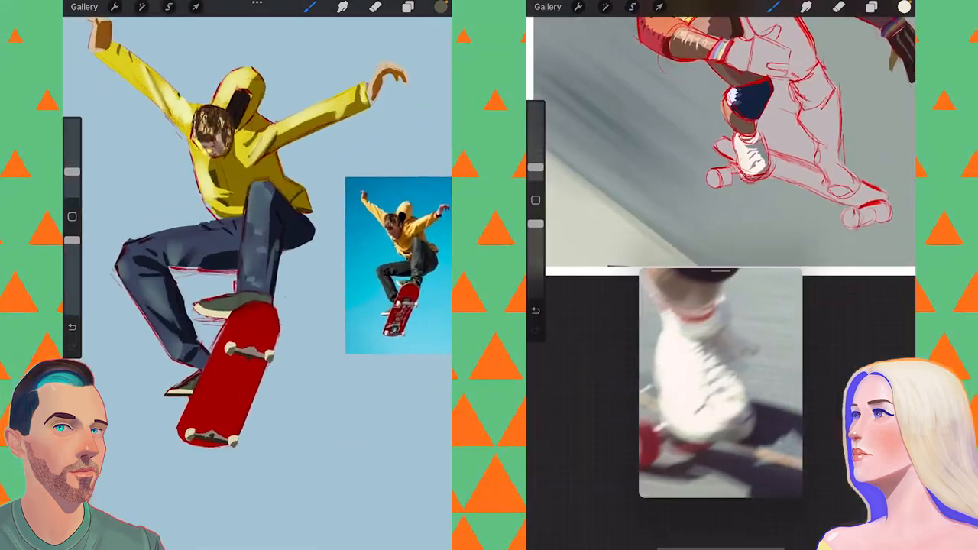
Detail the raised hand's fingers and paint the skater's white boots with red wheels
{"action": "left_click", "coordinate": [632, 7]}
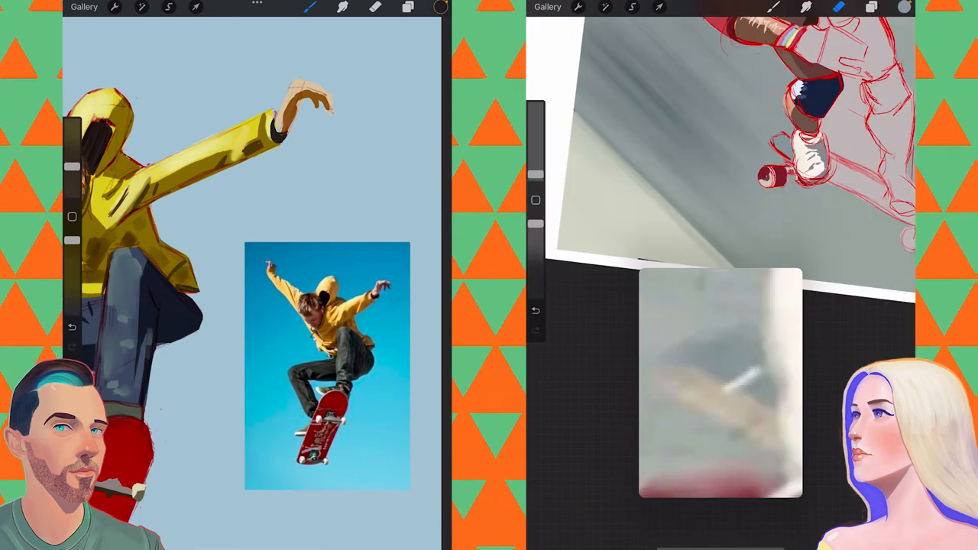
{"action": "left_click", "coordinate": [632, 7]}
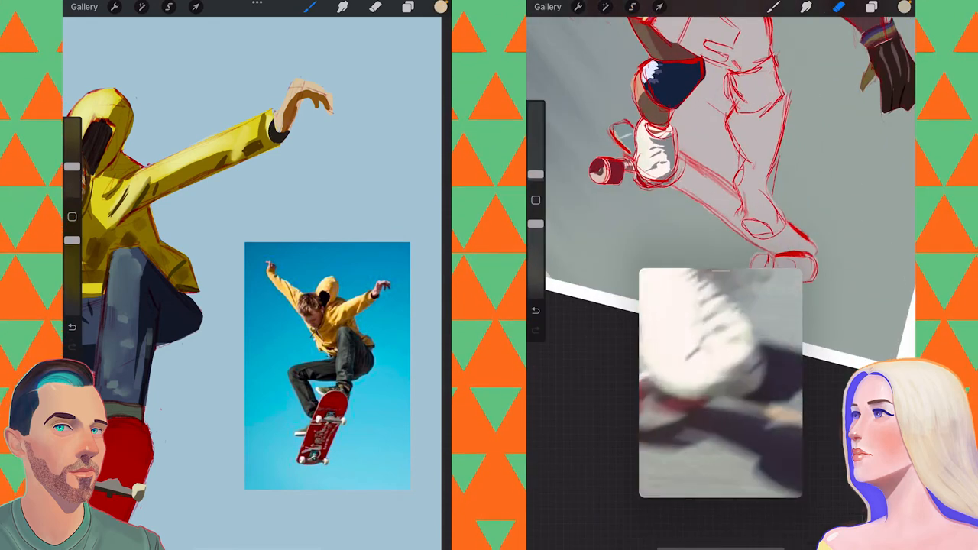
{"action": "left_click", "coordinate": [632, 7]}
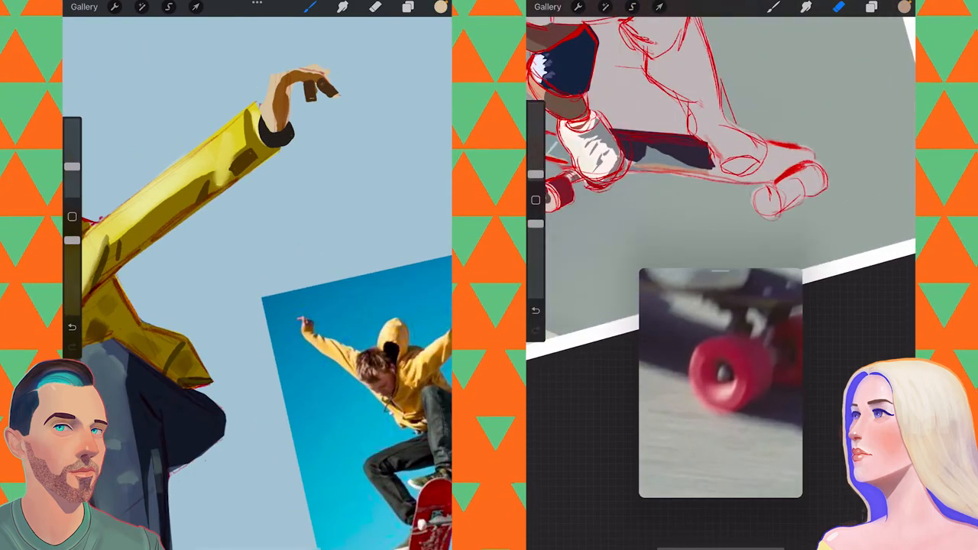
{"action": "left_click", "coordinate": [407, 7]}
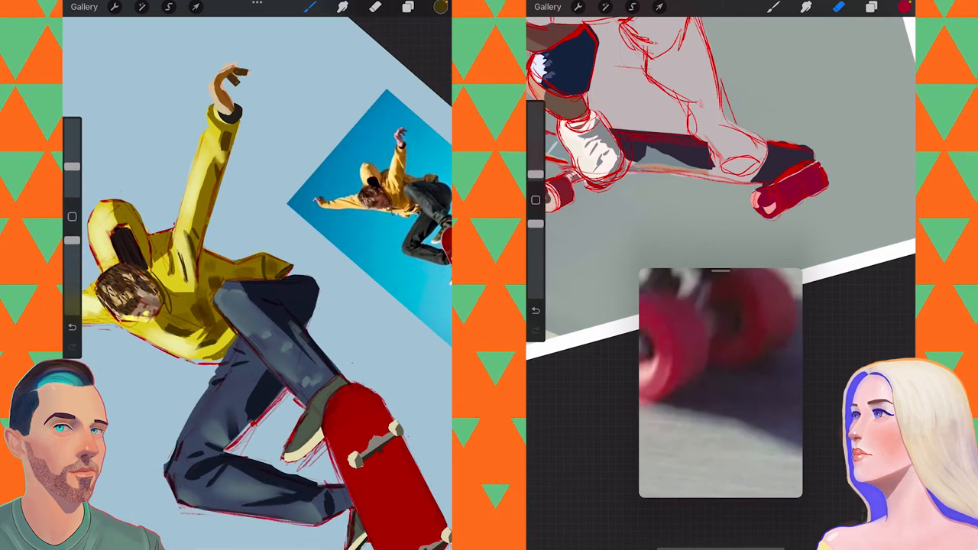
{"action": "left_click", "coordinate": [632, 7]}
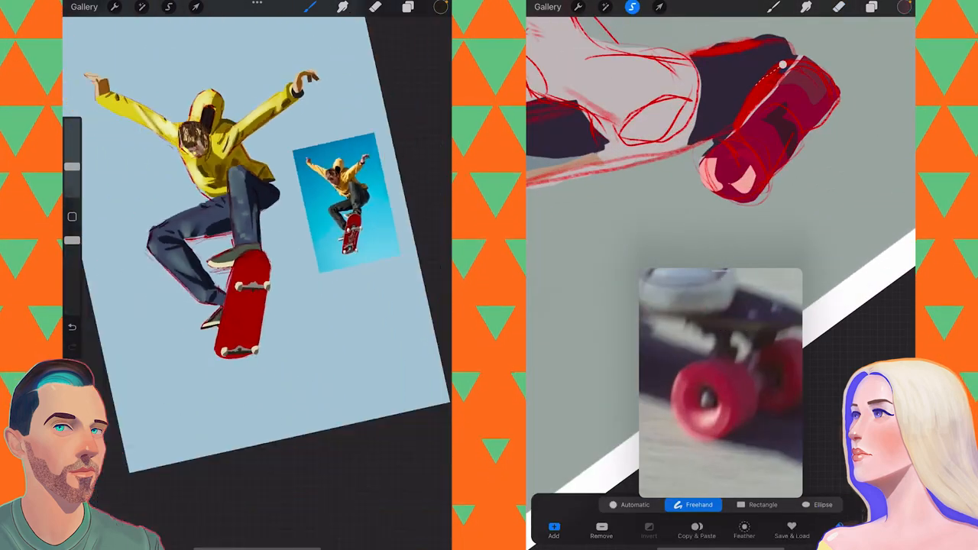
Try a different blend mode and opacity on the duplicate skateboarder layer
{"action": "left_click", "coordinate": [408, 7]}
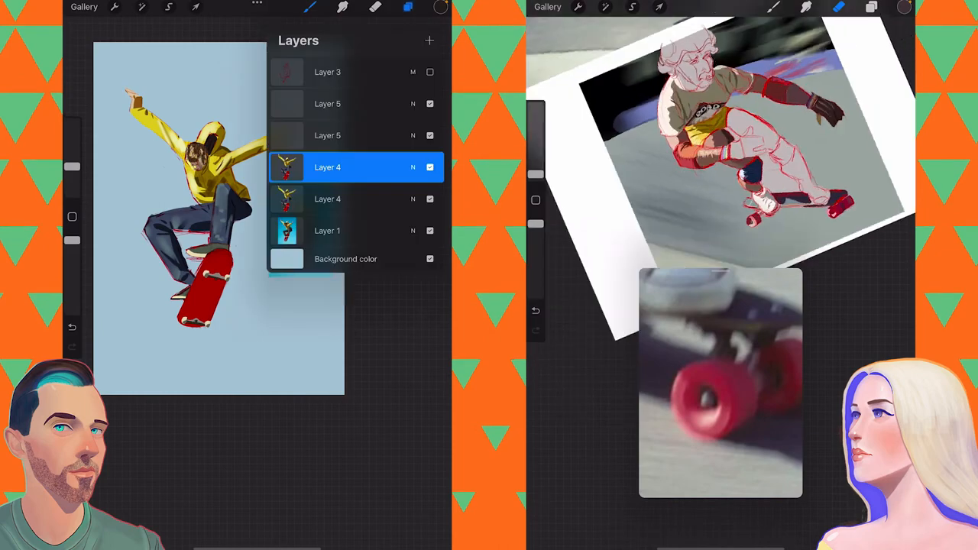
{"action": "left_click", "coordinate": [141, 7]}
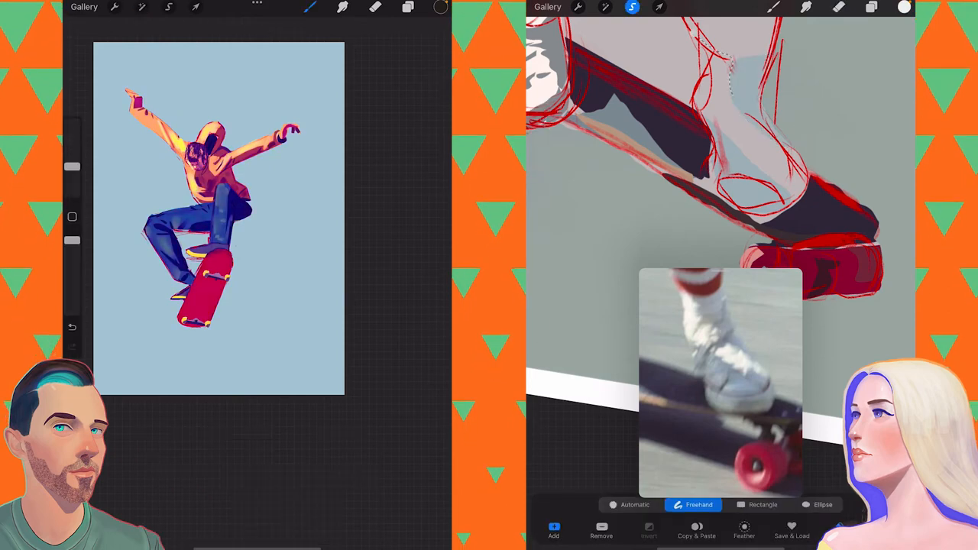
{"action": "left_click", "coordinate": [407, 7]}
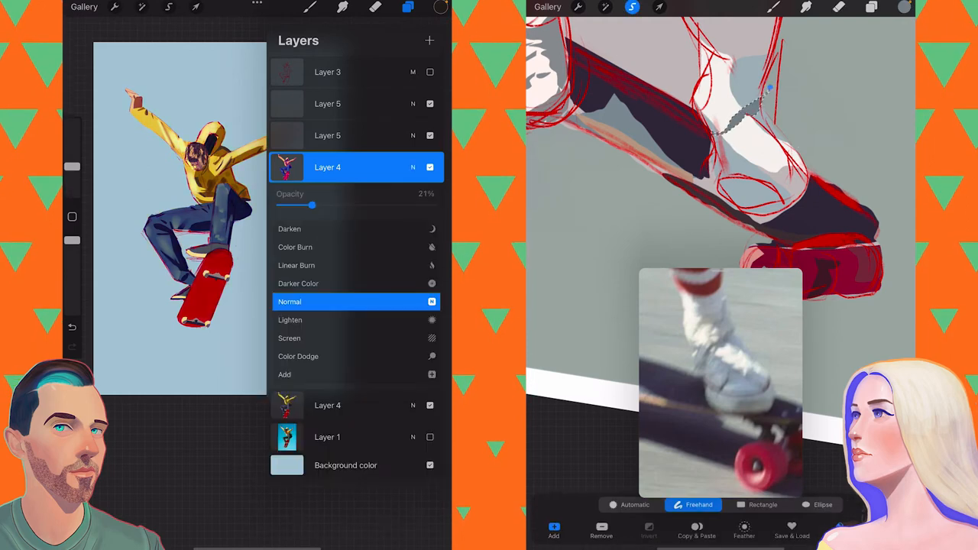
Delete the duplicate layer and paint the skater's red-and-white striped sock
{"action": "left_click_drag", "start_coordinate": [311, 204], "coordinate": [350, 204]}
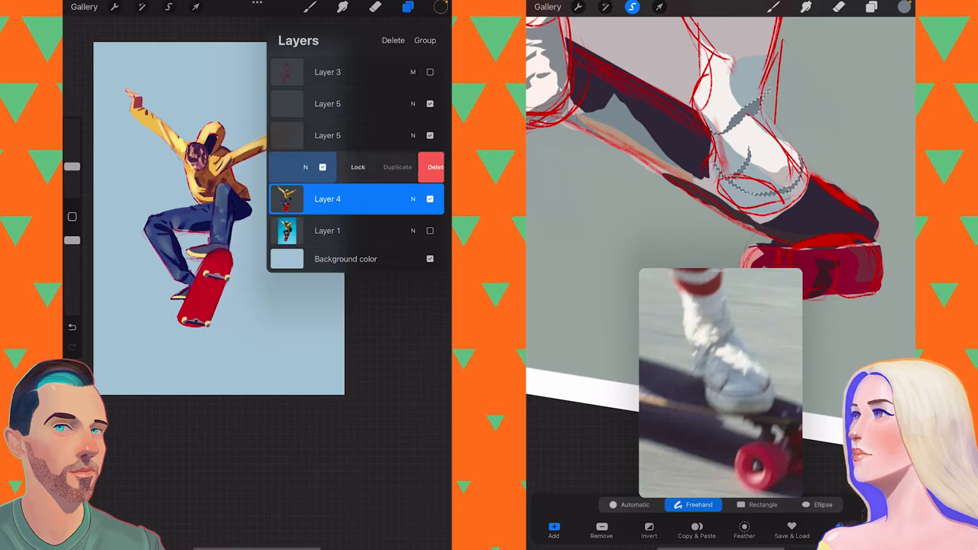
{"action": "left_click", "coordinate": [397, 167]}
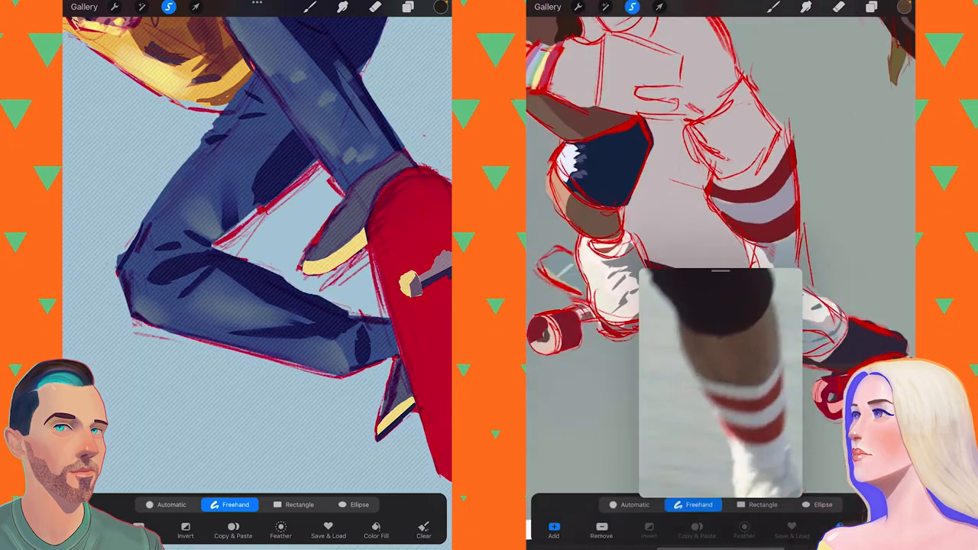
{"action": "left_click", "coordinate": [234, 531]}
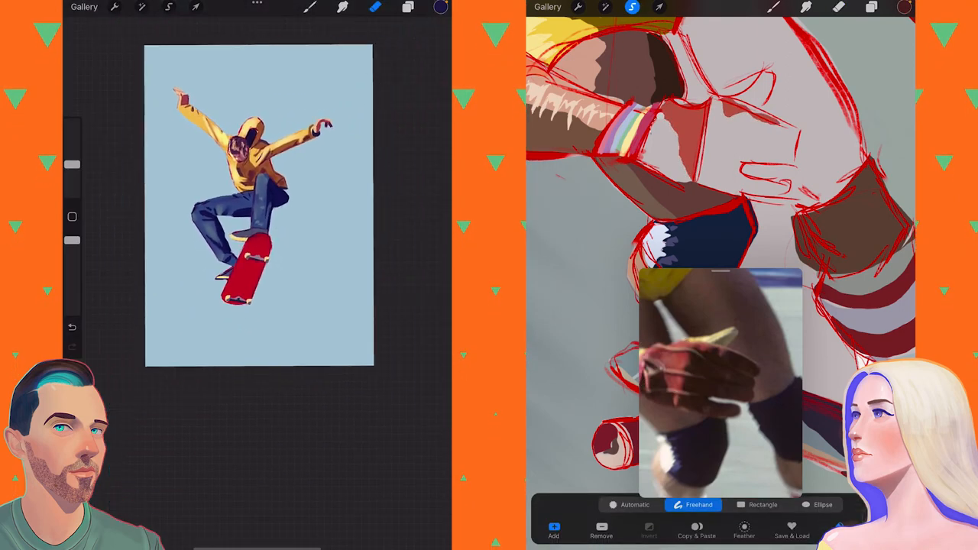
Draw a rectangle selection on a new layer and fill it white behind the skateboarder
{"action": "left_click", "coordinate": [309, 8]}
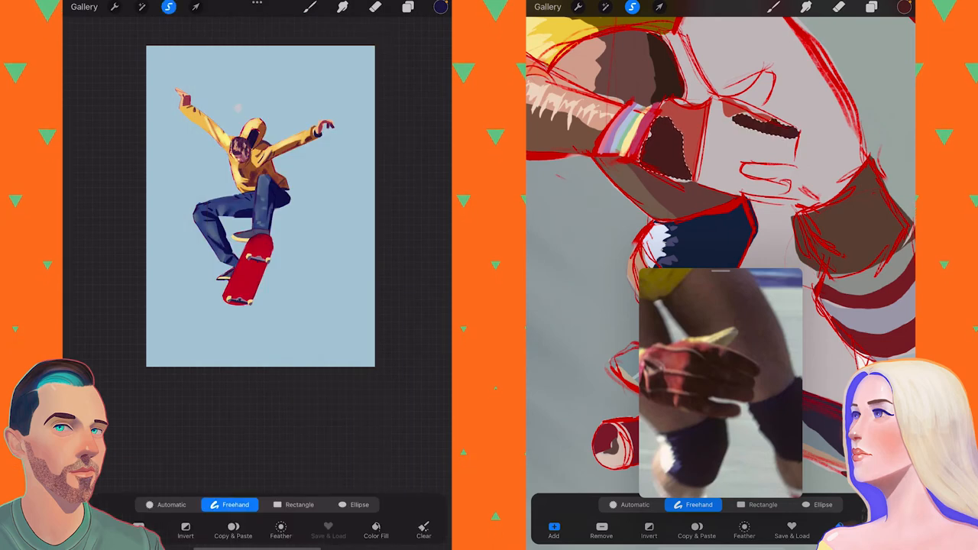
{"action": "left_click", "coordinate": [441, 7]}
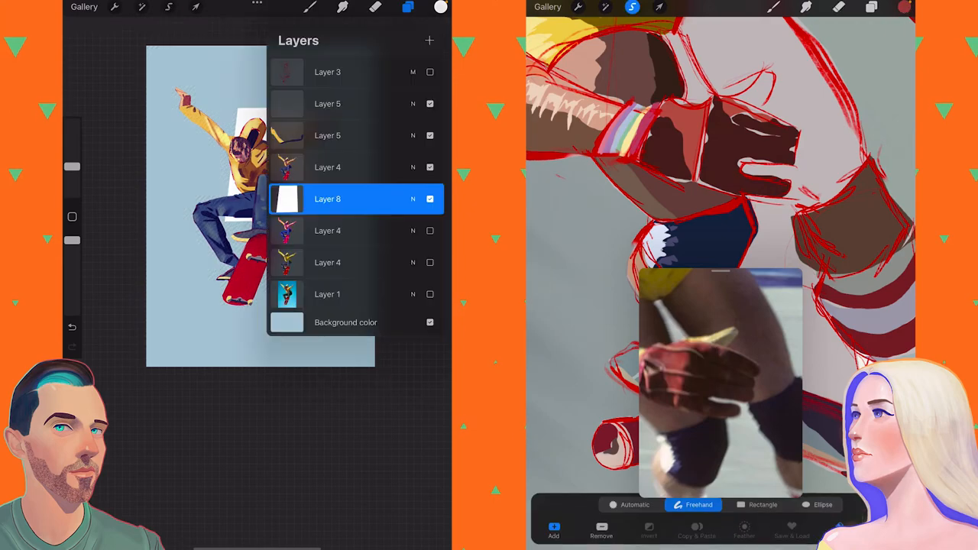
{"action": "left_click", "coordinate": [168, 7]}
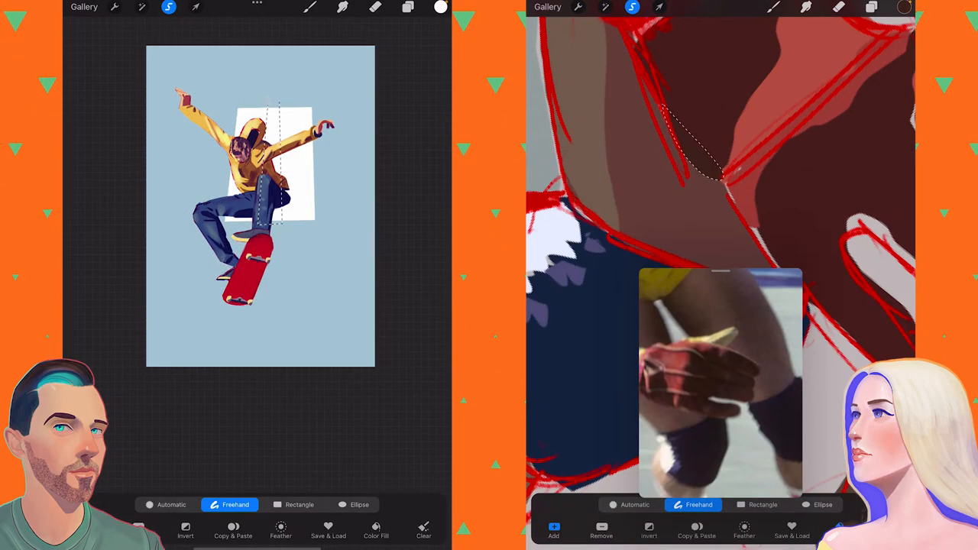
{"action": "left_click", "coordinate": [441, 7]}
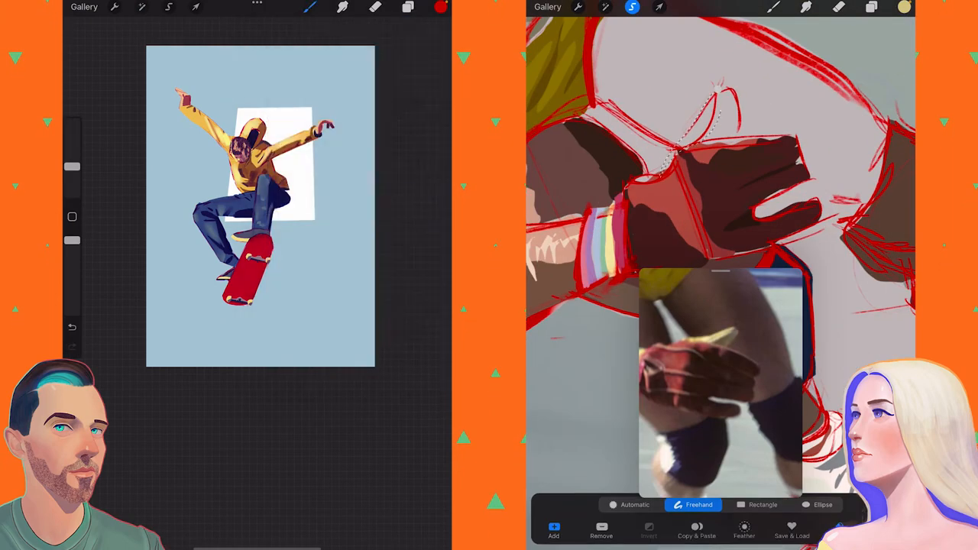
Paint the skater's dark brown glove with freehand selections and finger shading
{"action": "left_click", "coordinate": [408, 7]}
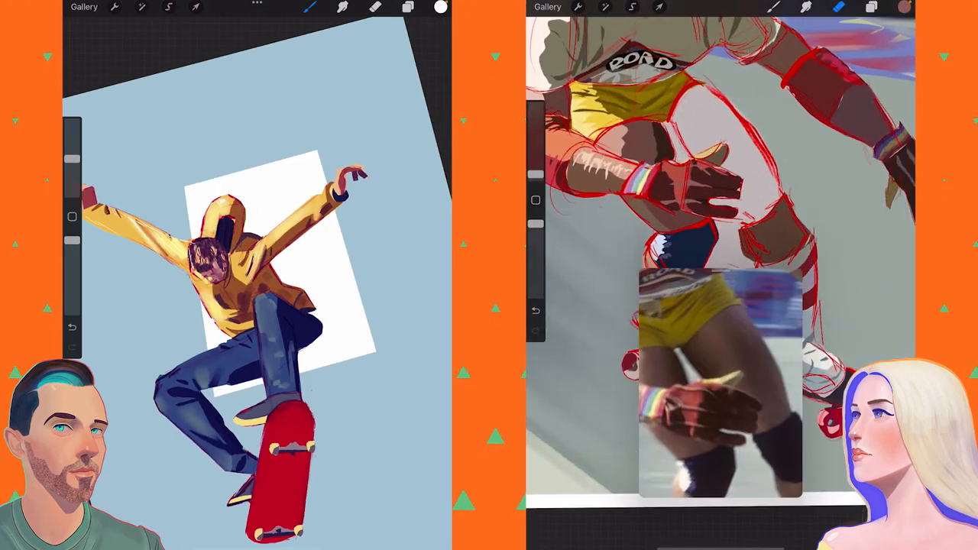
{"action": "left_click", "coordinate": [631, 6]}
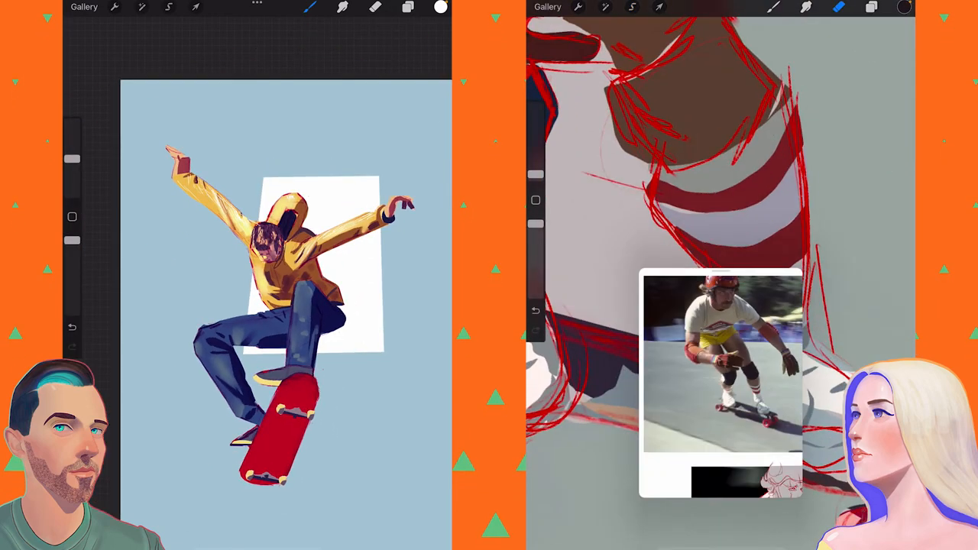
{"action": "left_click", "coordinate": [632, 6]}
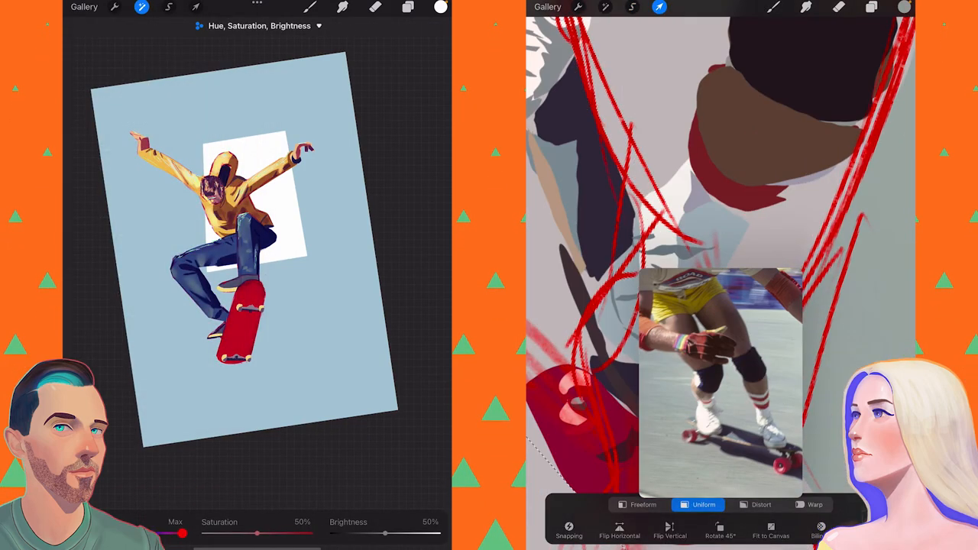
Refine the jeans and board up close, then sketch the skater's face and hair in red lines
{"action": "left_click", "coordinate": [632, 6]}
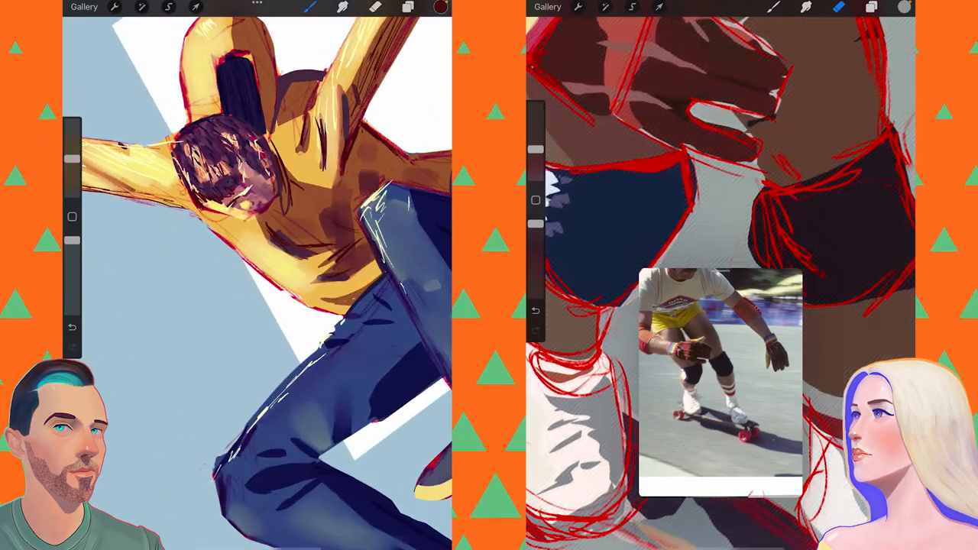
{"action": "left_click", "coordinate": [872, 7]}
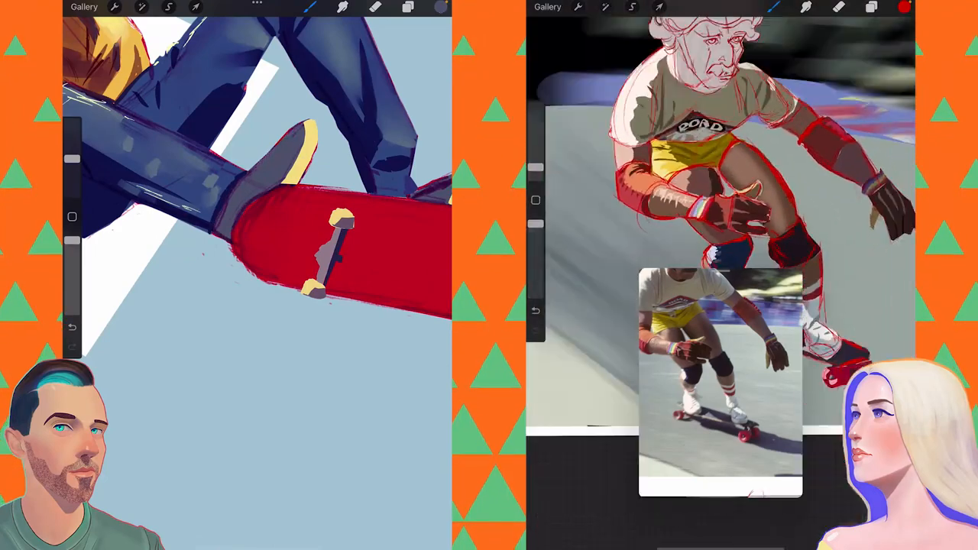
{"action": "left_click", "coordinate": [872, 7]}
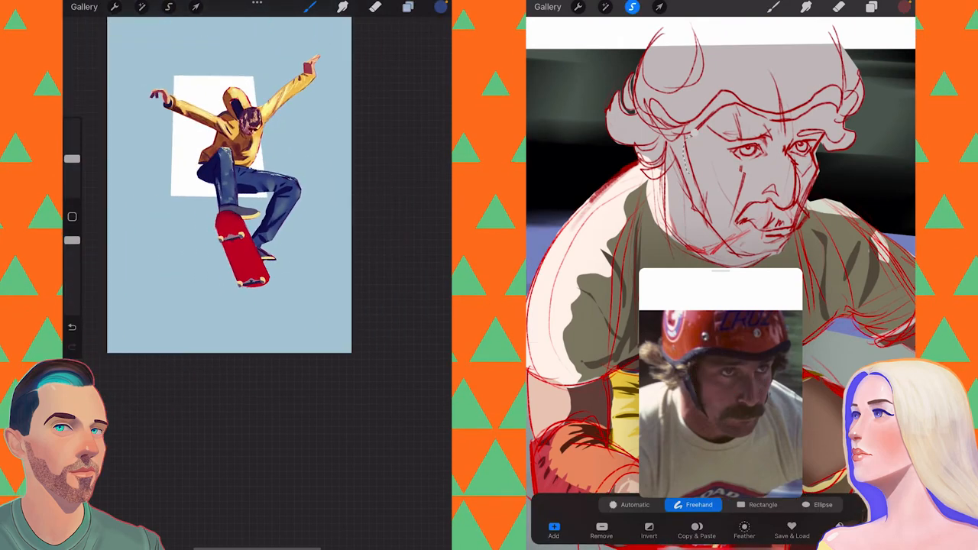
Duplicate the figure layer, fill it dark red and apply a Gaussian Blur
{"action": "left_click", "coordinate": [407, 7]}
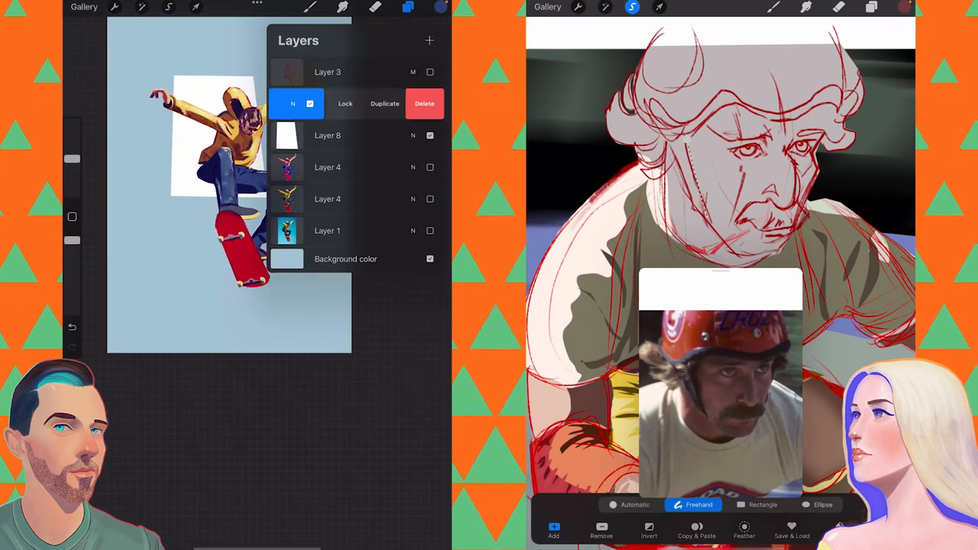
{"action": "left_click", "coordinate": [142, 7]}
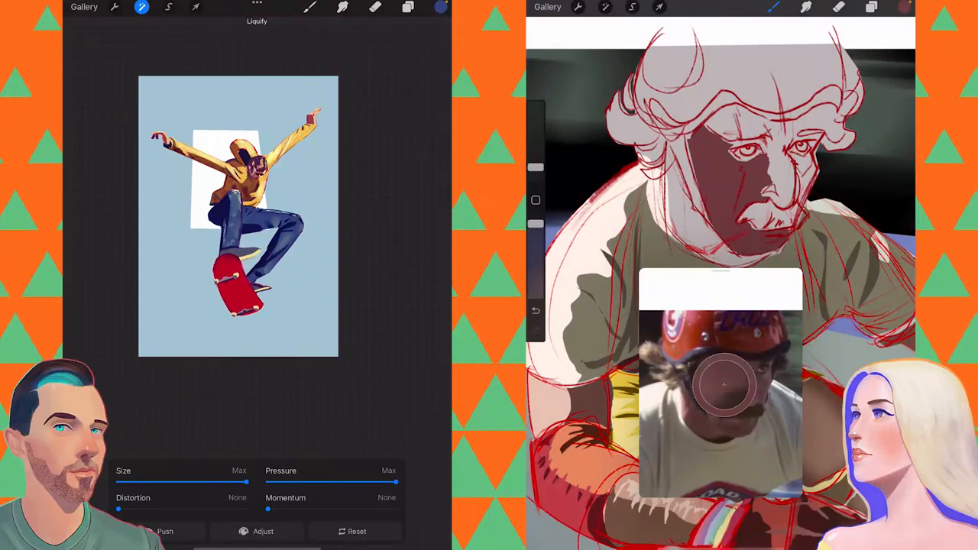
{"action": "left_click", "coordinate": [632, 7]}
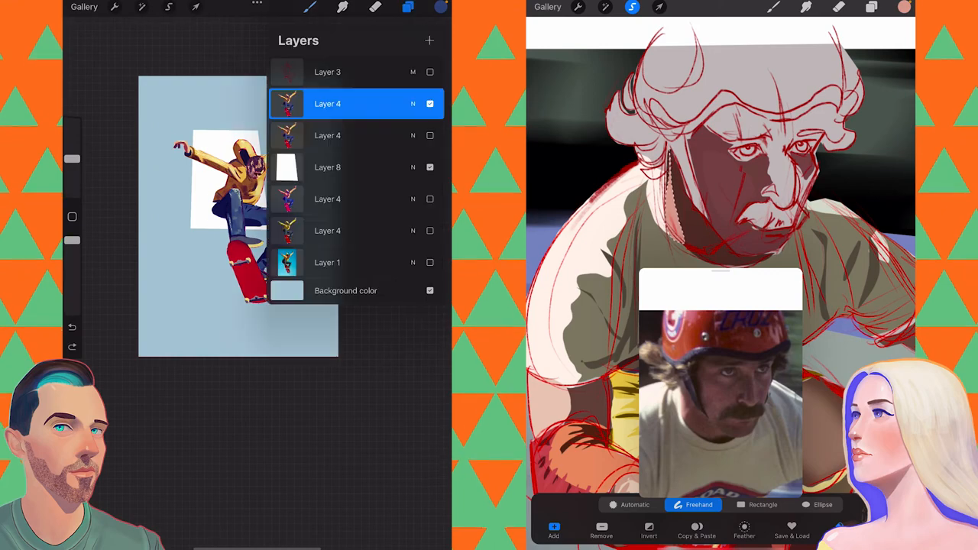
{"action": "left_click", "coordinate": [142, 7]}
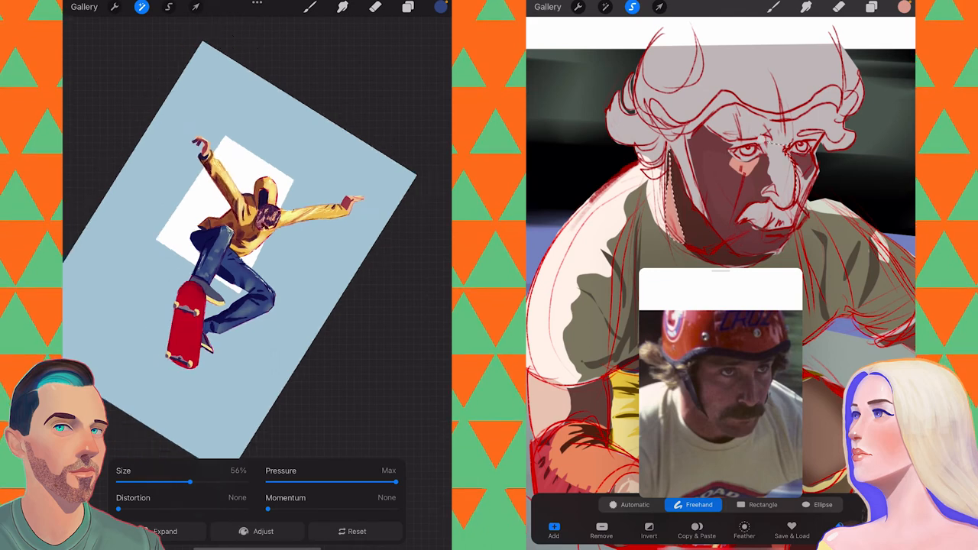
Block in brown face shadows and a dark moustache on the roller skater
{"action": "left_click", "coordinate": [407, 7]}
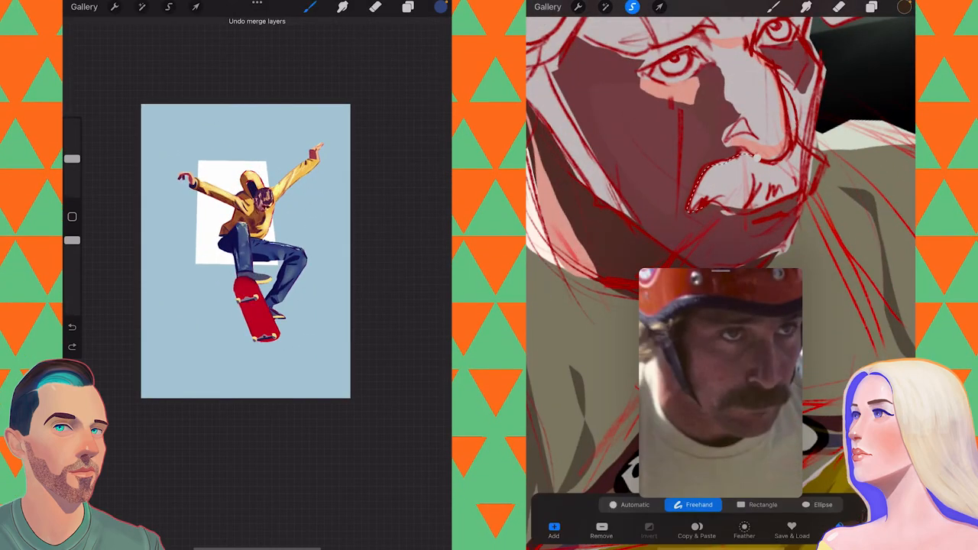
{"action": "left_click", "coordinate": [407, 6]}
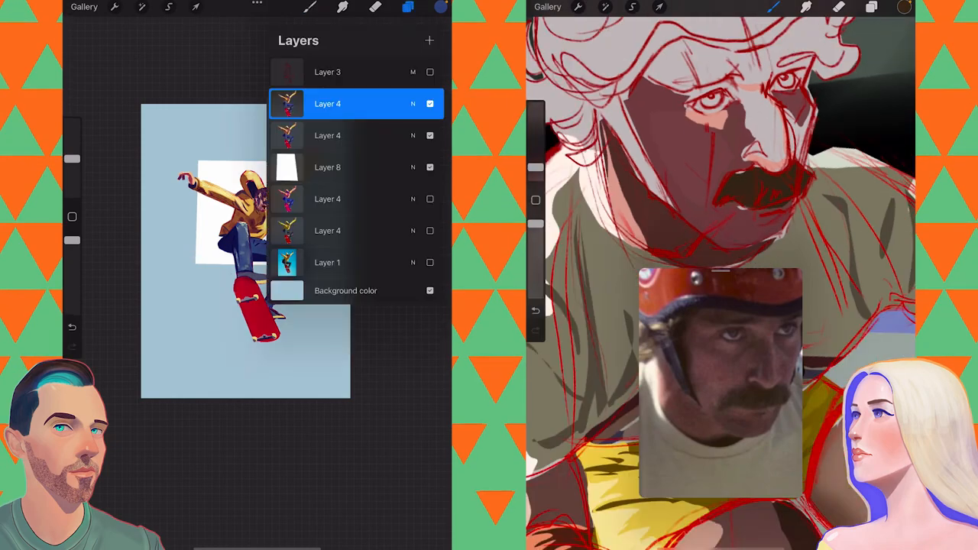
{"action": "left_click", "coordinate": [632, 7]}
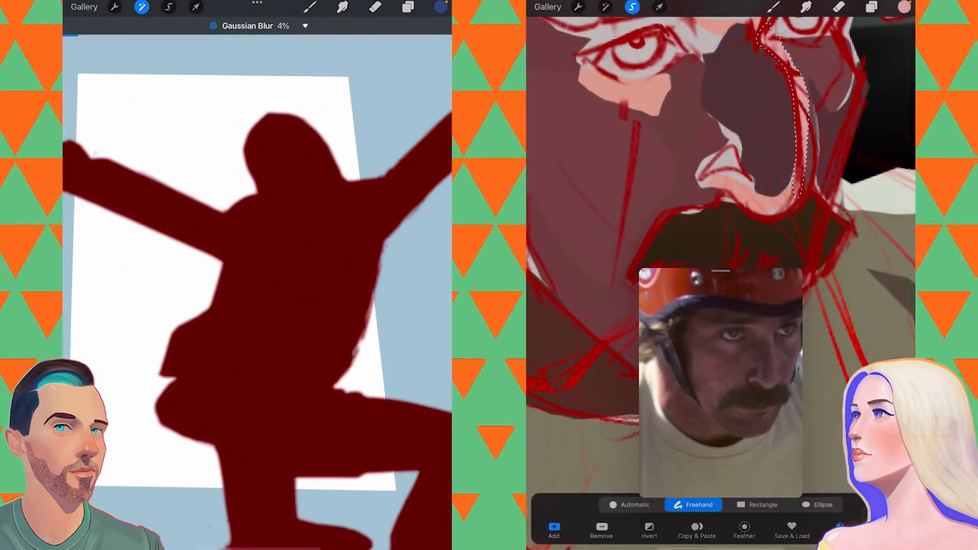
Offset the blurred silhouette copy and recolor it yellow with Alpha Lock as a soft rim behind the skateboarder
{"action": "left_click", "coordinate": [408, 7]}
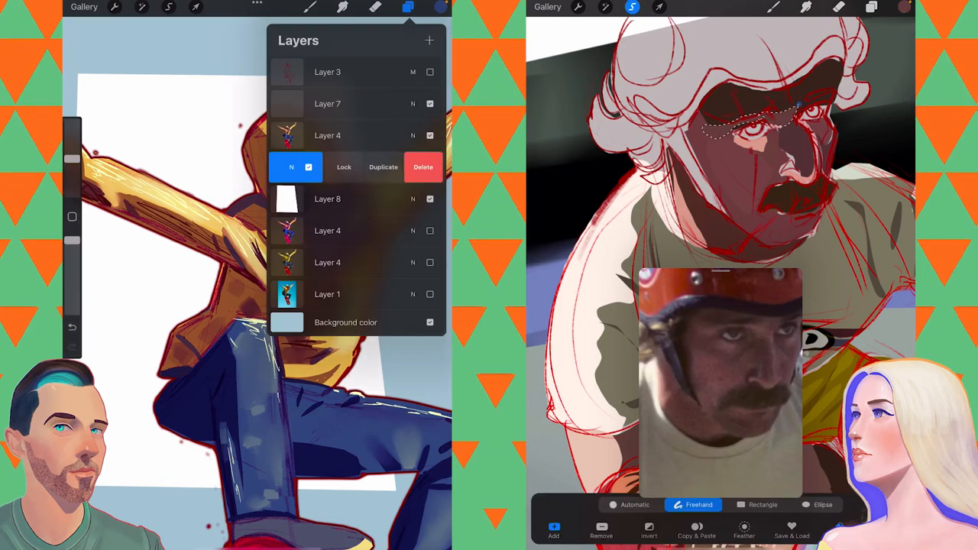
{"action": "left_click", "coordinate": [327, 172]}
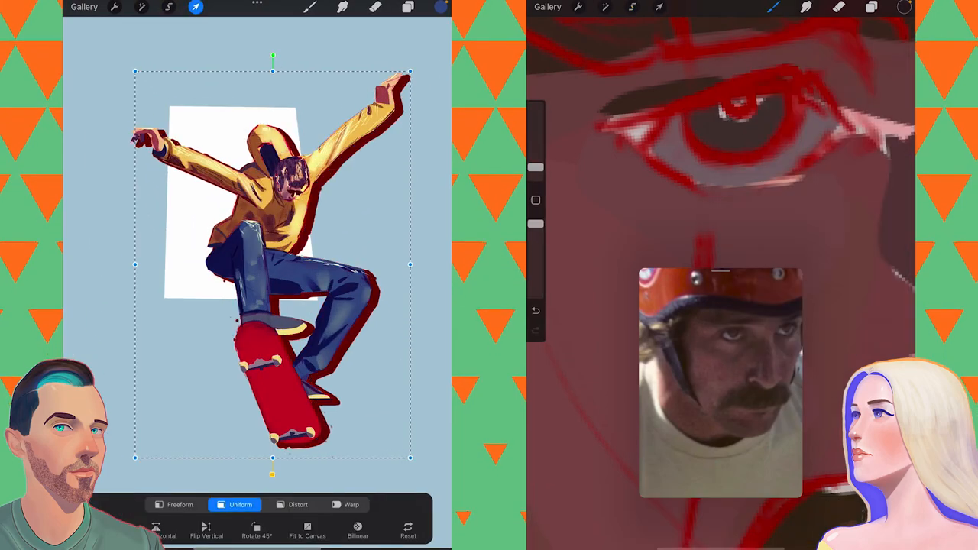
{"action": "left_click", "coordinate": [408, 7]}
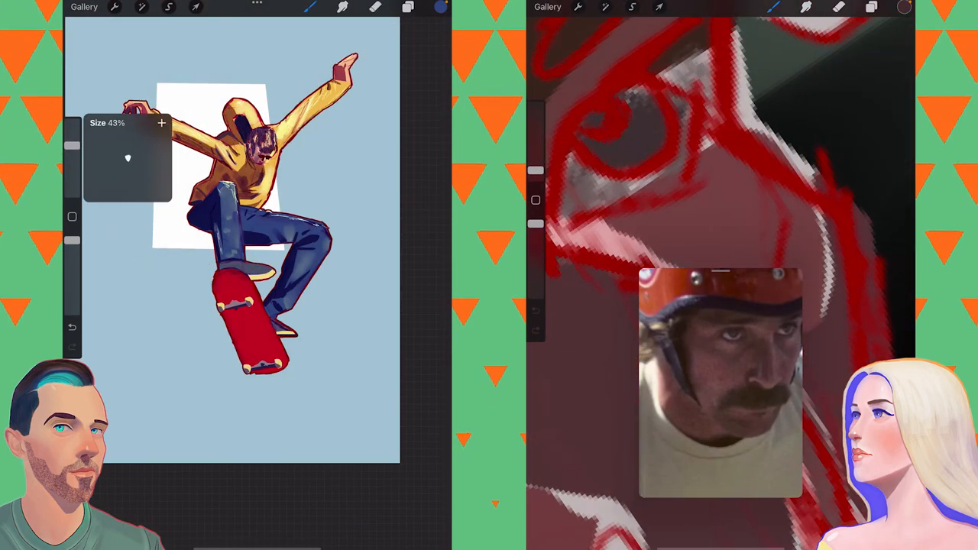
Paint darker shading into the roller skater's eyes and mustache with the brush
{"action": "left_click", "coordinate": [408, 7]}
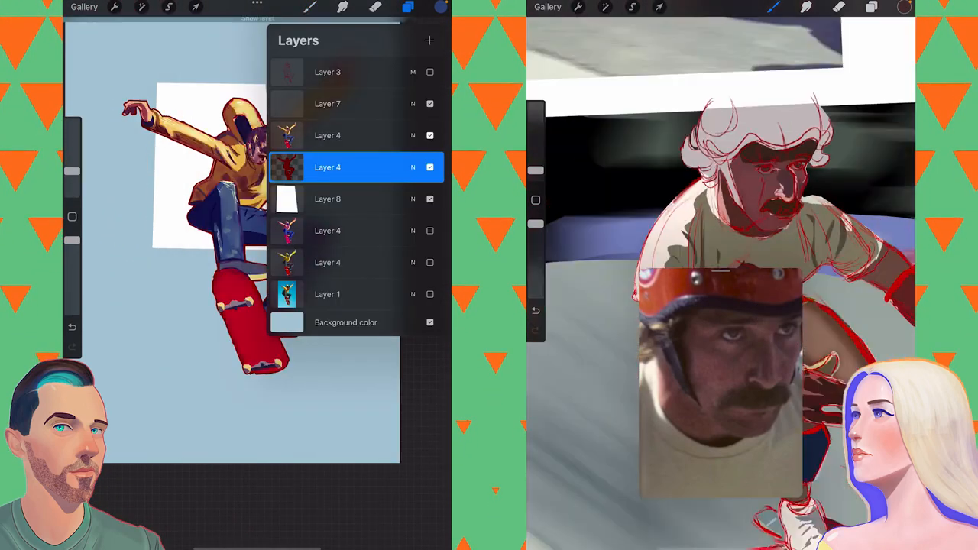
{"action": "left_click", "coordinate": [441, 7]}
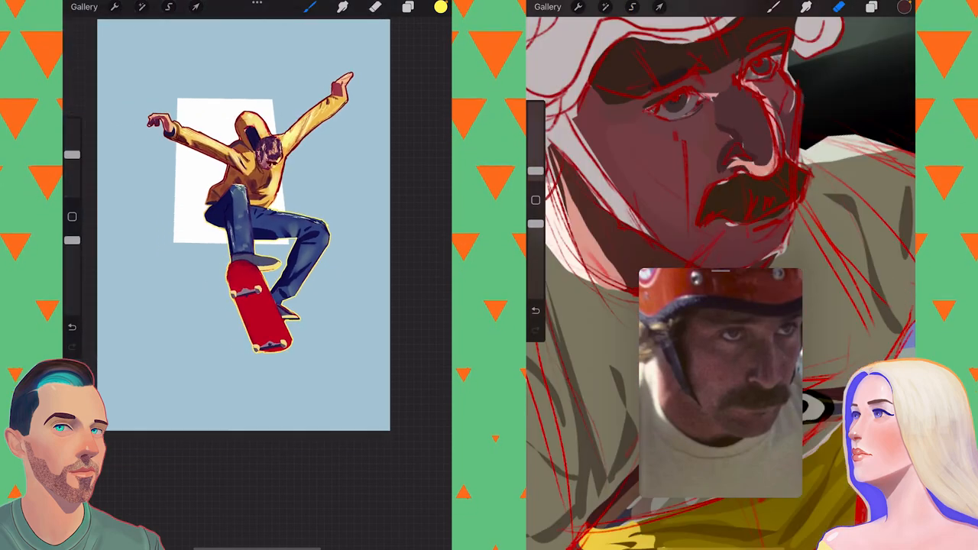
{"action": "left_click", "coordinate": [408, 7]}
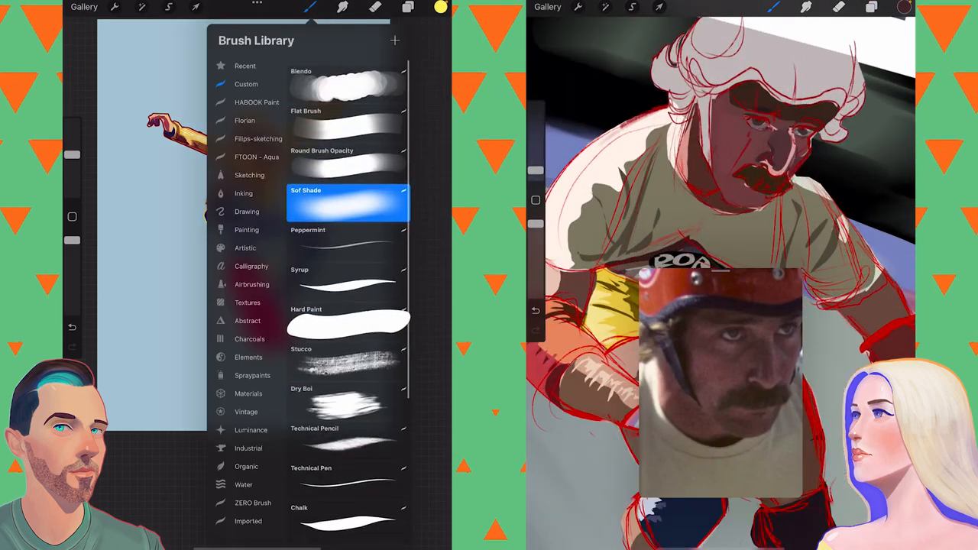
Paint the orange helmet with a wavy blue rim and pink emblem over the roller skater's sketched hair
{"action": "left_click", "coordinate": [441, 7]}
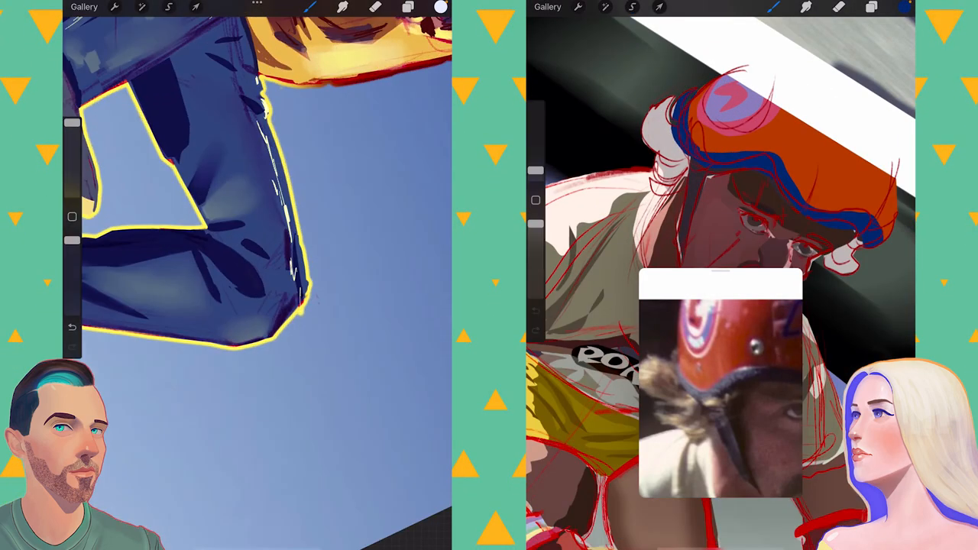
{"action": "left_click", "coordinate": [409, 7]}
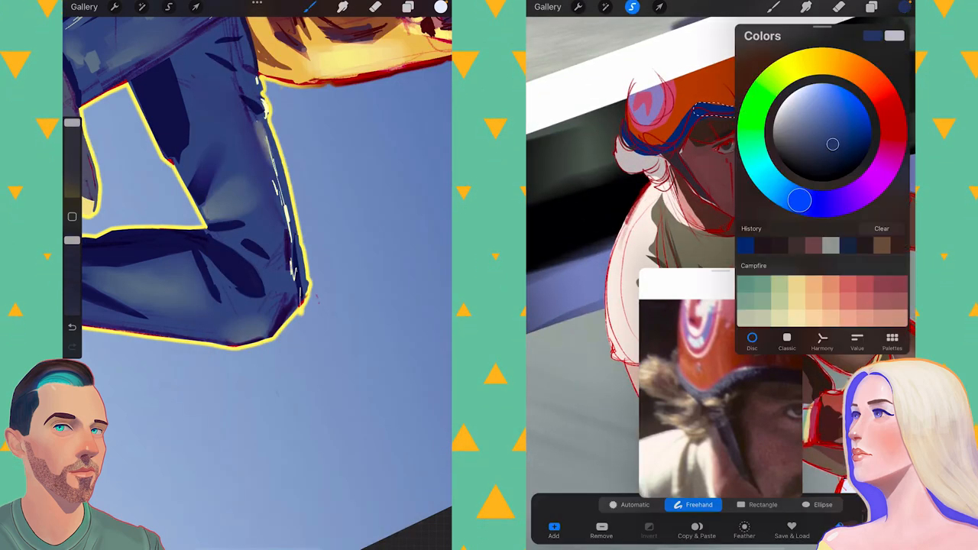
{"action": "left_click", "coordinate": [407, 7]}
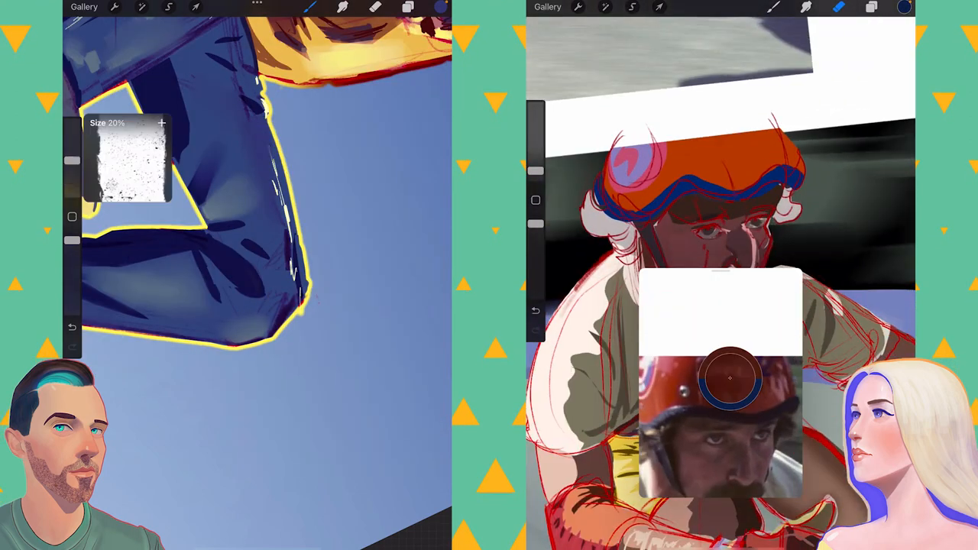
{"action": "left_click", "coordinate": [633, 7]}
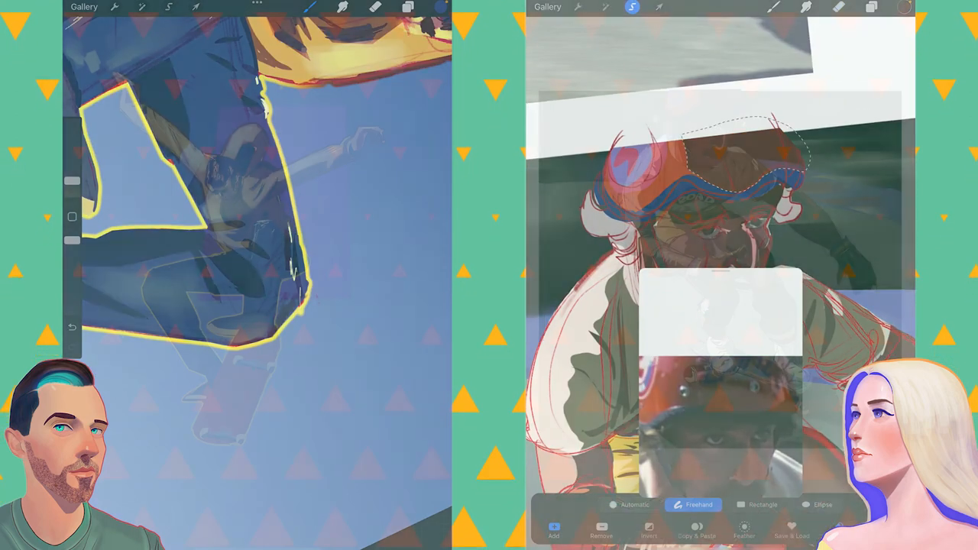